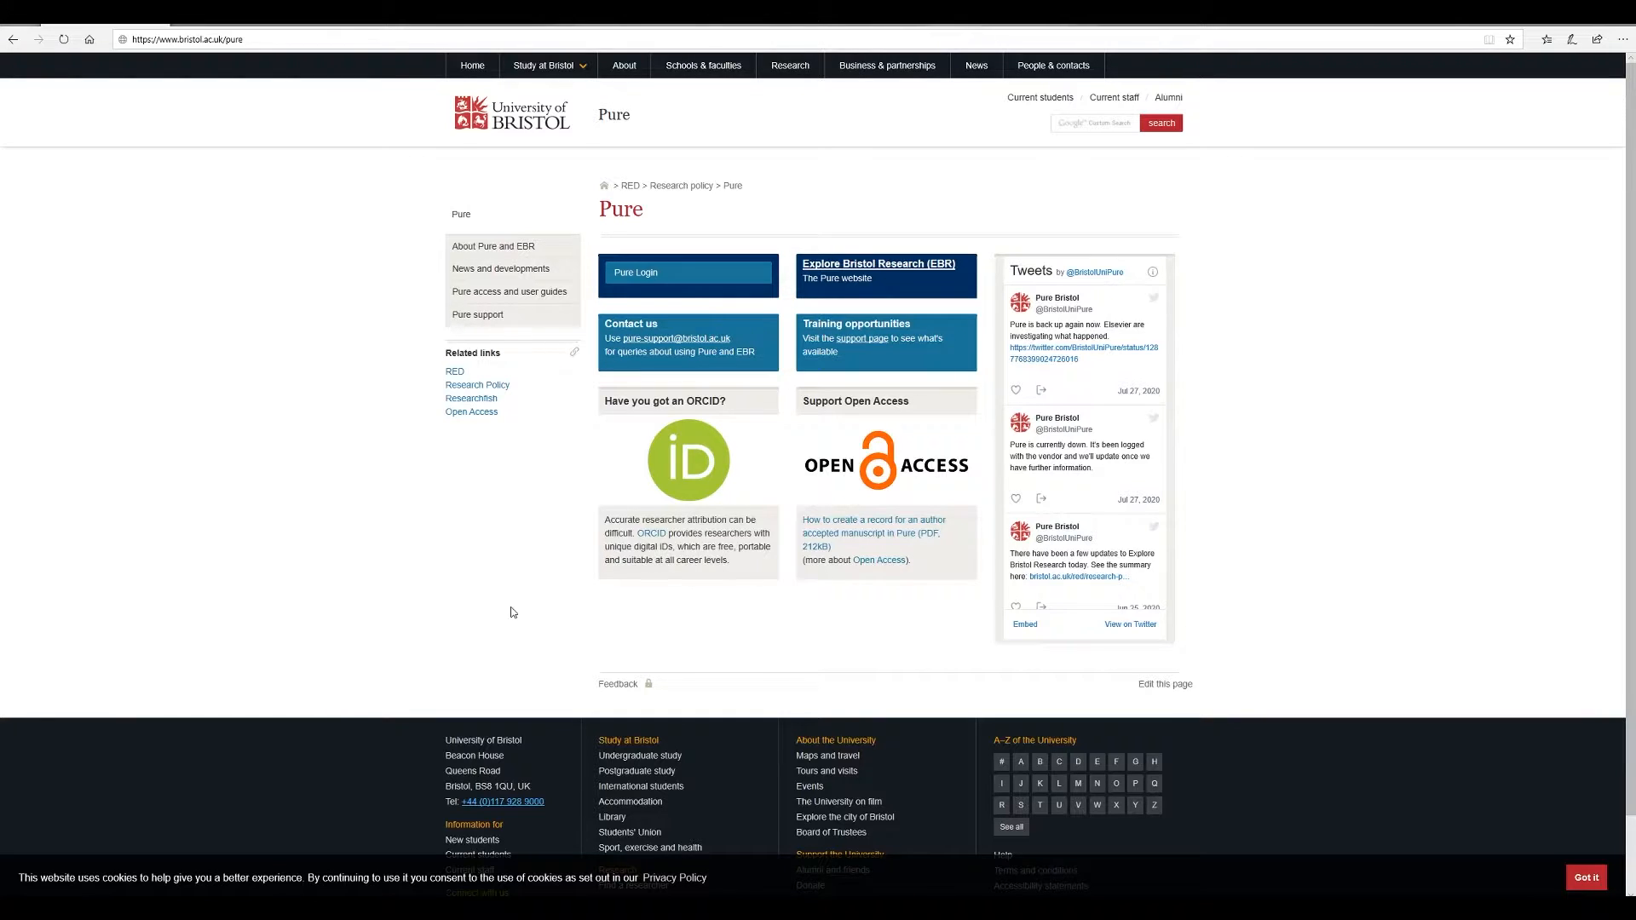
{"action": "mouse_move", "coordinate": [662, 281]}
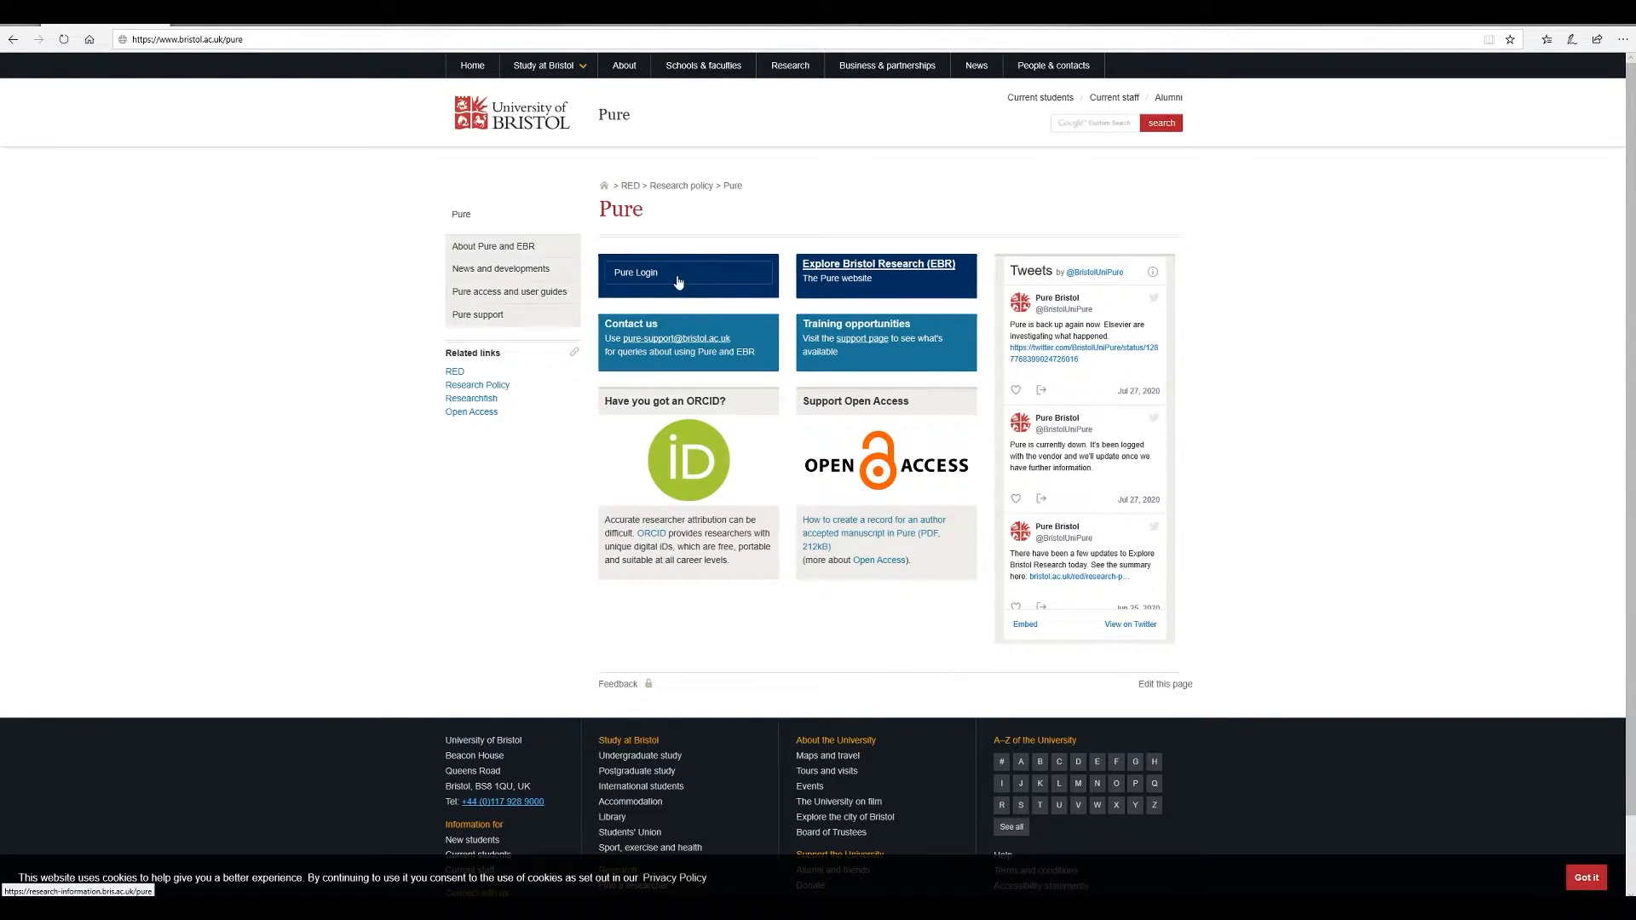
- Go to the Pure login from the Bristol Pure information page
{"action": "left_click", "coordinate": [677, 271]}
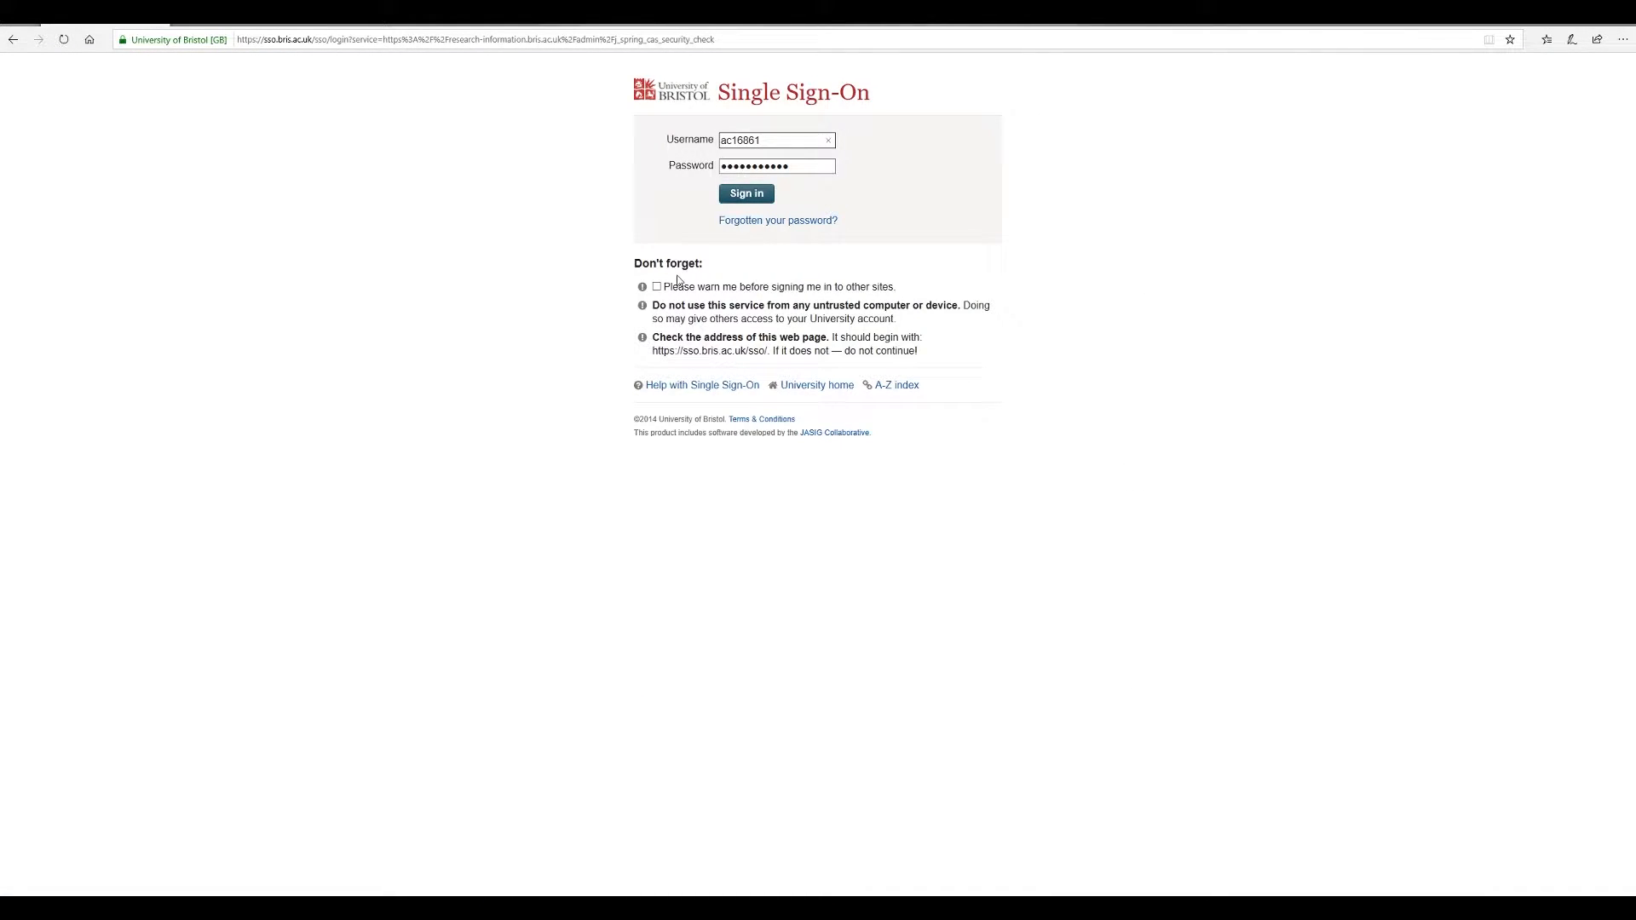
- Sign in to Single Sign-On with the pre-filled university credentials
{"action": "left_click", "coordinate": [746, 193]}
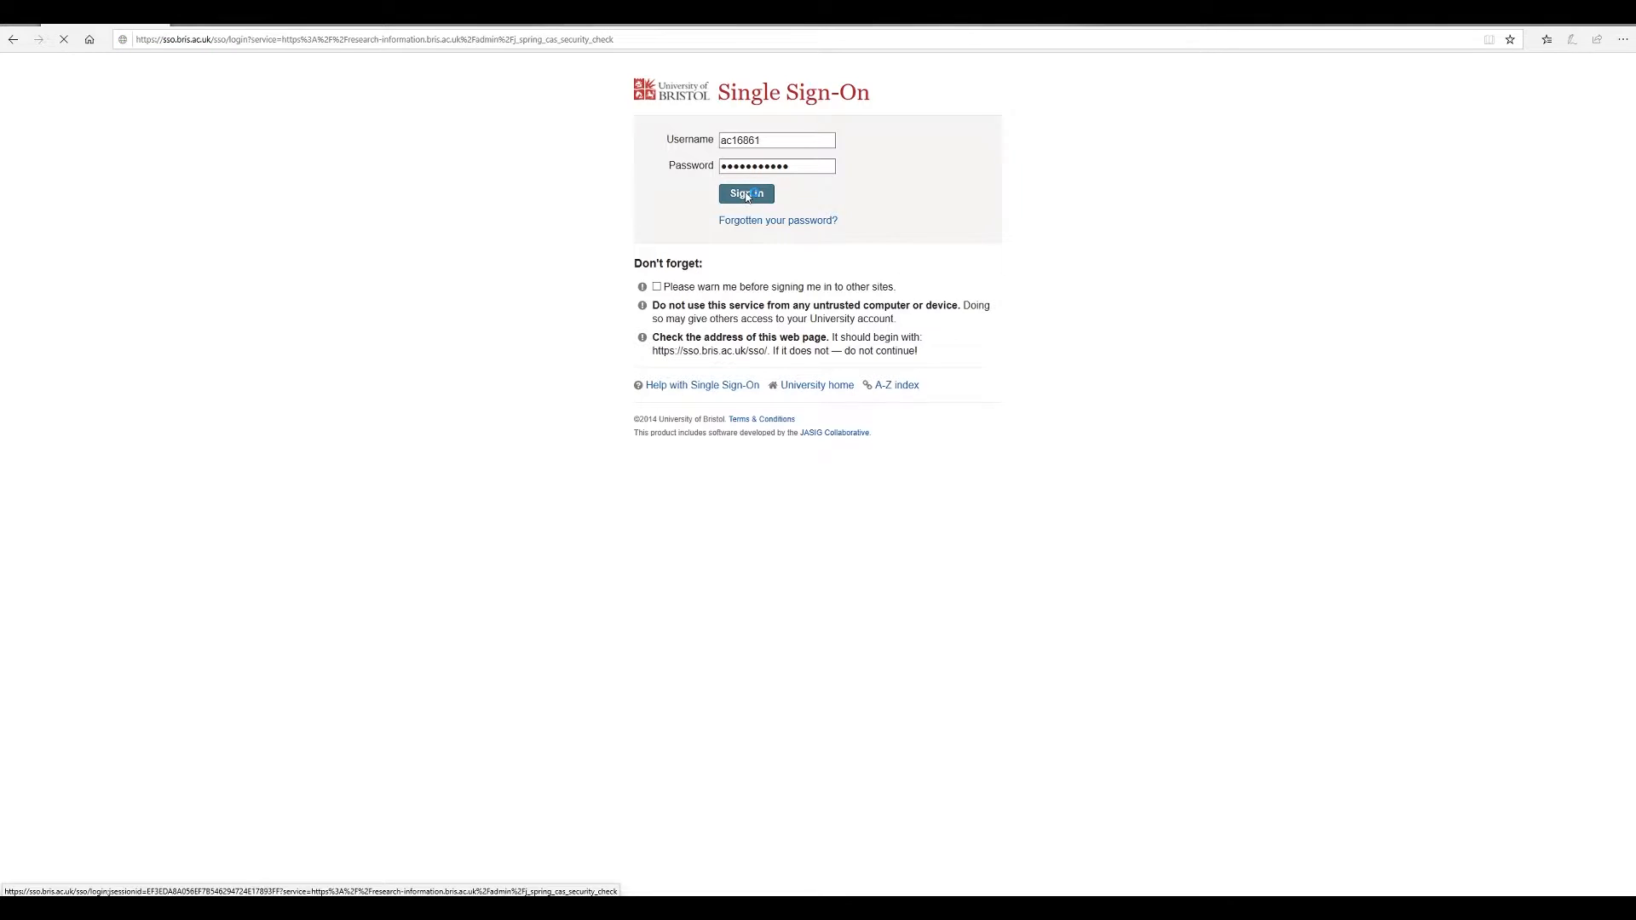
{"action": "left_click", "coordinate": [747, 193]}
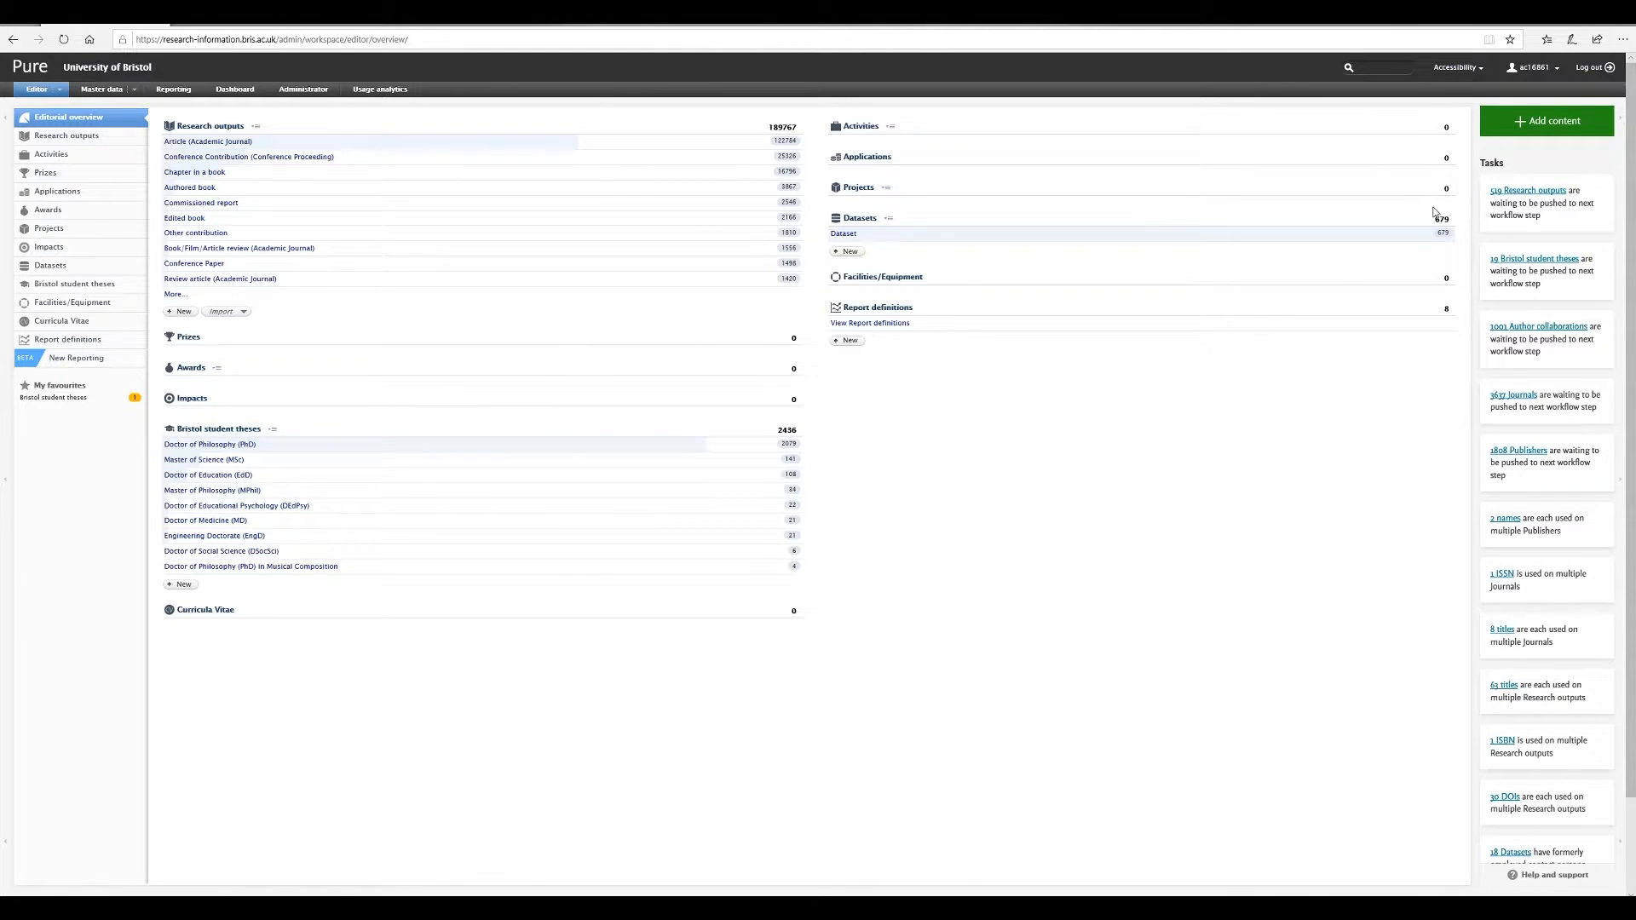
- Add new content using the Research output template Article (Academic Journal)
{"action": "left_click", "coordinate": [1544, 120]}
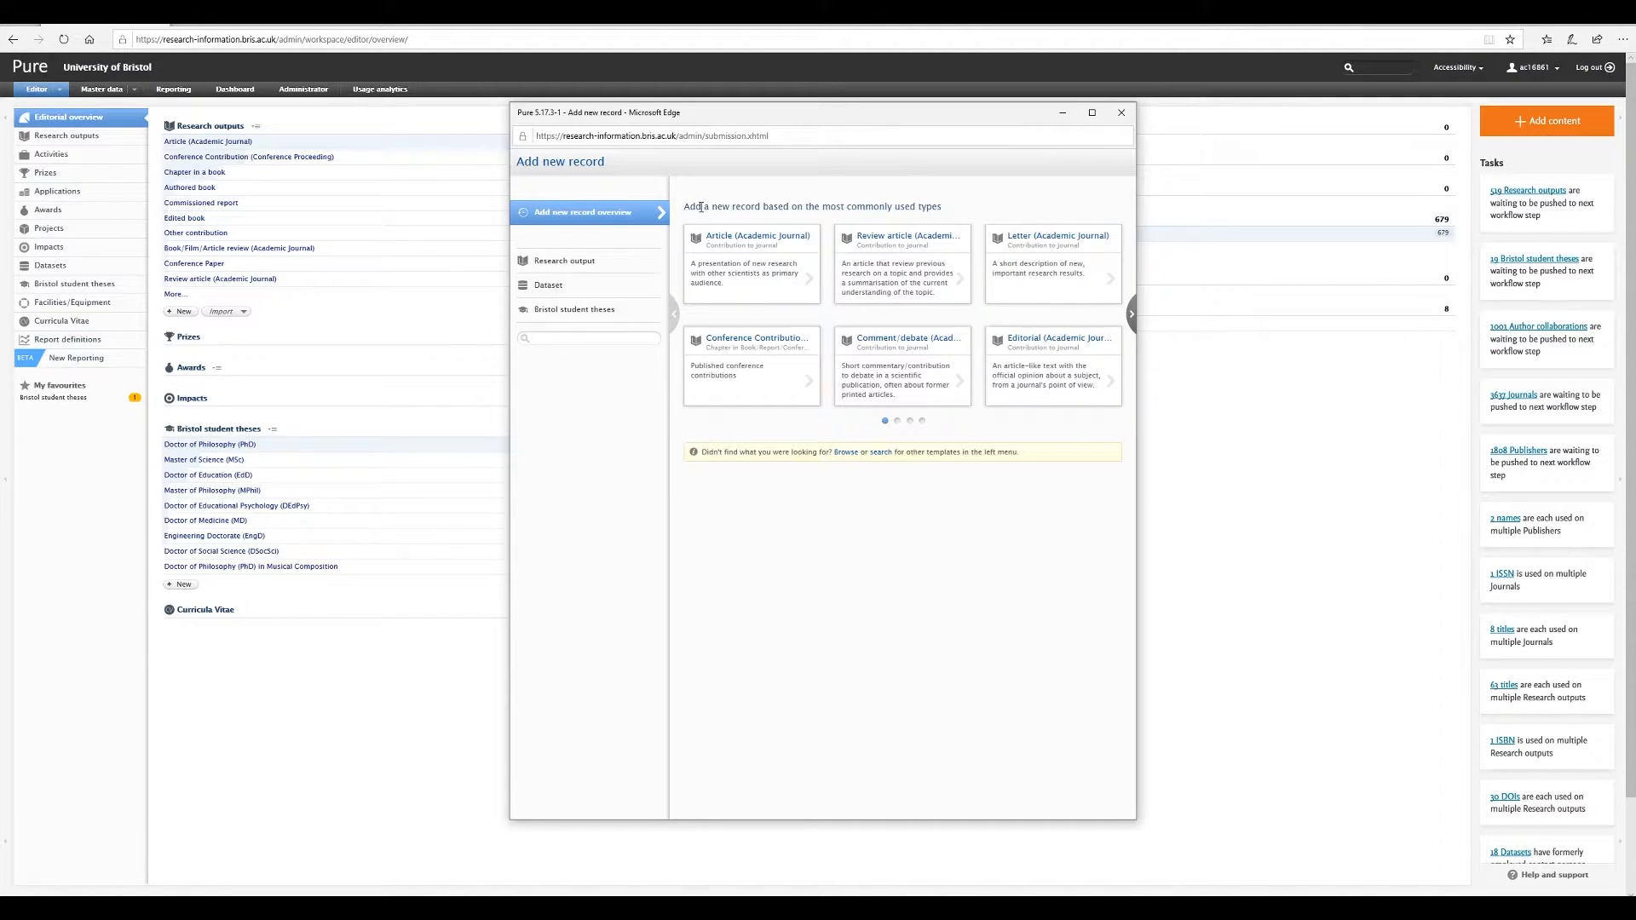
{"action": "mouse_move", "coordinate": [587, 265]}
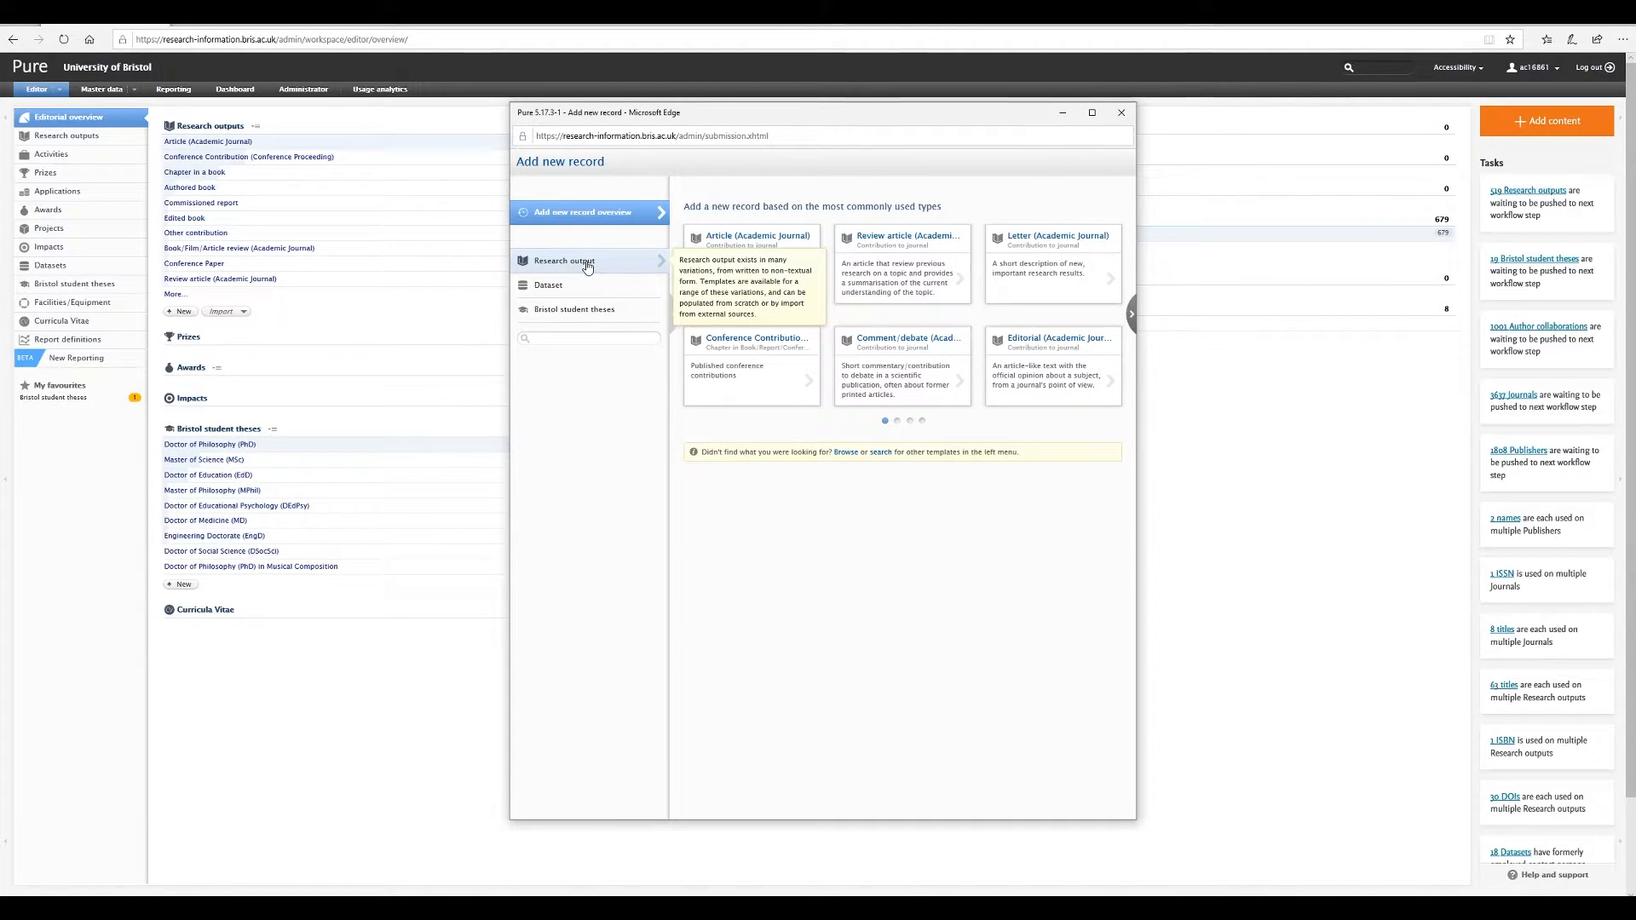
{"action": "left_click", "coordinate": [566, 261]}
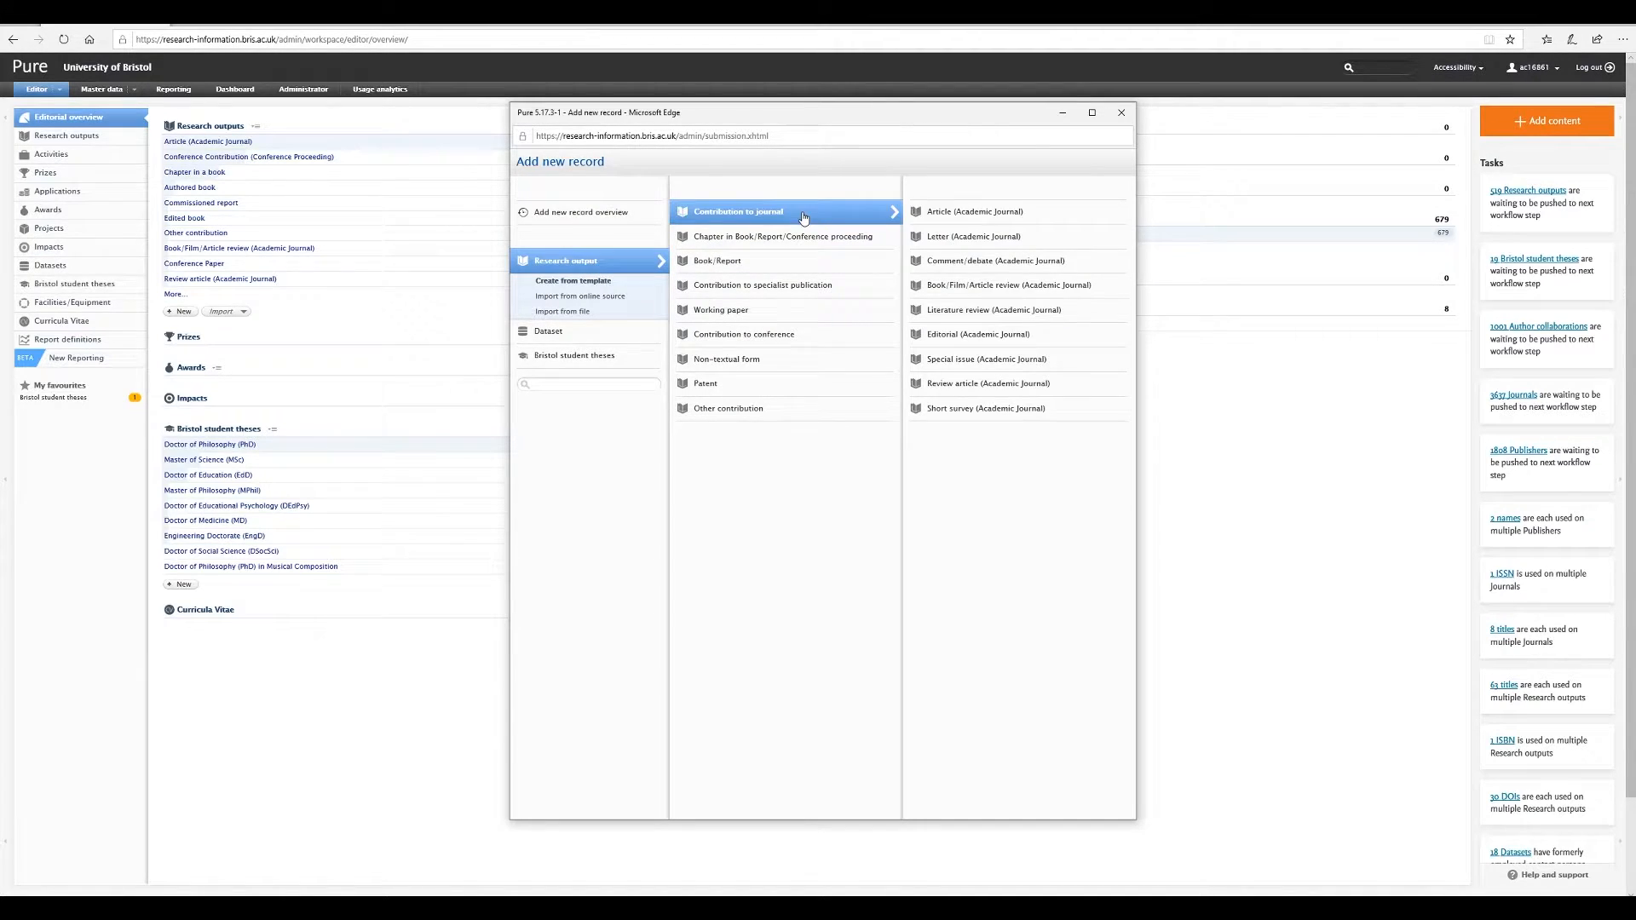
{"action": "left_click", "coordinate": [941, 211]}
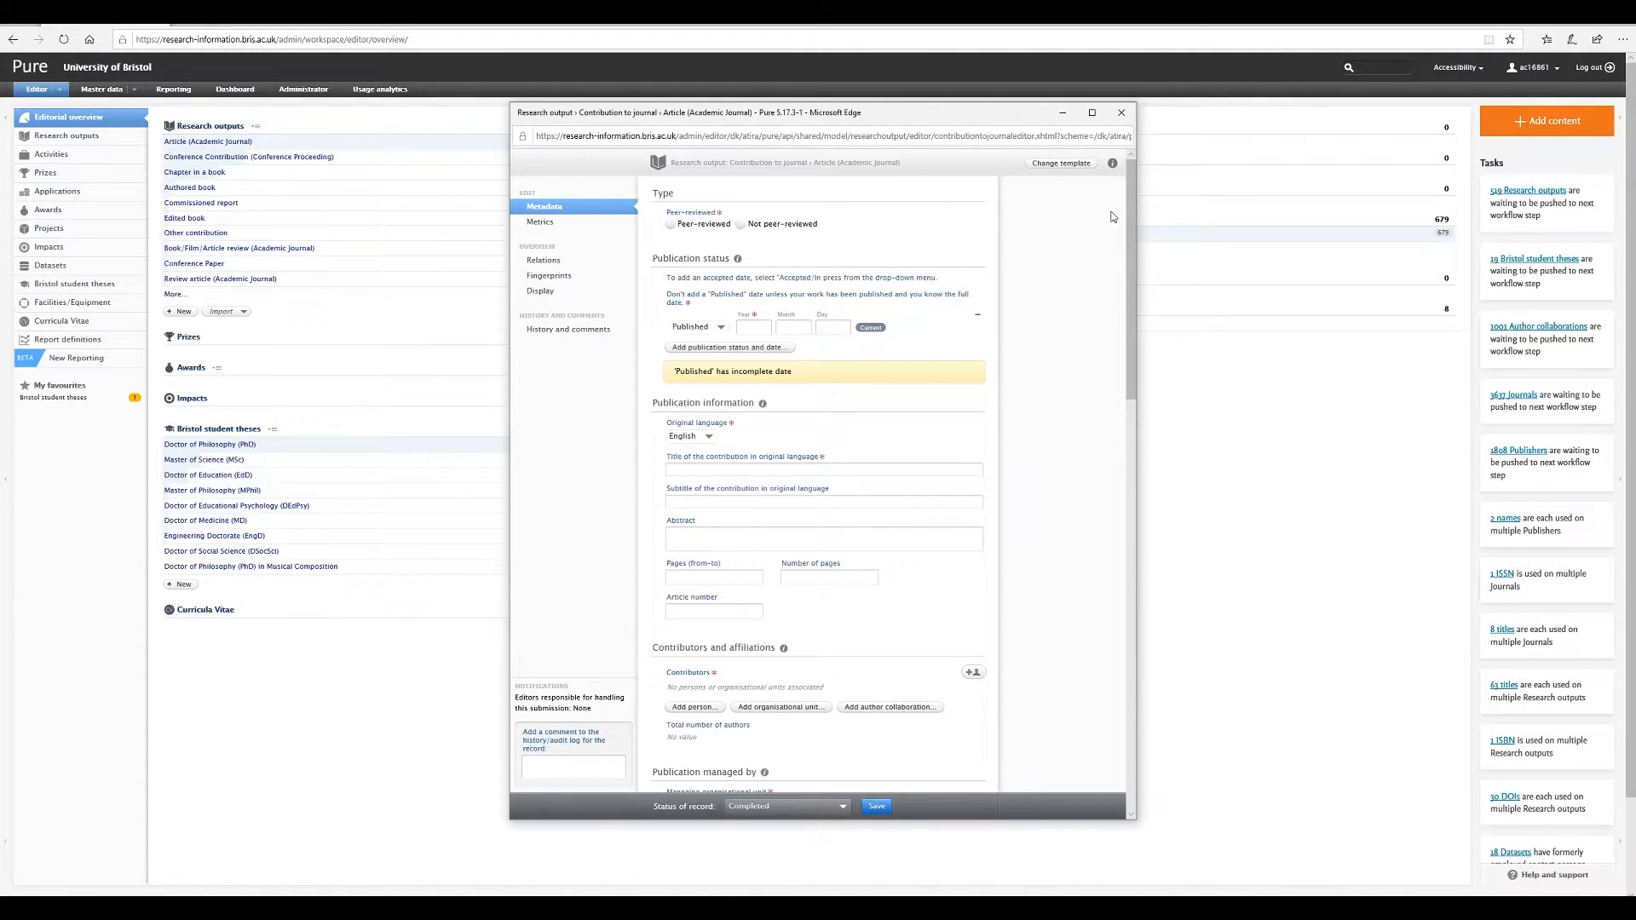
{"action": "mouse_move", "coordinate": [1100, 217]}
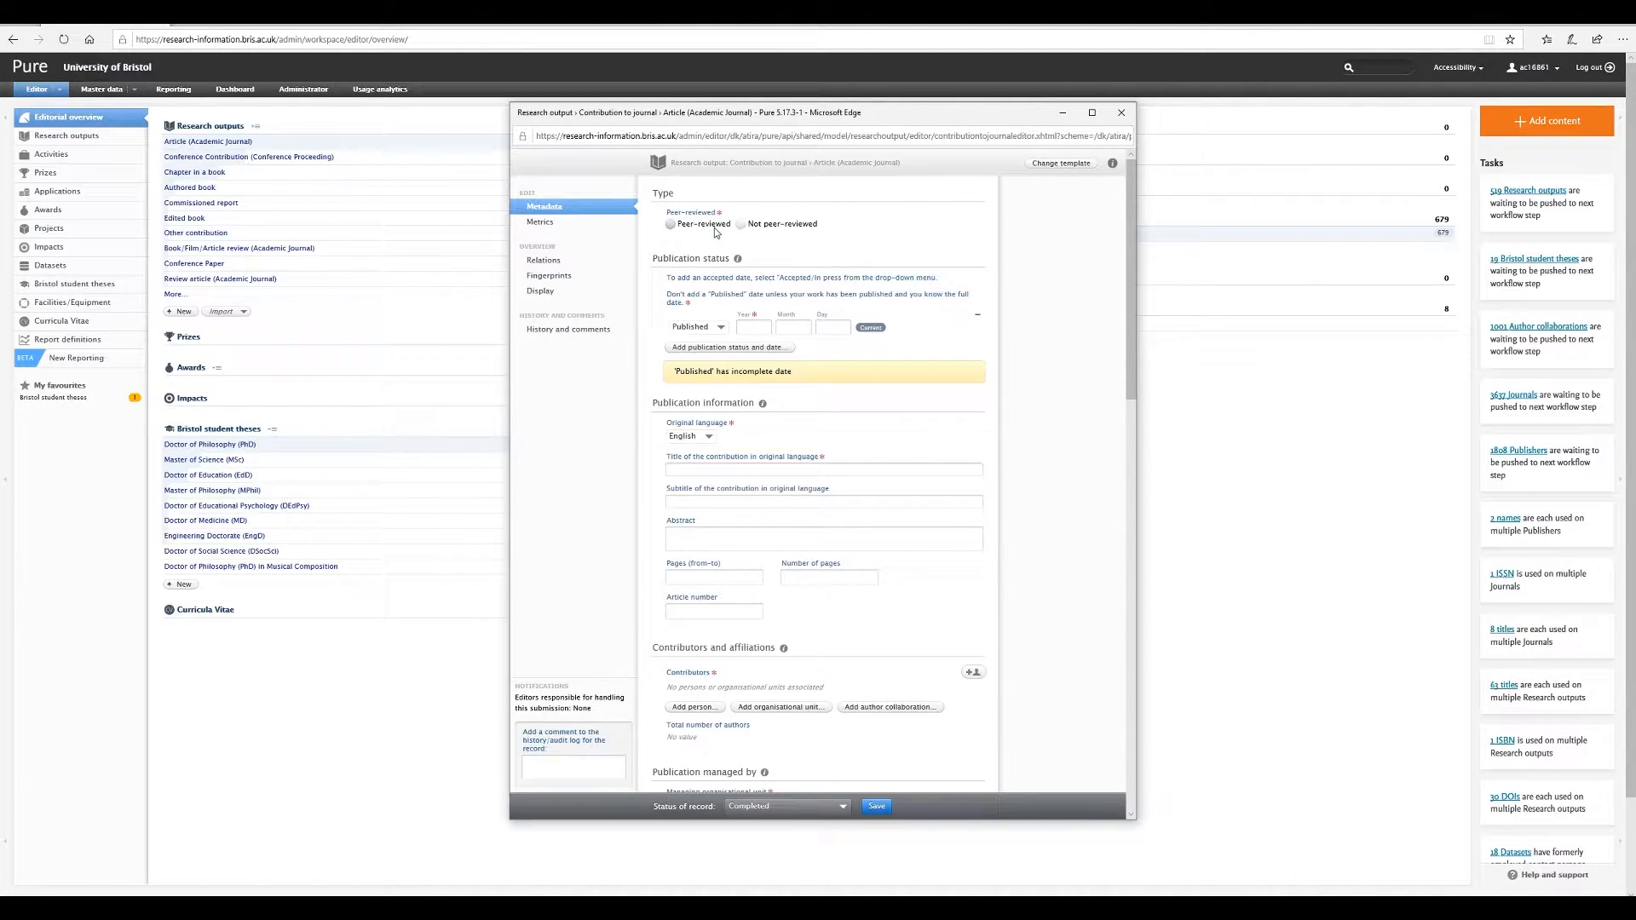
- Mark the article peer-reviewed with publication status Accepted/In press
{"action": "left_click", "coordinate": [671, 224]}
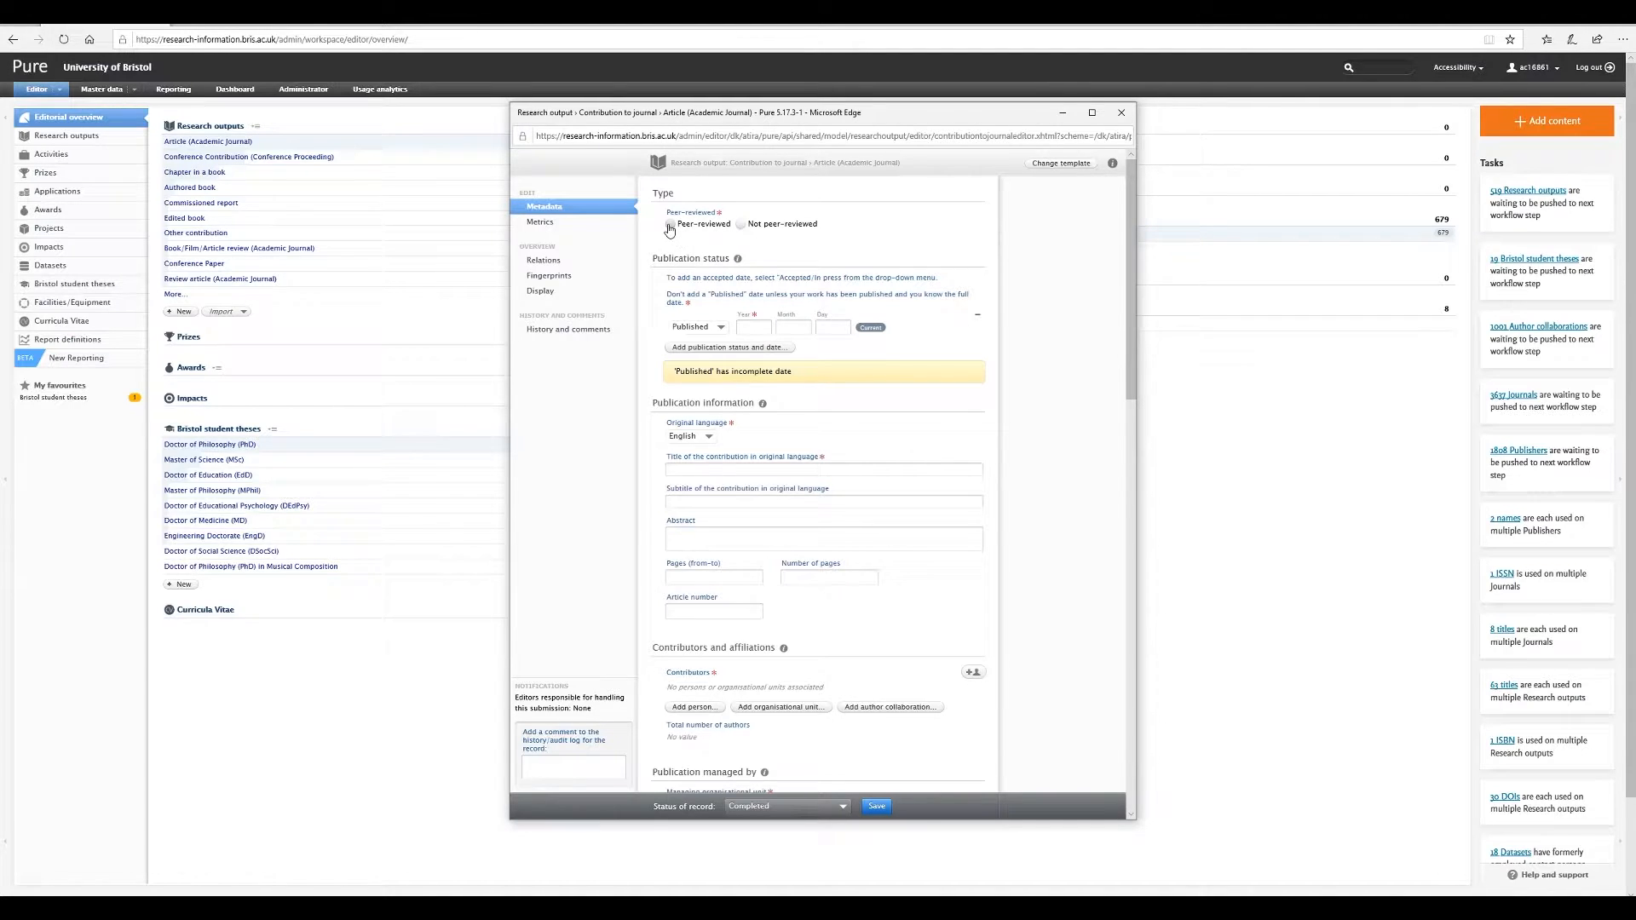
{"action": "left_click", "coordinate": [671, 223]}
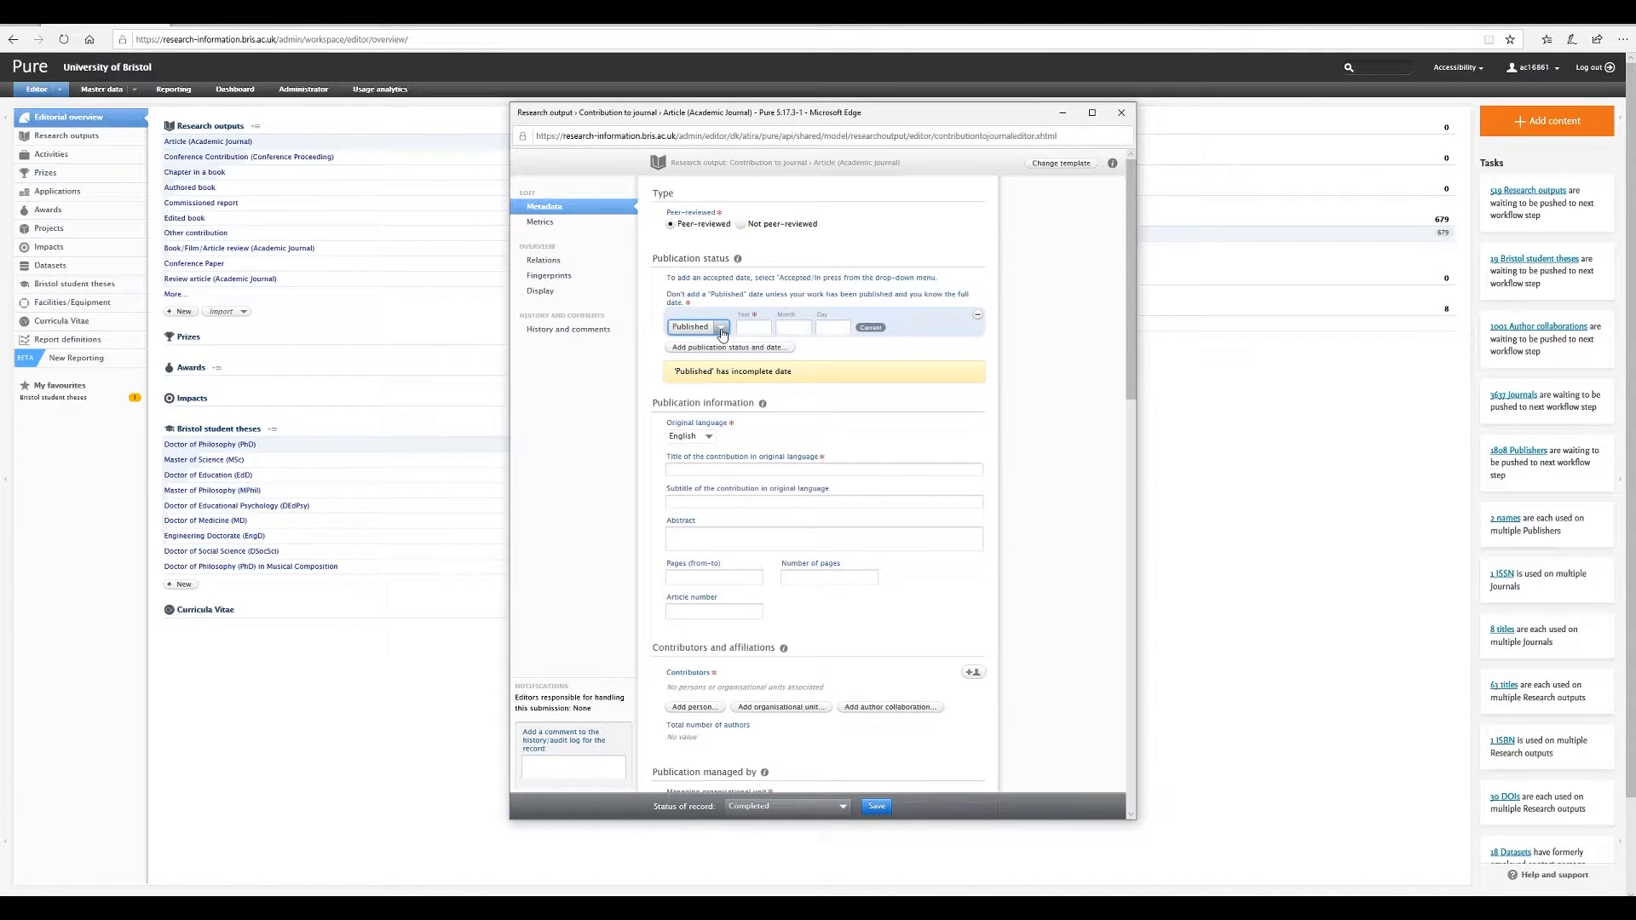
{"action": "left_click", "coordinate": [719, 326]}
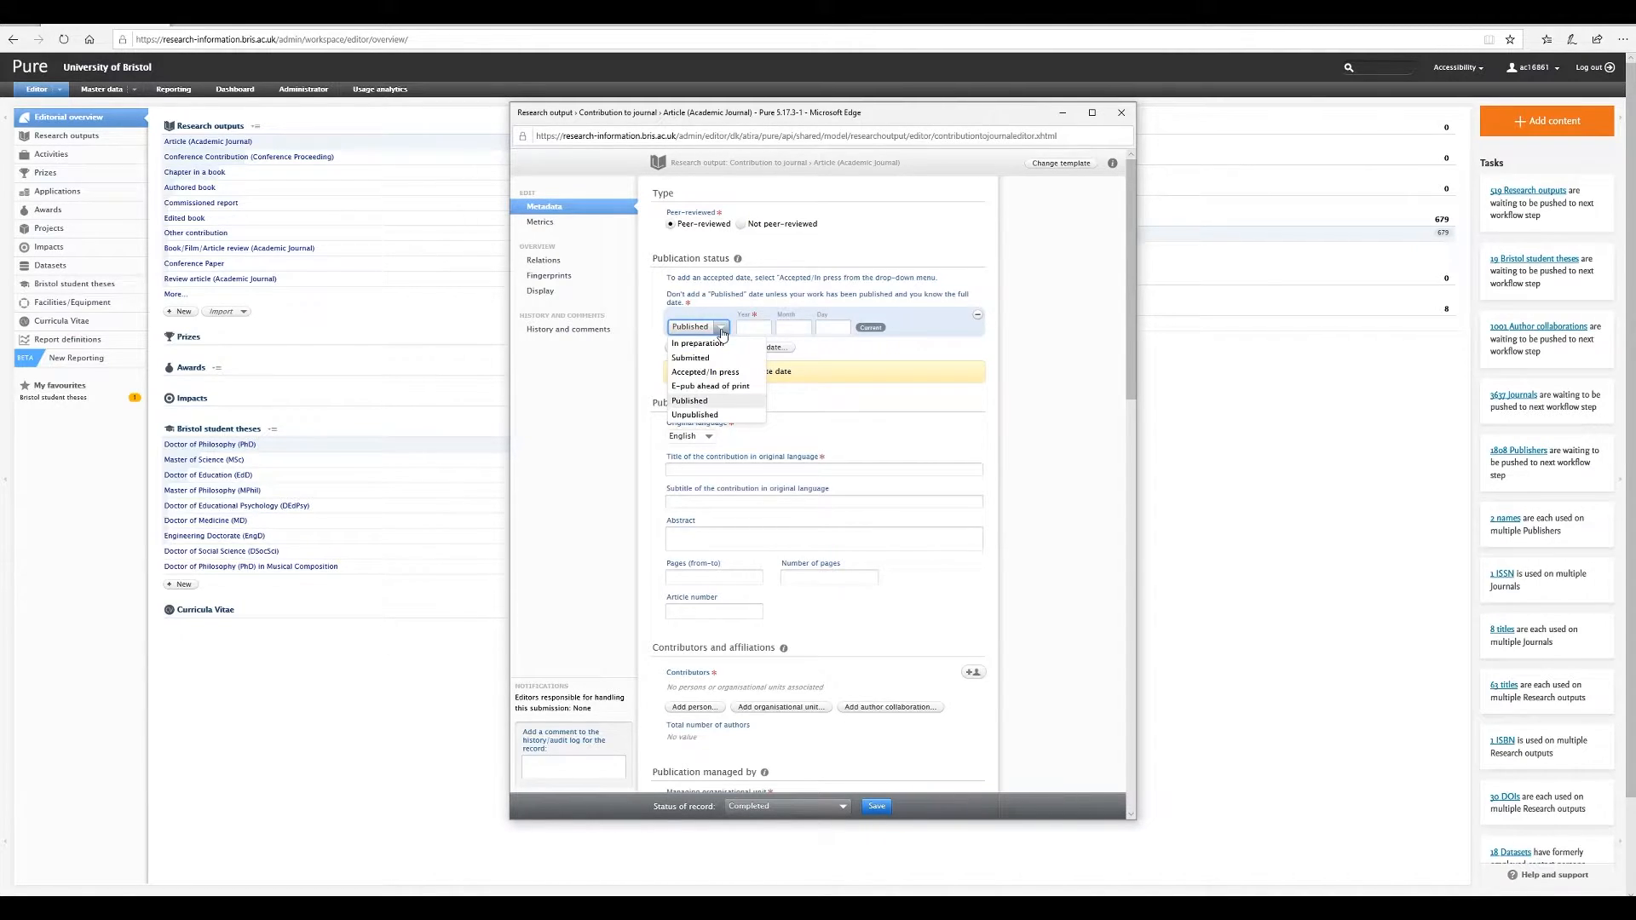
{"action": "mouse_move", "coordinate": [724, 374]}
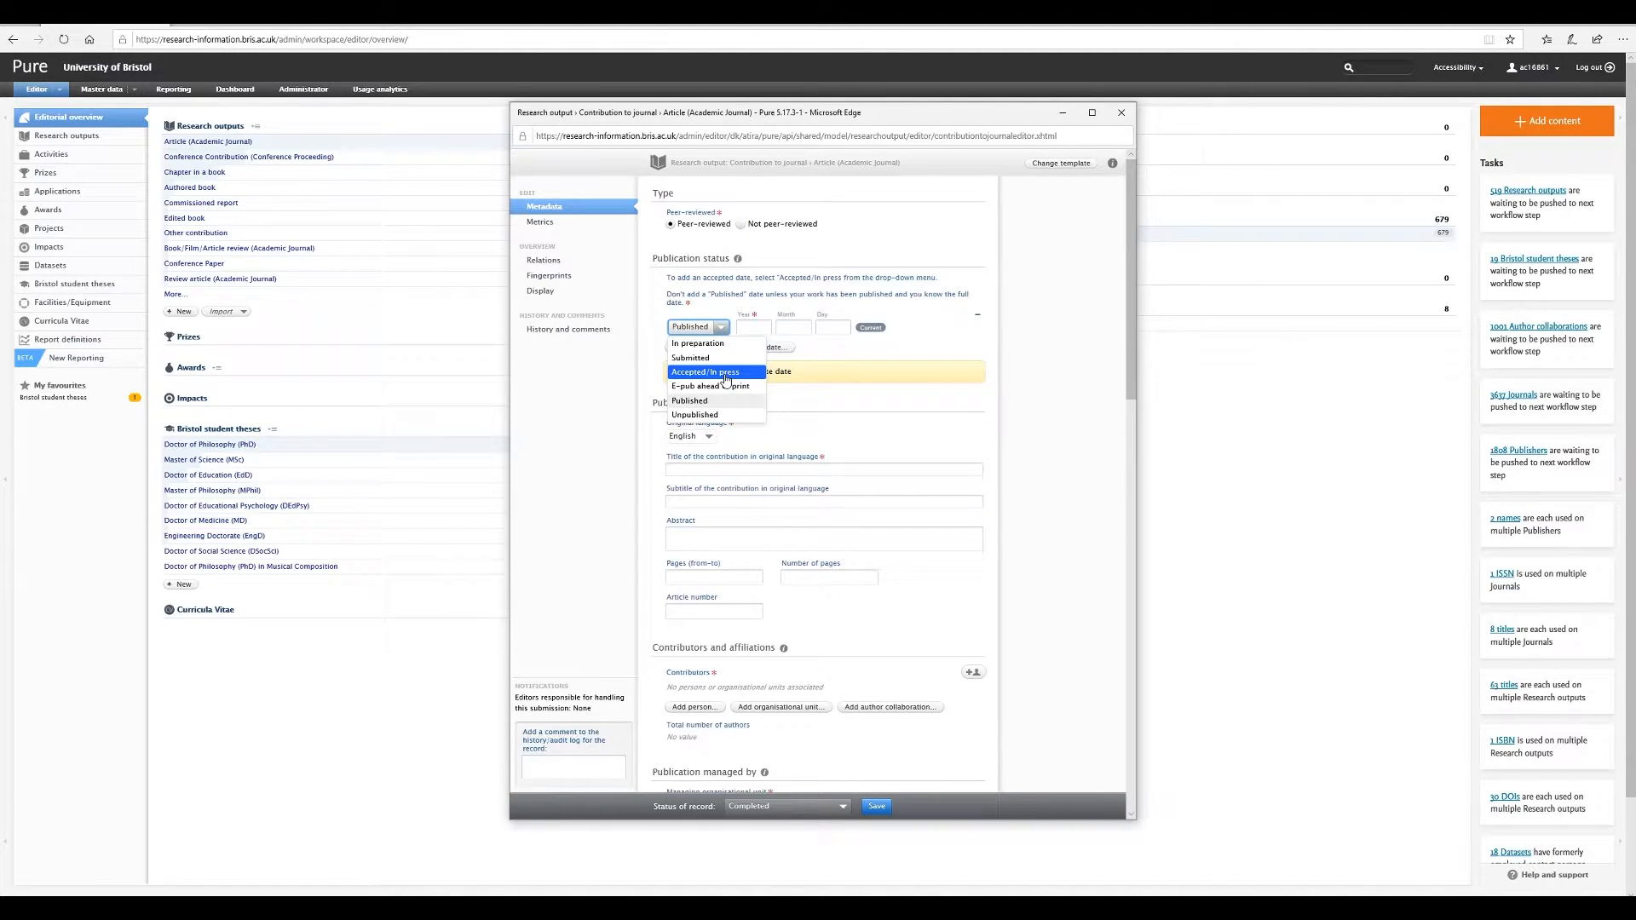
{"action": "left_click", "coordinate": [704, 372]}
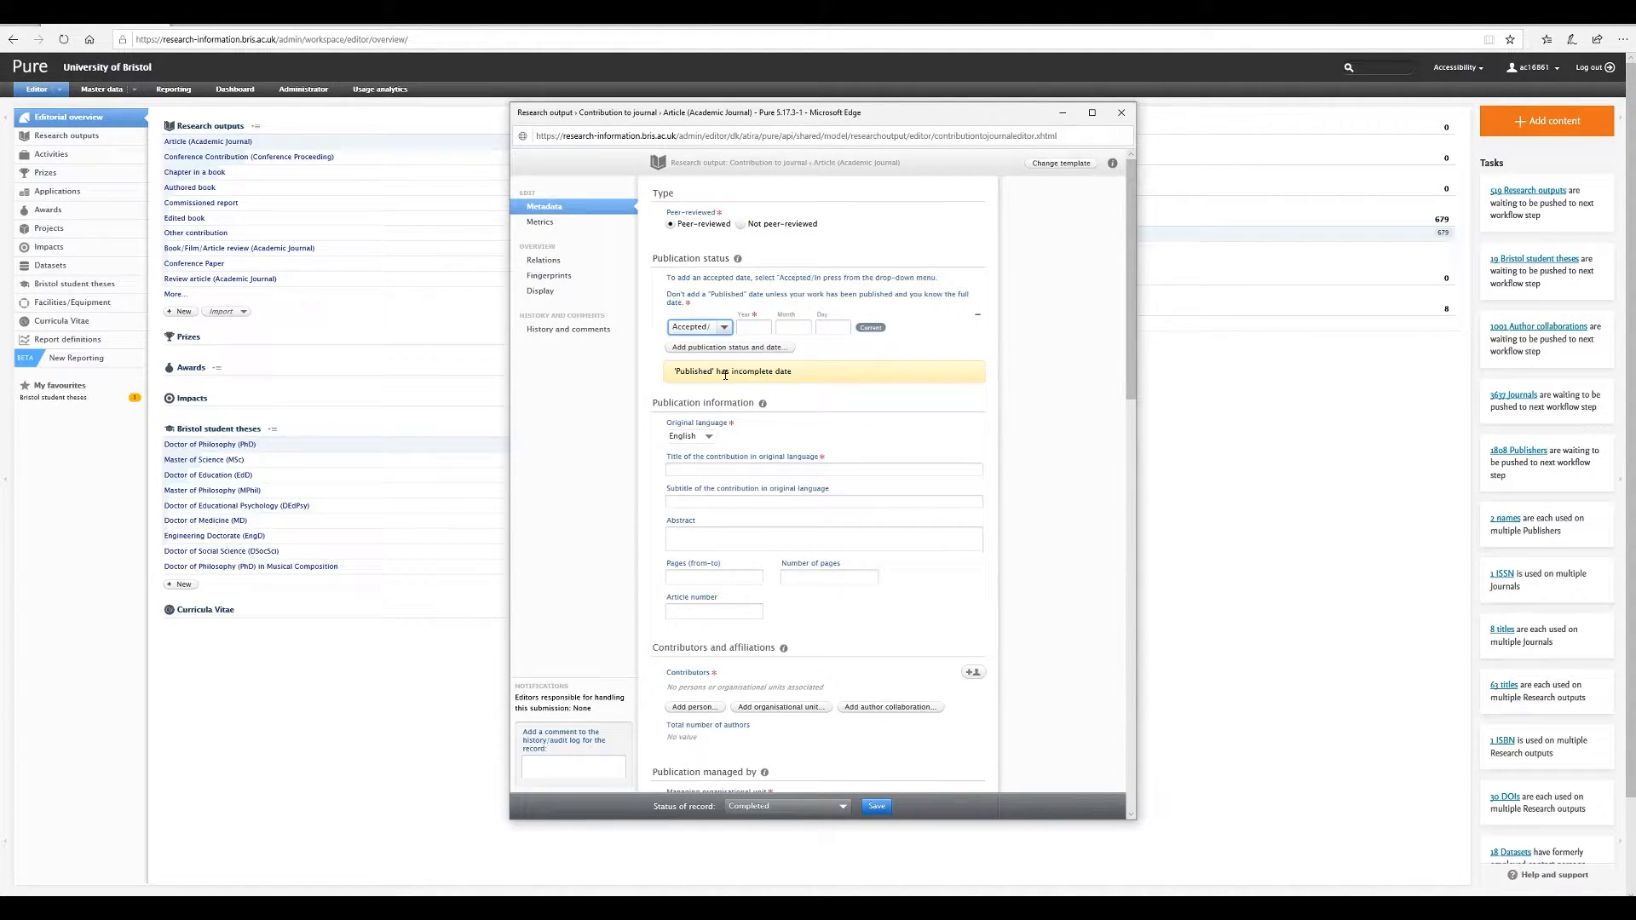
- Enter the Accepted/In press date: year 2020, month 8, day 4
{"action": "left_click", "coordinate": [786, 327]}
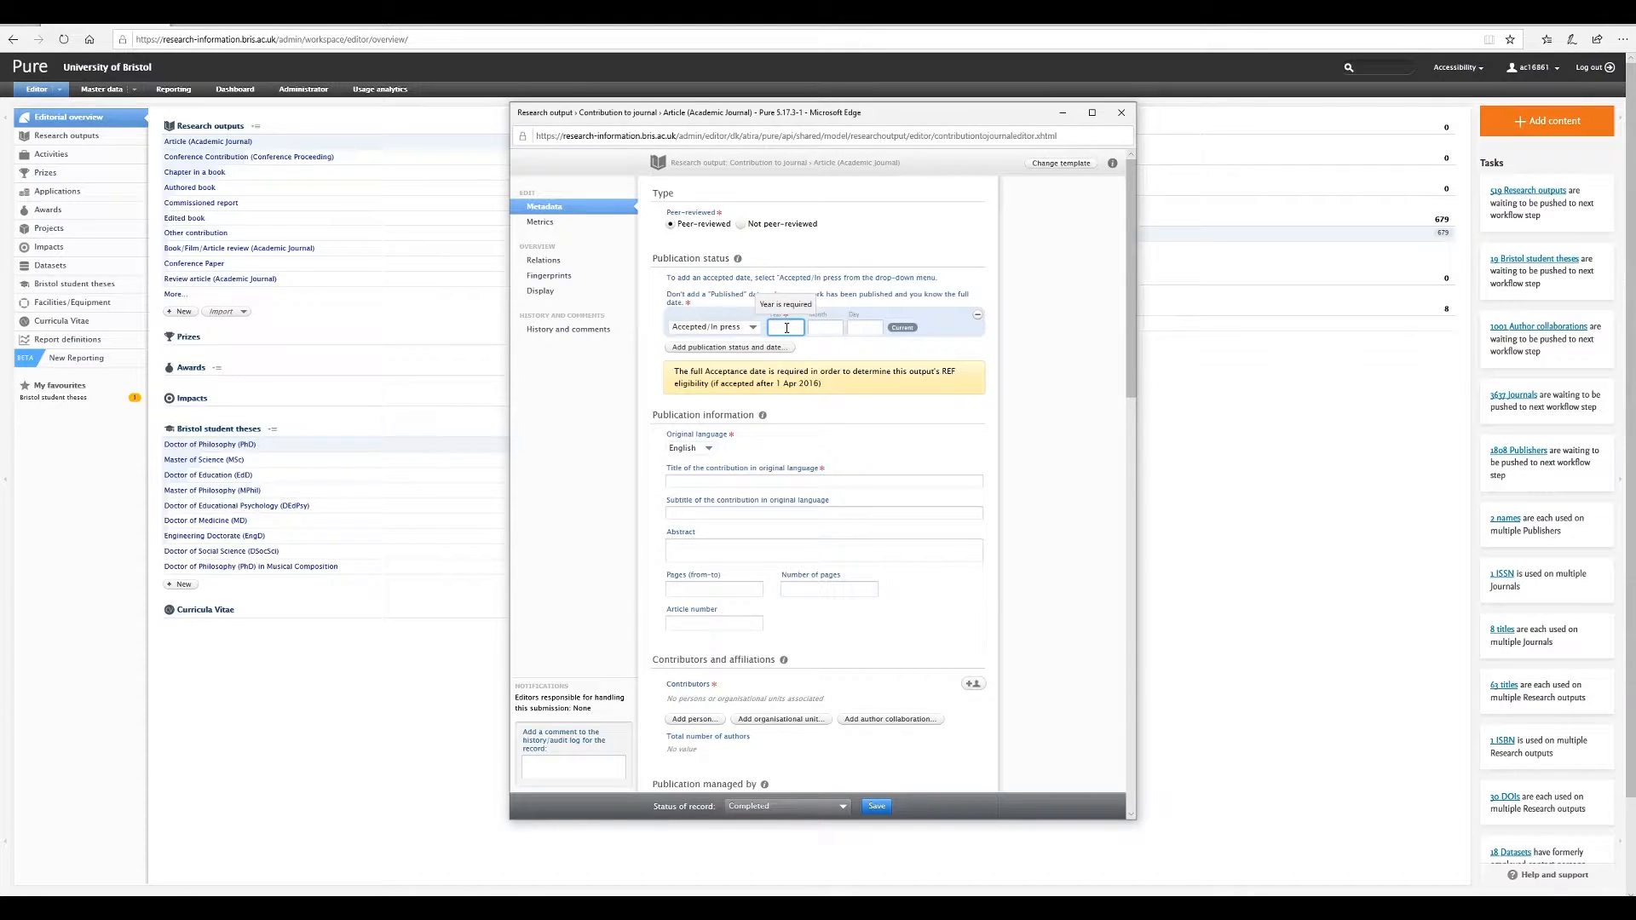
{"action": "type", "text": "2024"}
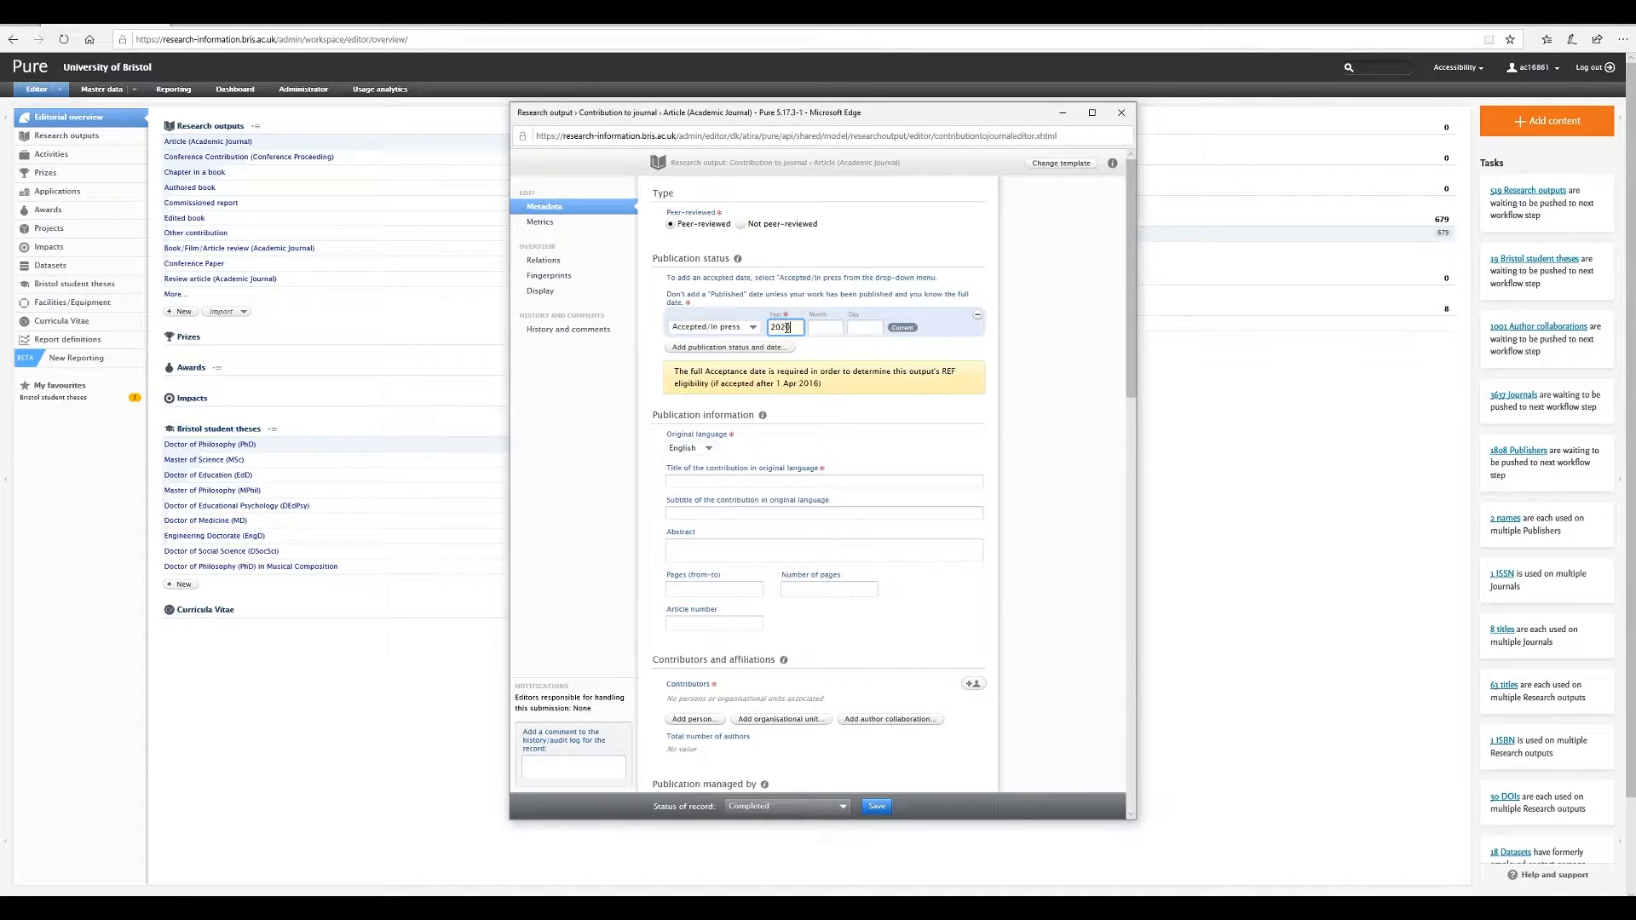
{"action": "type", "text": "8"}
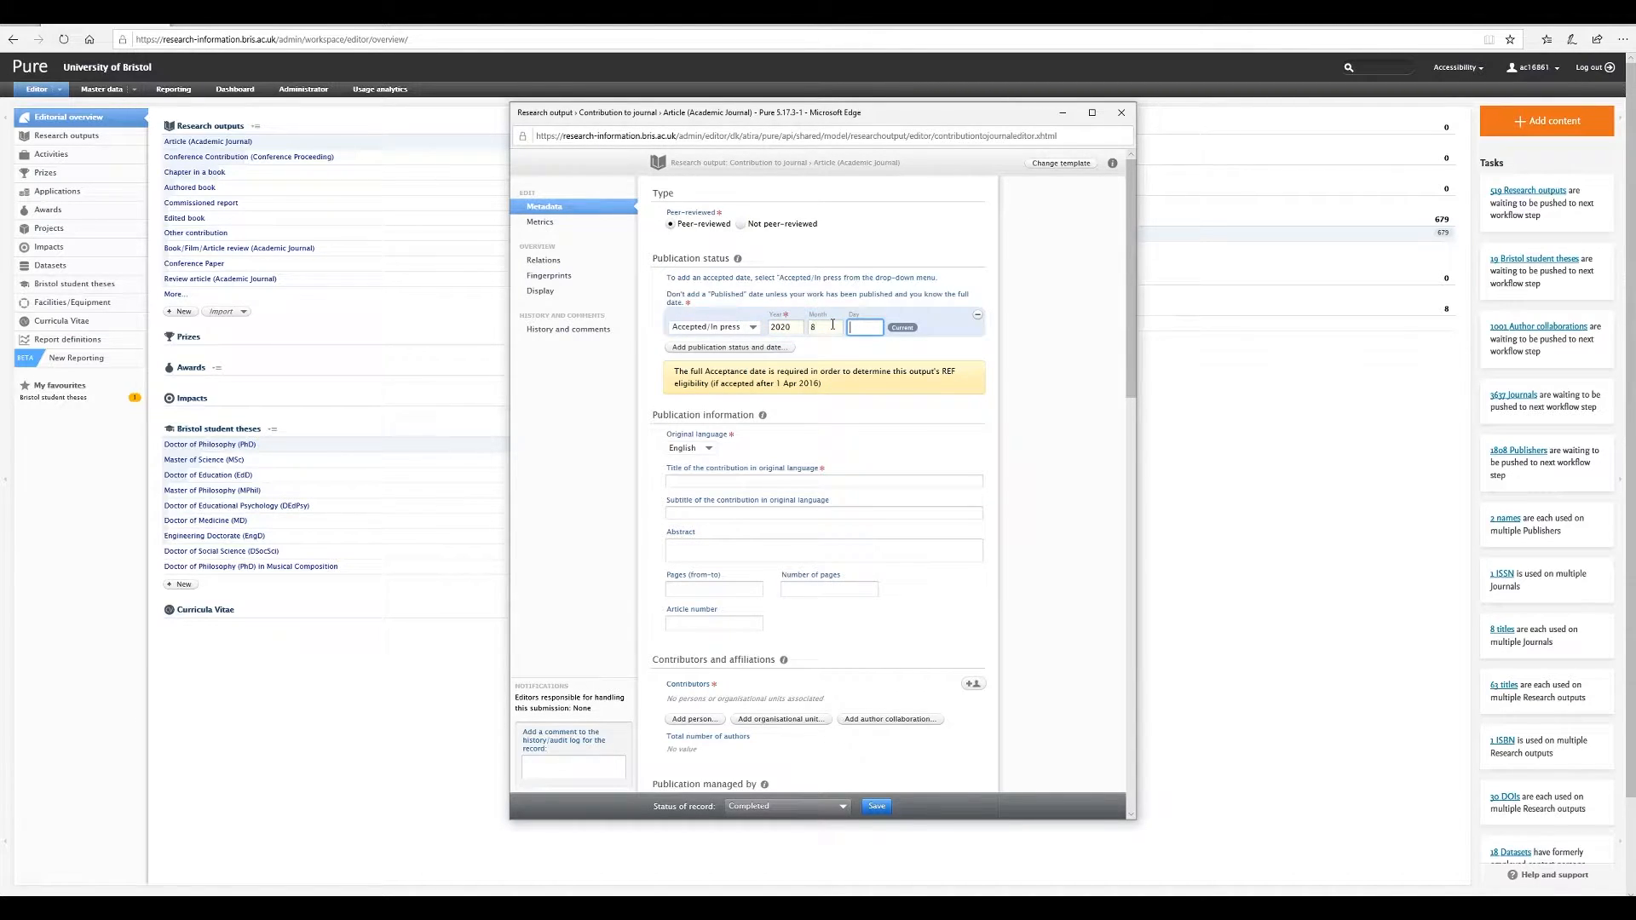
{"action": "type", "text": "4"}
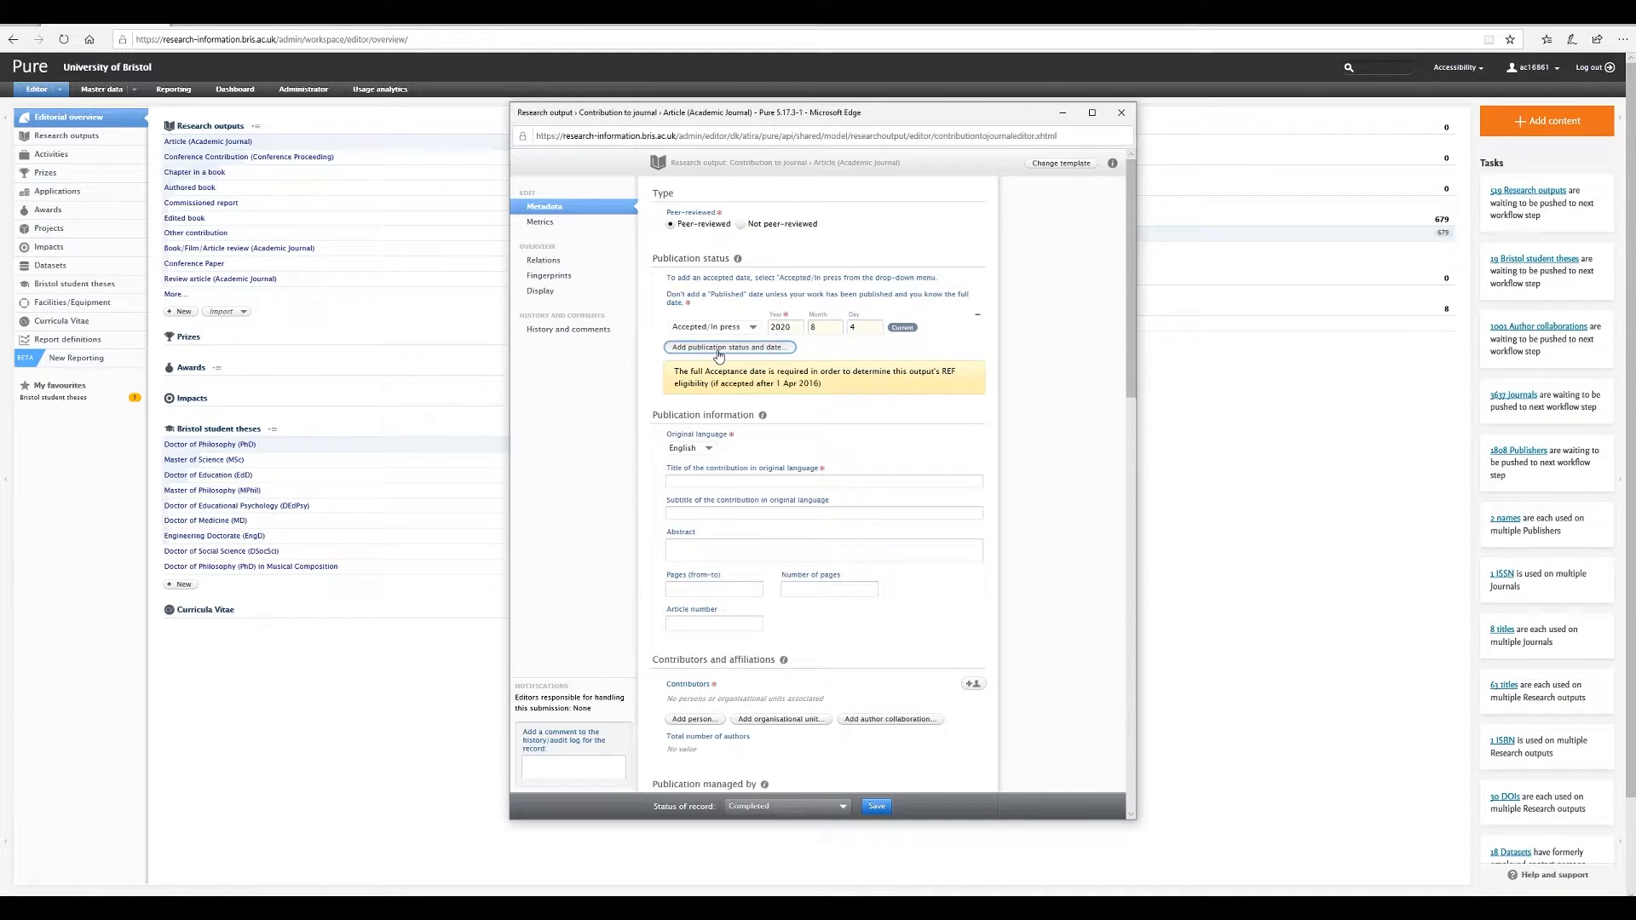
- Add a second status, E-pub ahead of print, dated 2020-8-6
{"action": "left_click", "coordinate": [727, 347]}
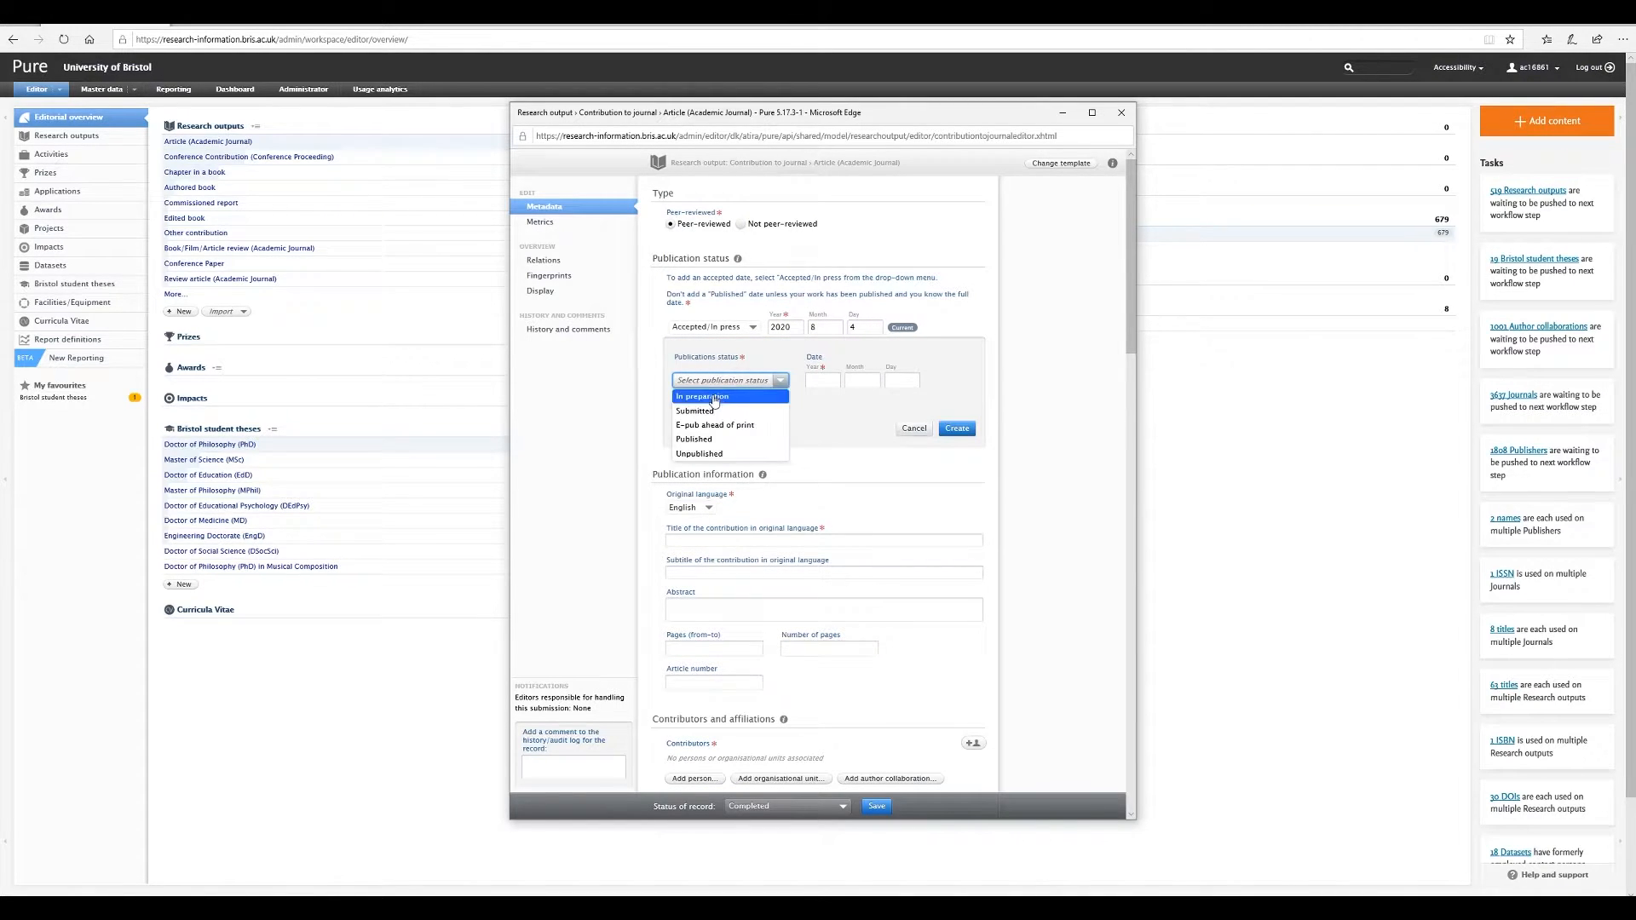
{"action": "left_click", "coordinate": [715, 424]}
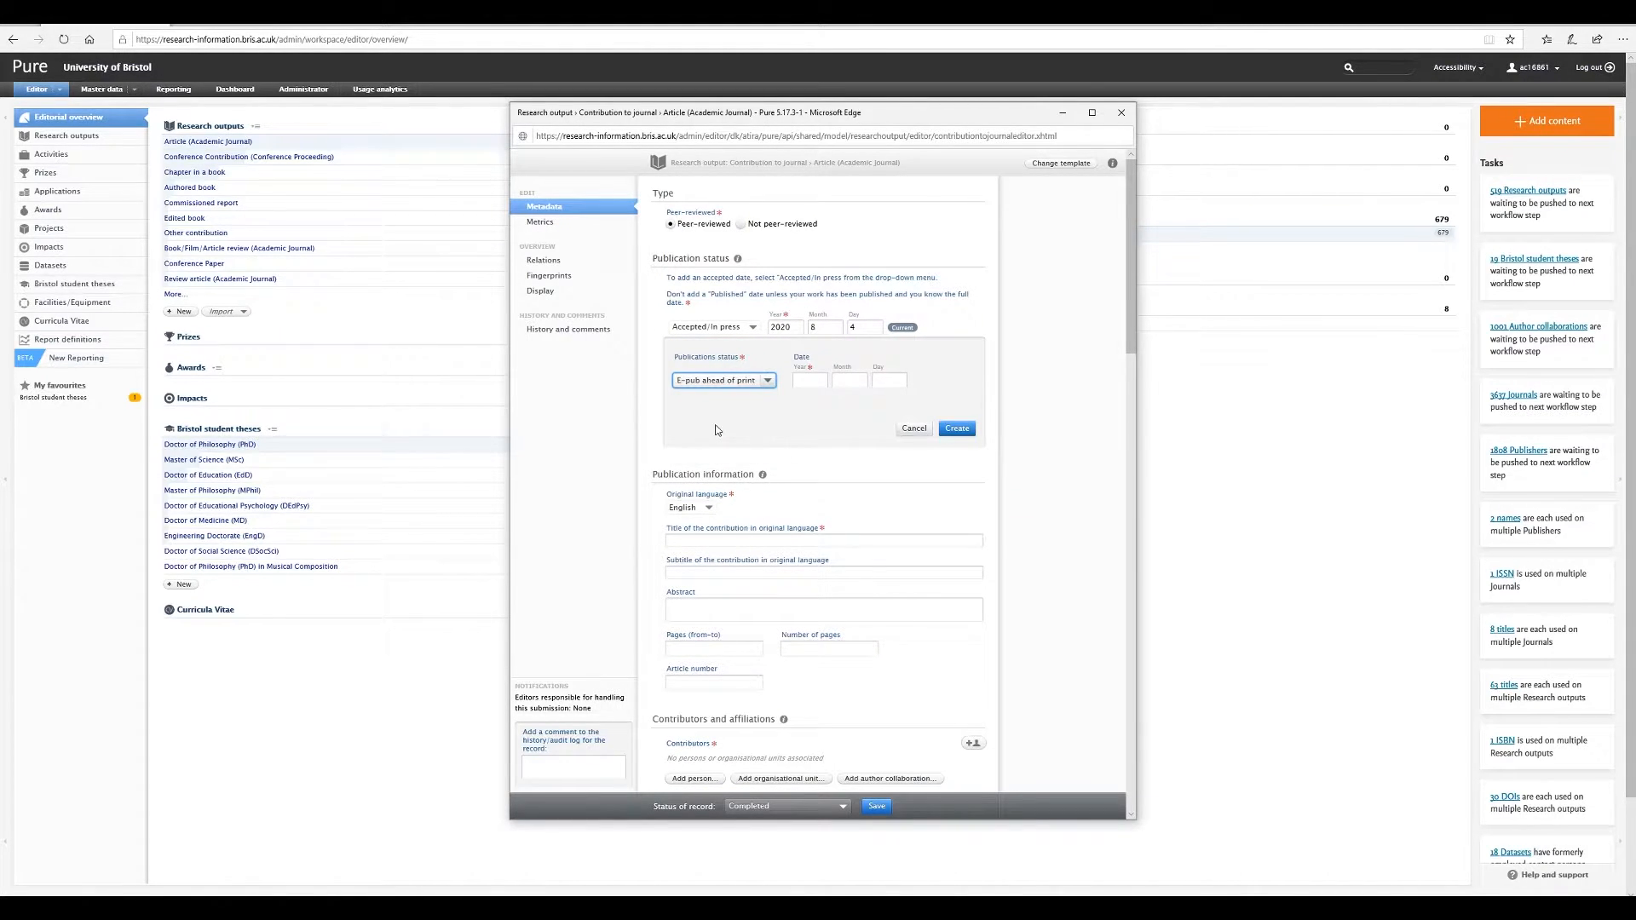
{"action": "left_click", "coordinate": [809, 381]}
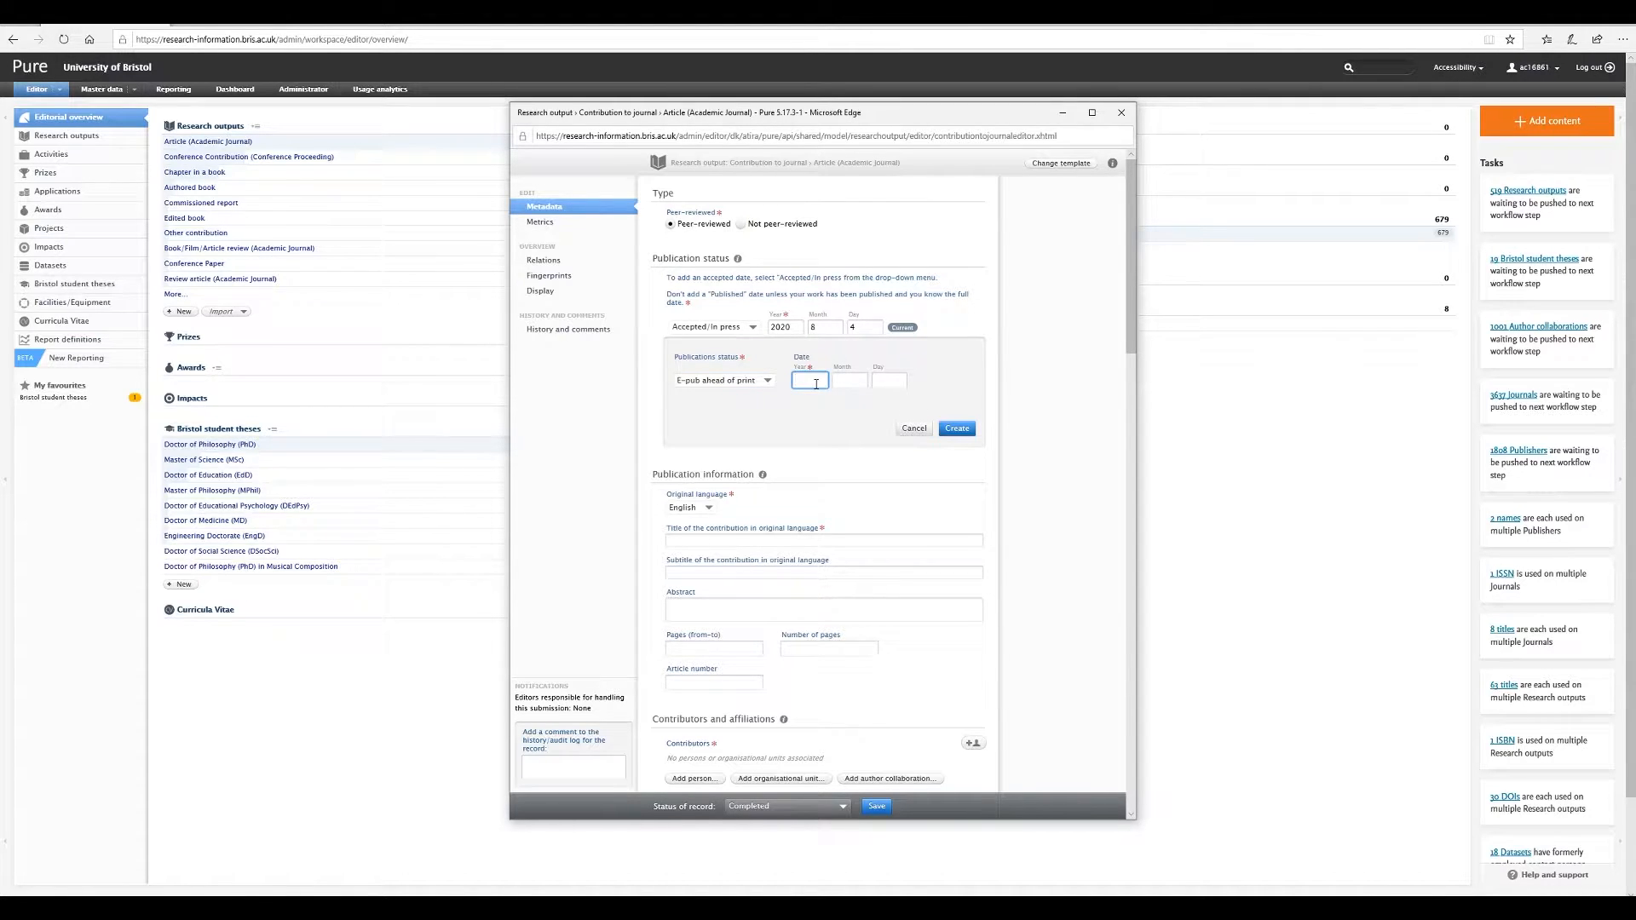
{"action": "type", "text": "2020"}
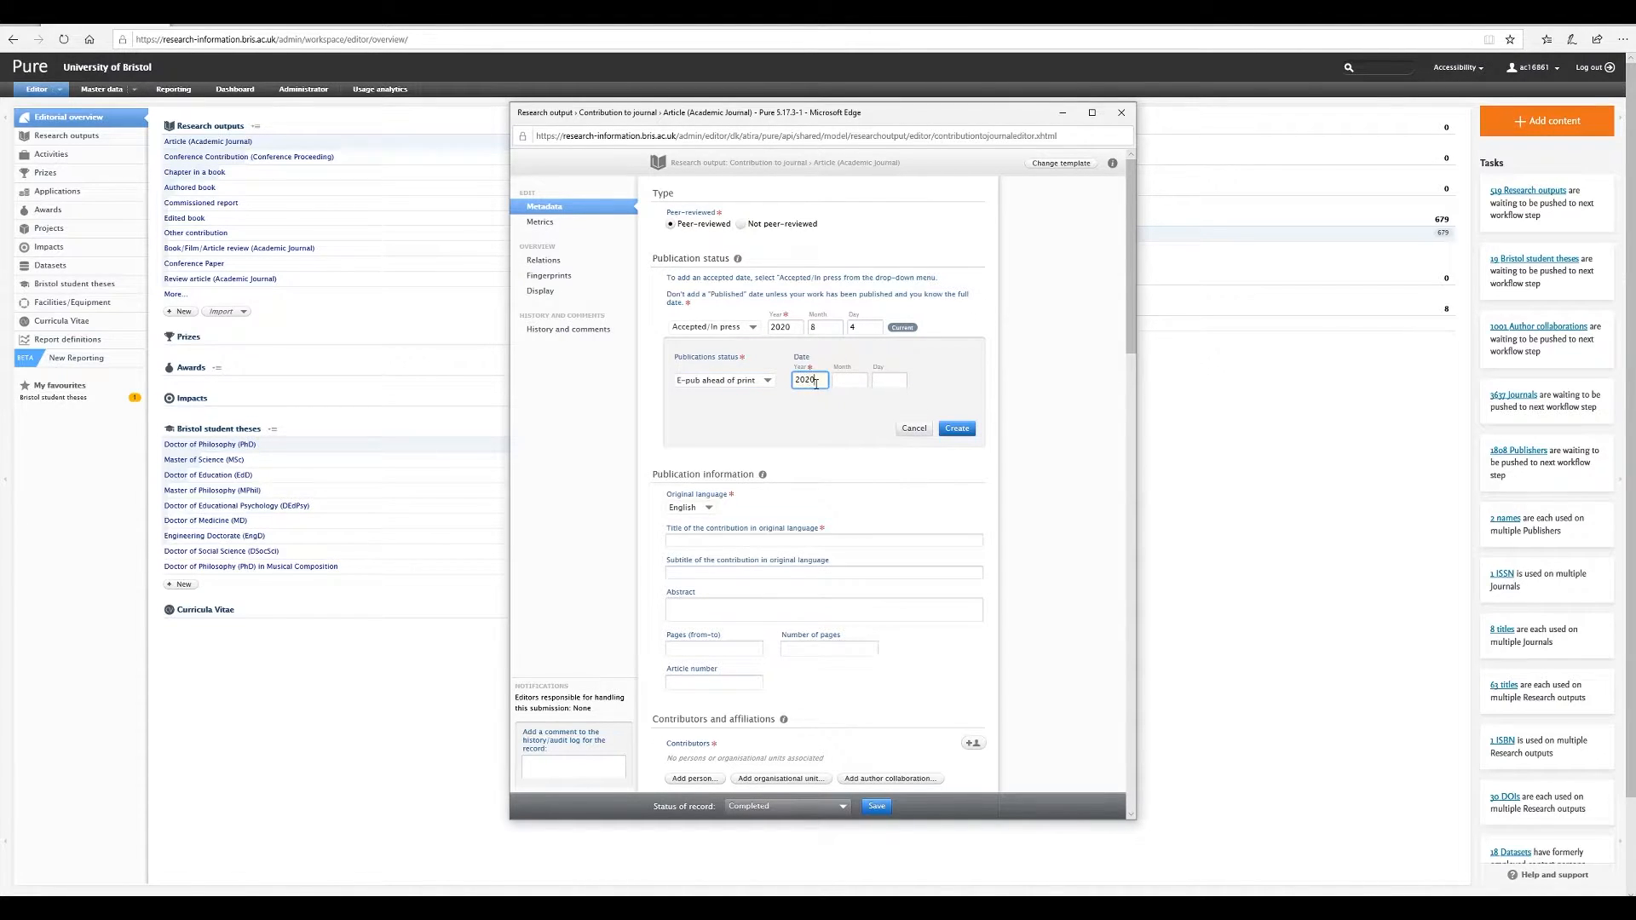
{"action": "type", "text": "8"}
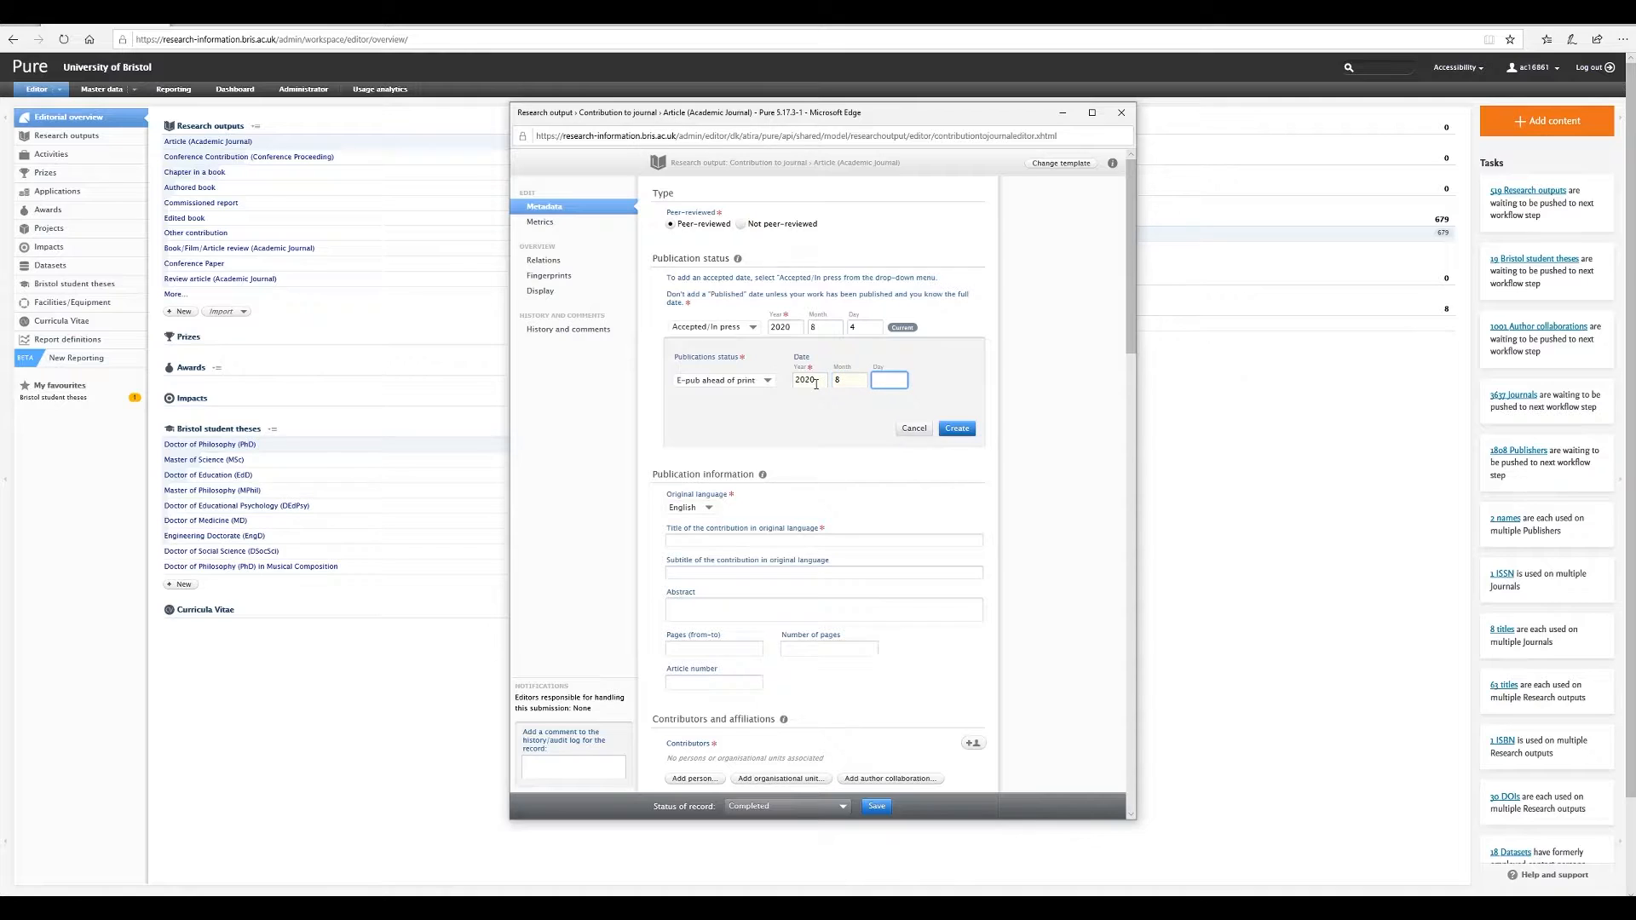
{"action": "type", "text": "6"}
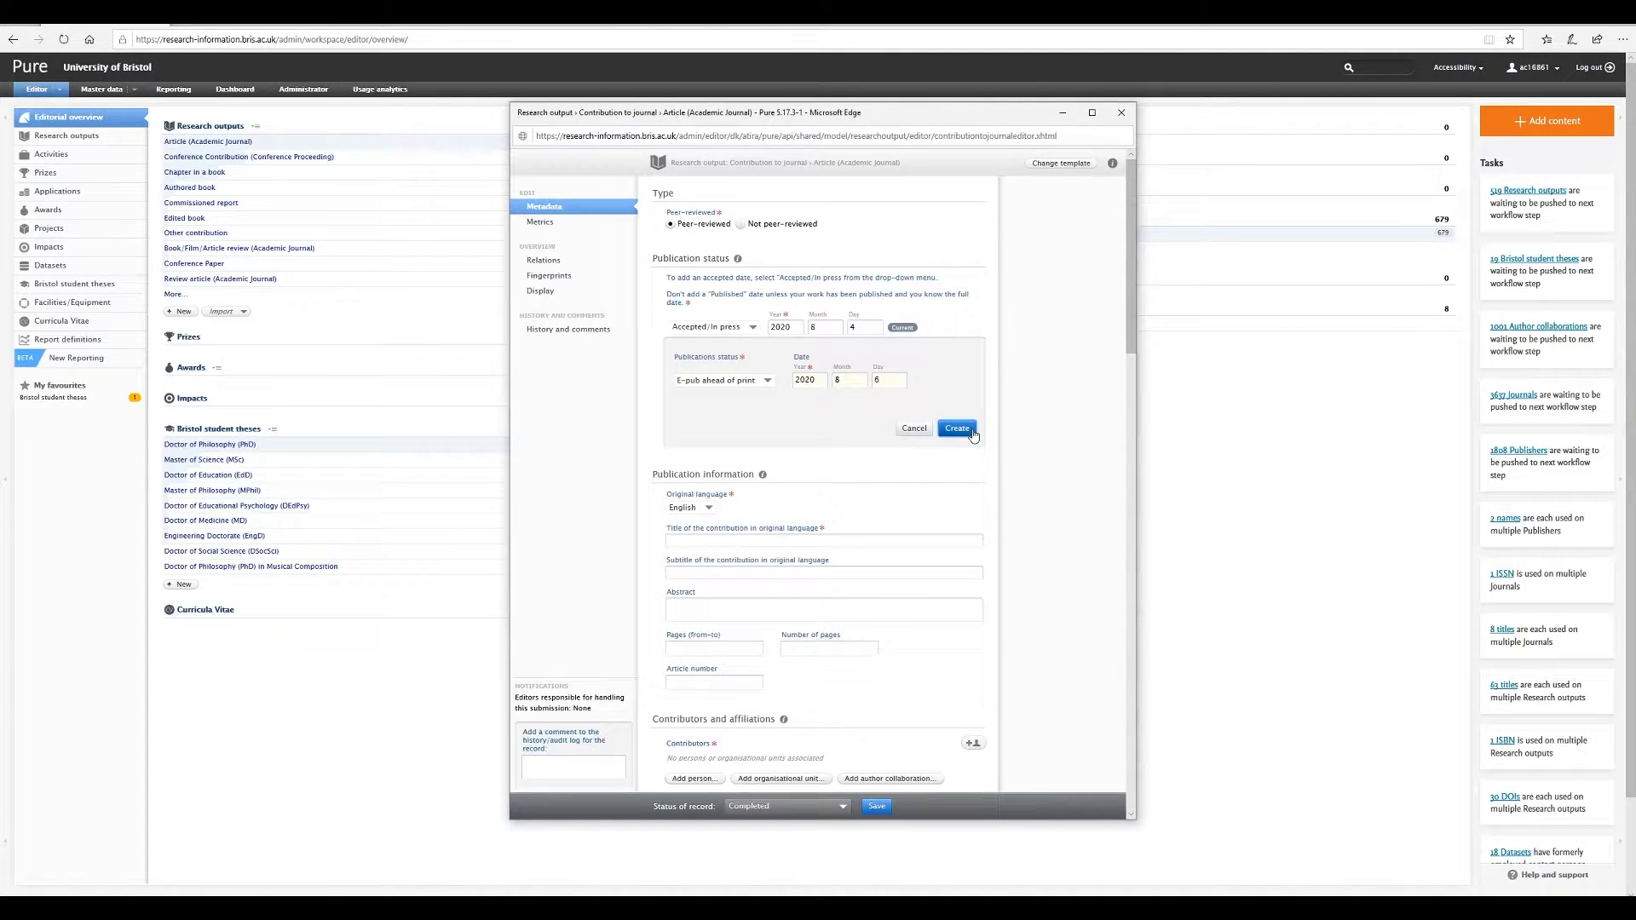
{"action": "left_click", "coordinate": [957, 427]}
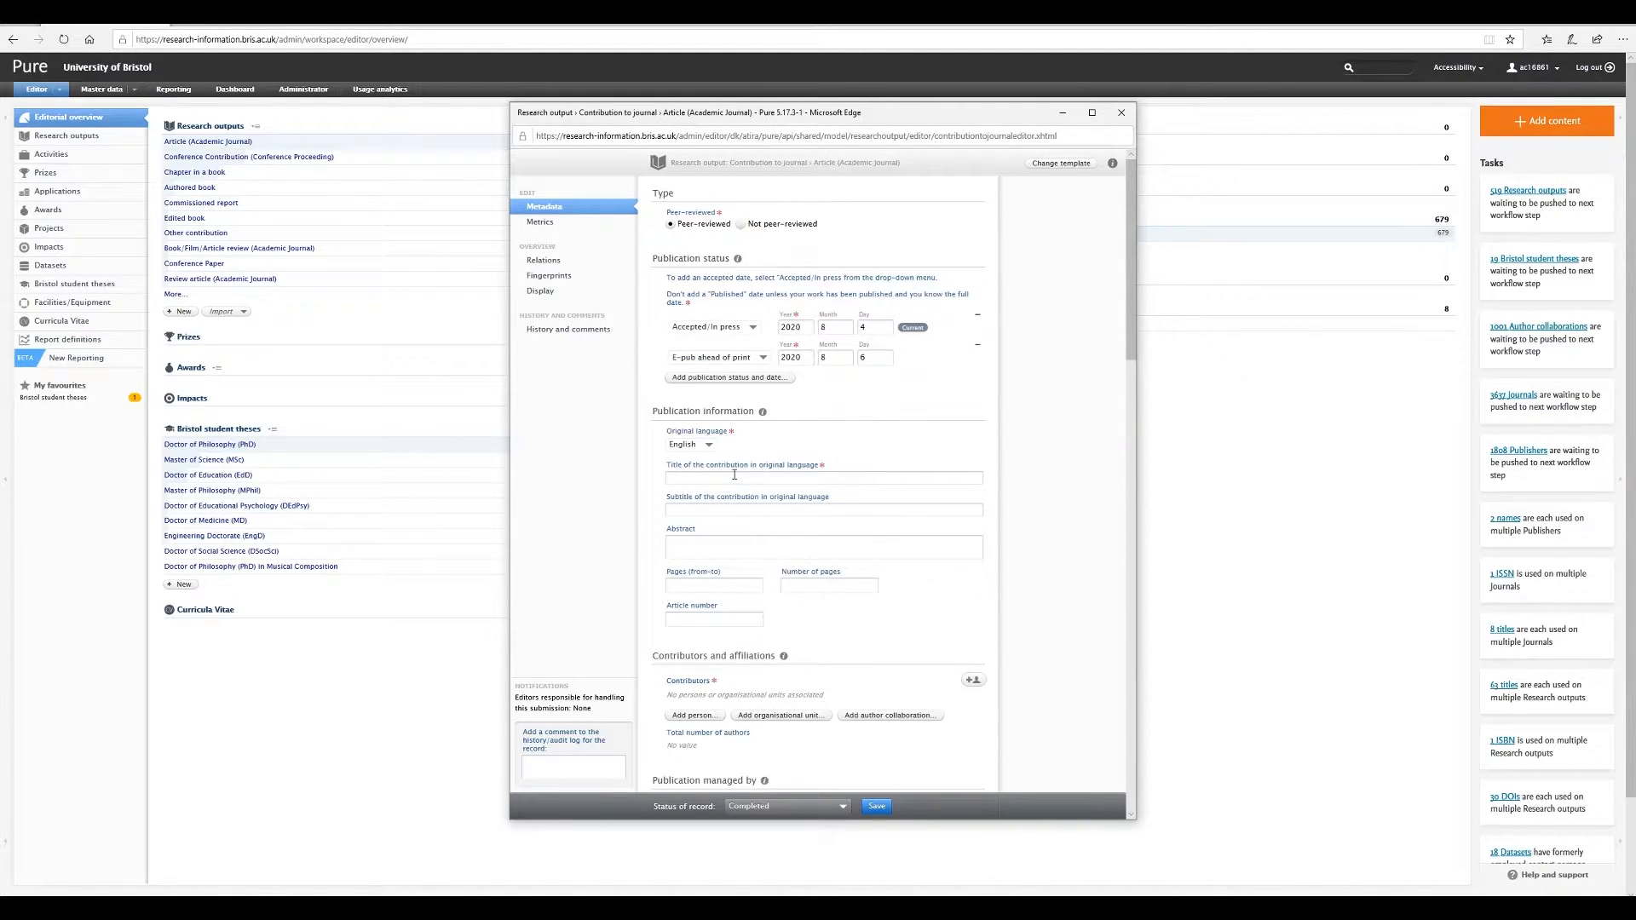
- Enter title 'Title', subtitle 'Subtitle' and a placeholder abstract
{"action": "left_click", "coordinate": [823, 478]}
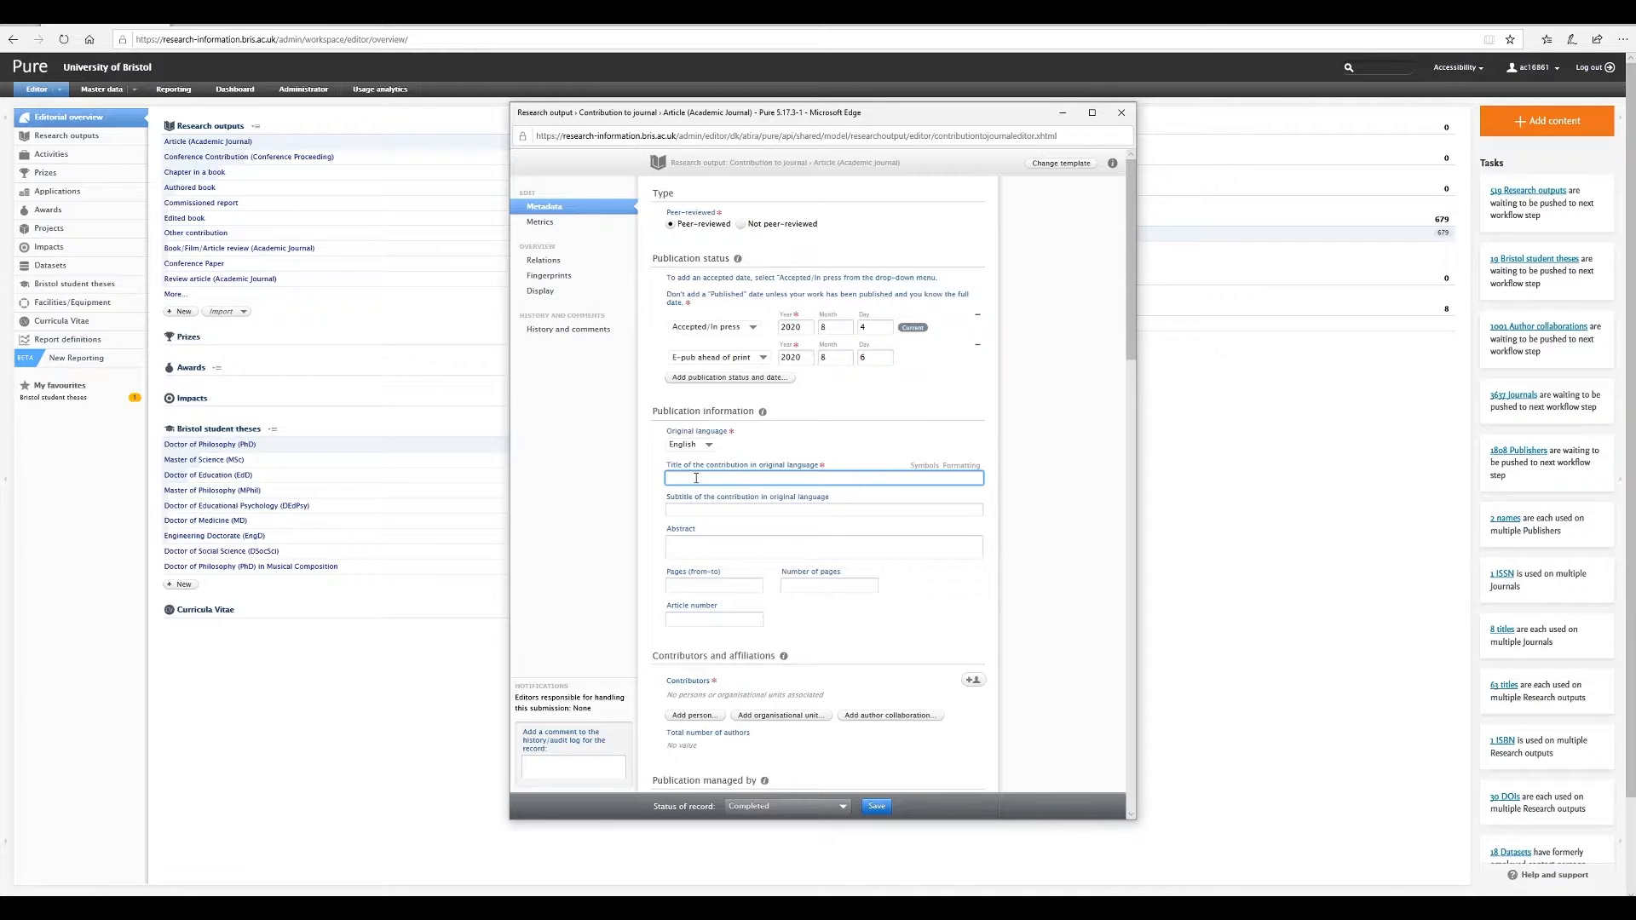
{"action": "type", "text": "Title"}
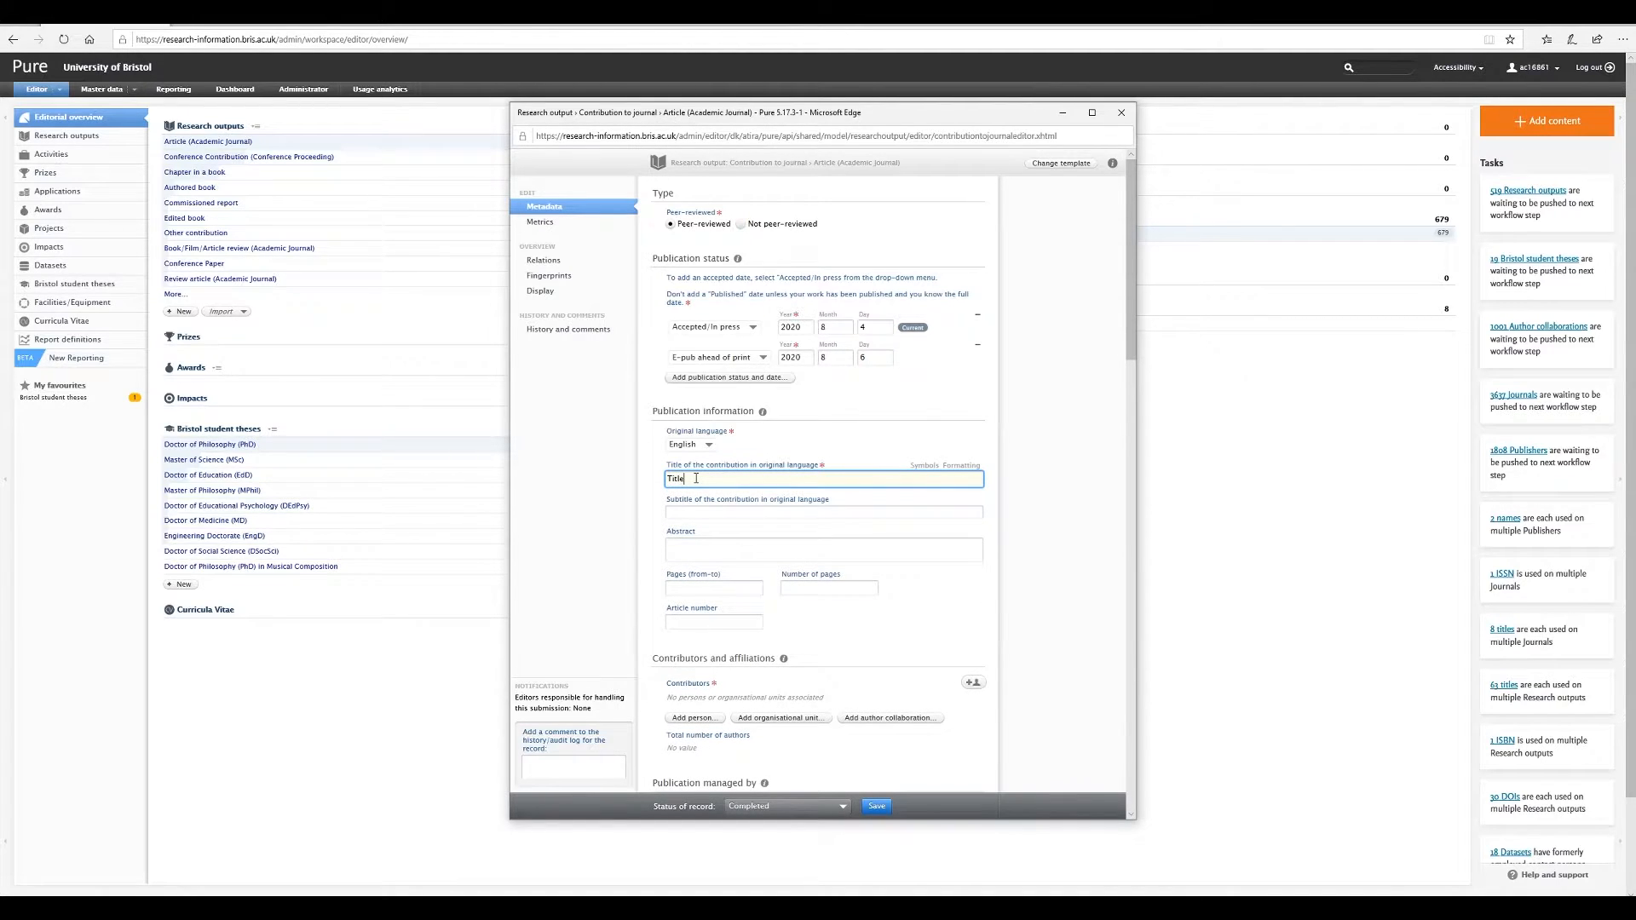
{"action": "left_click", "coordinate": [823, 512]}
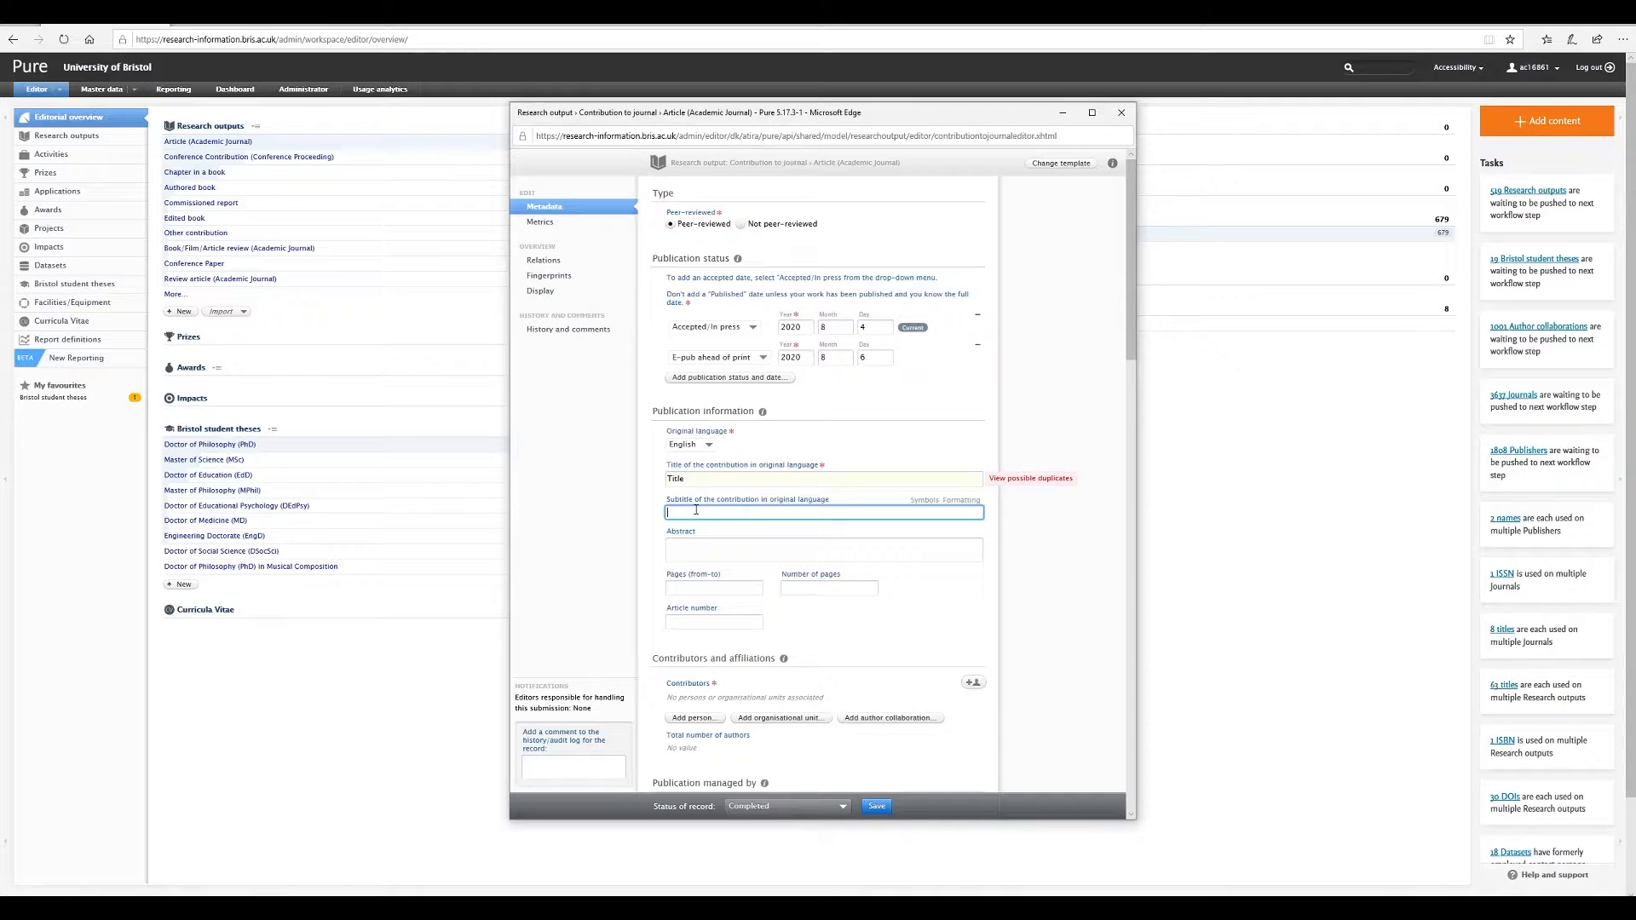
{"action": "type", "text": "Subtitle"}
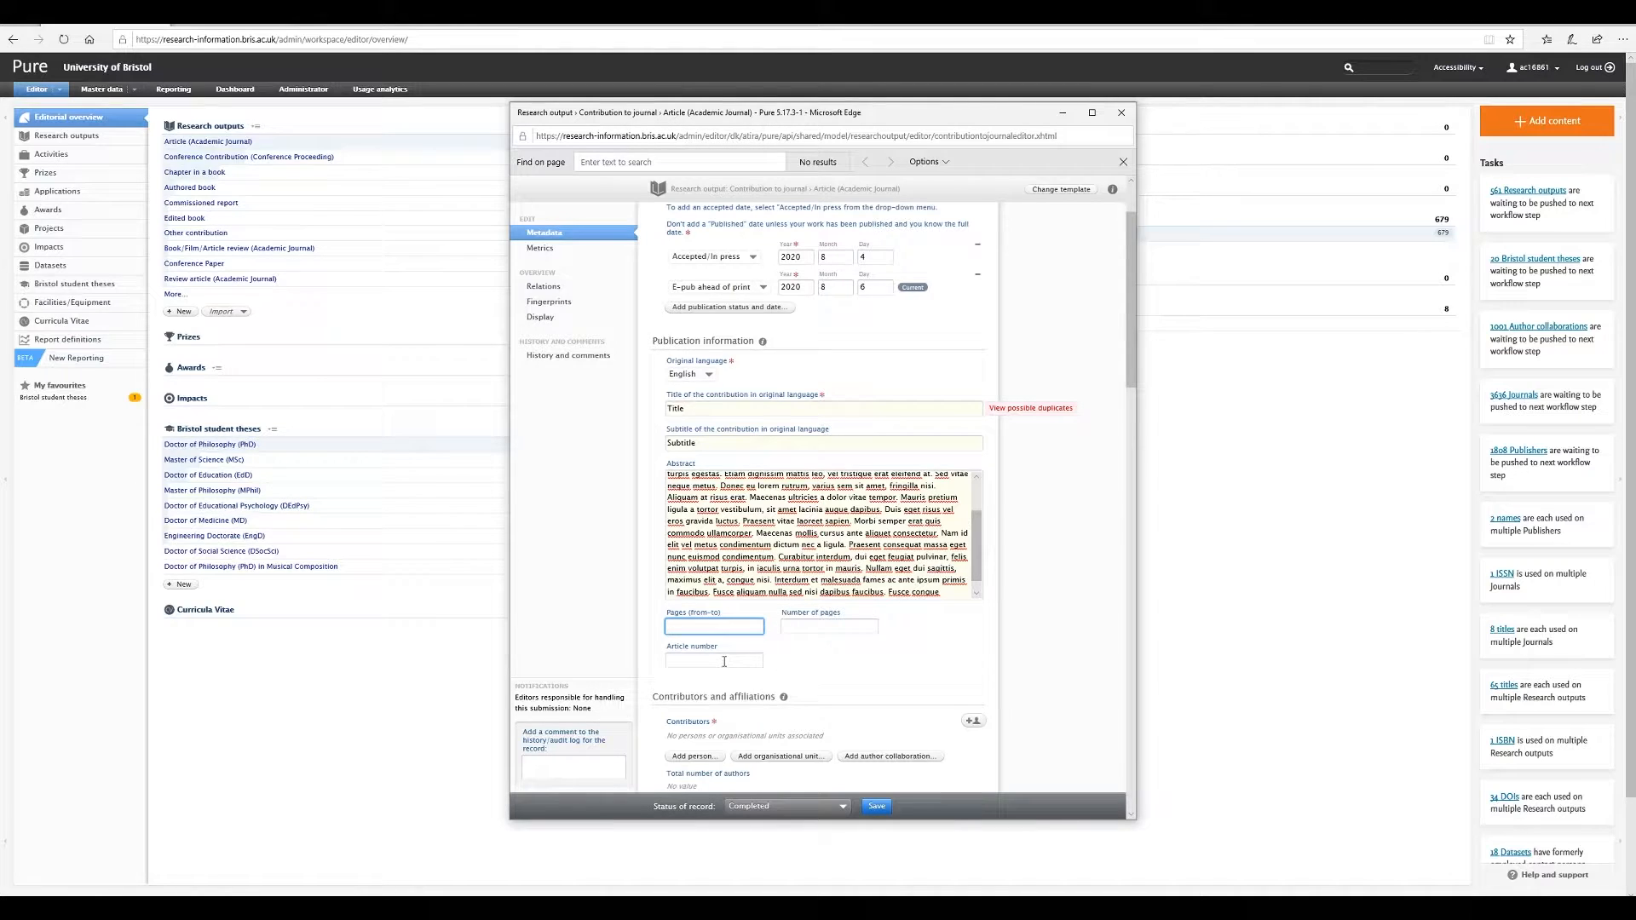
{"action": "scroll", "scroll_direction": "down", "scroll_amount": 3}
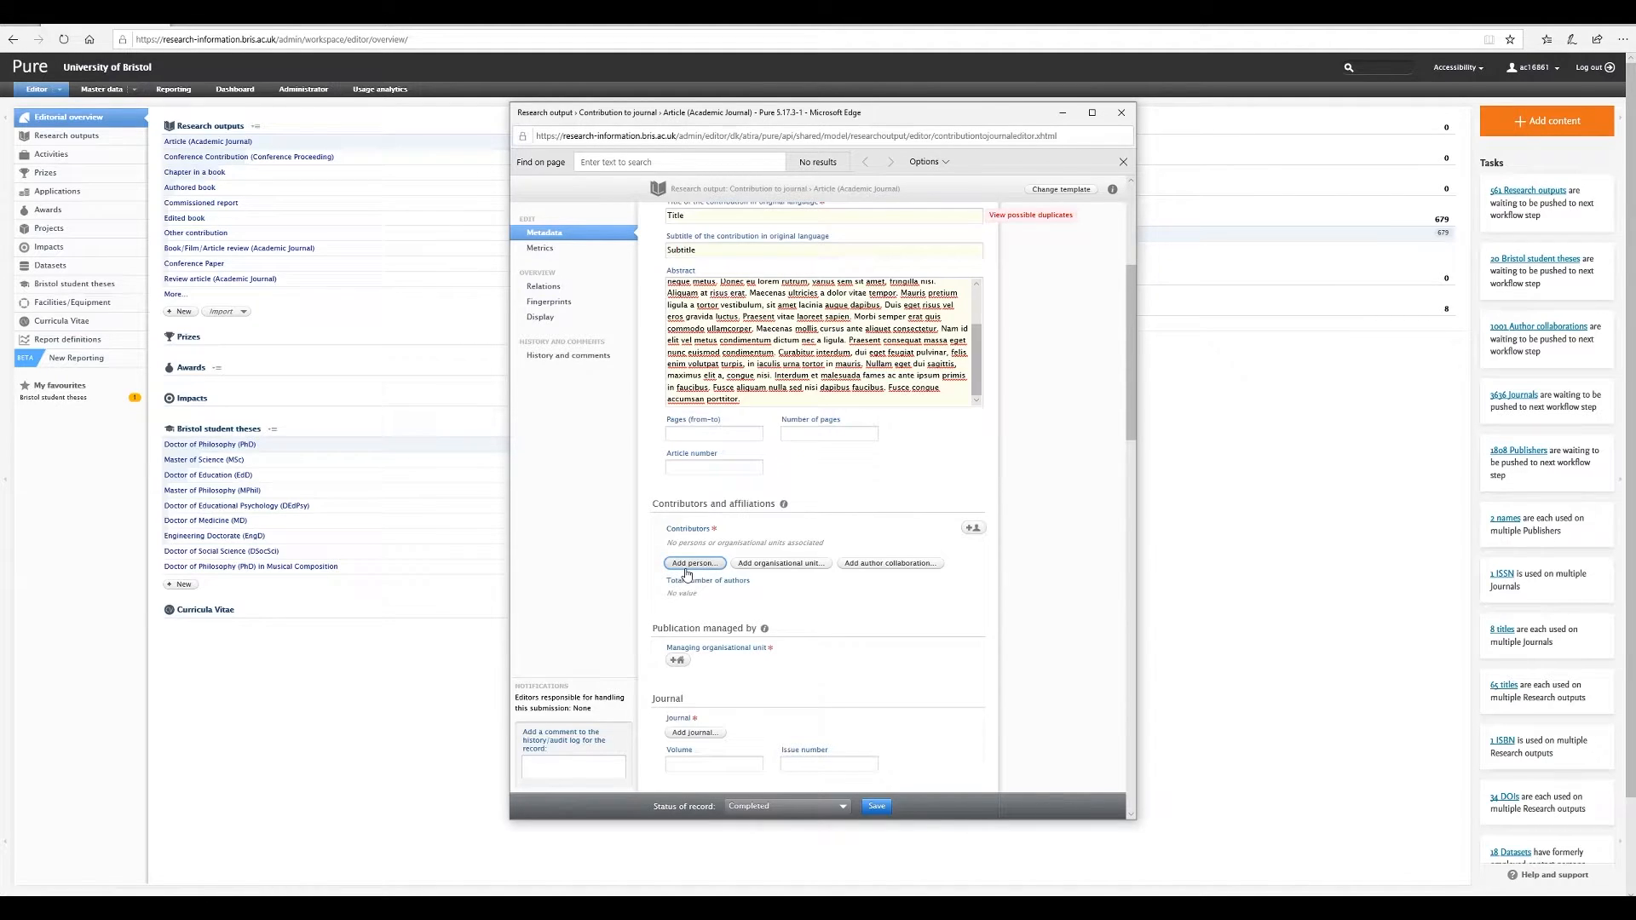
- Add Professor Tim Peters as an internal author with his affiliations, then start another person search
{"action": "left_click", "coordinate": [695, 563]}
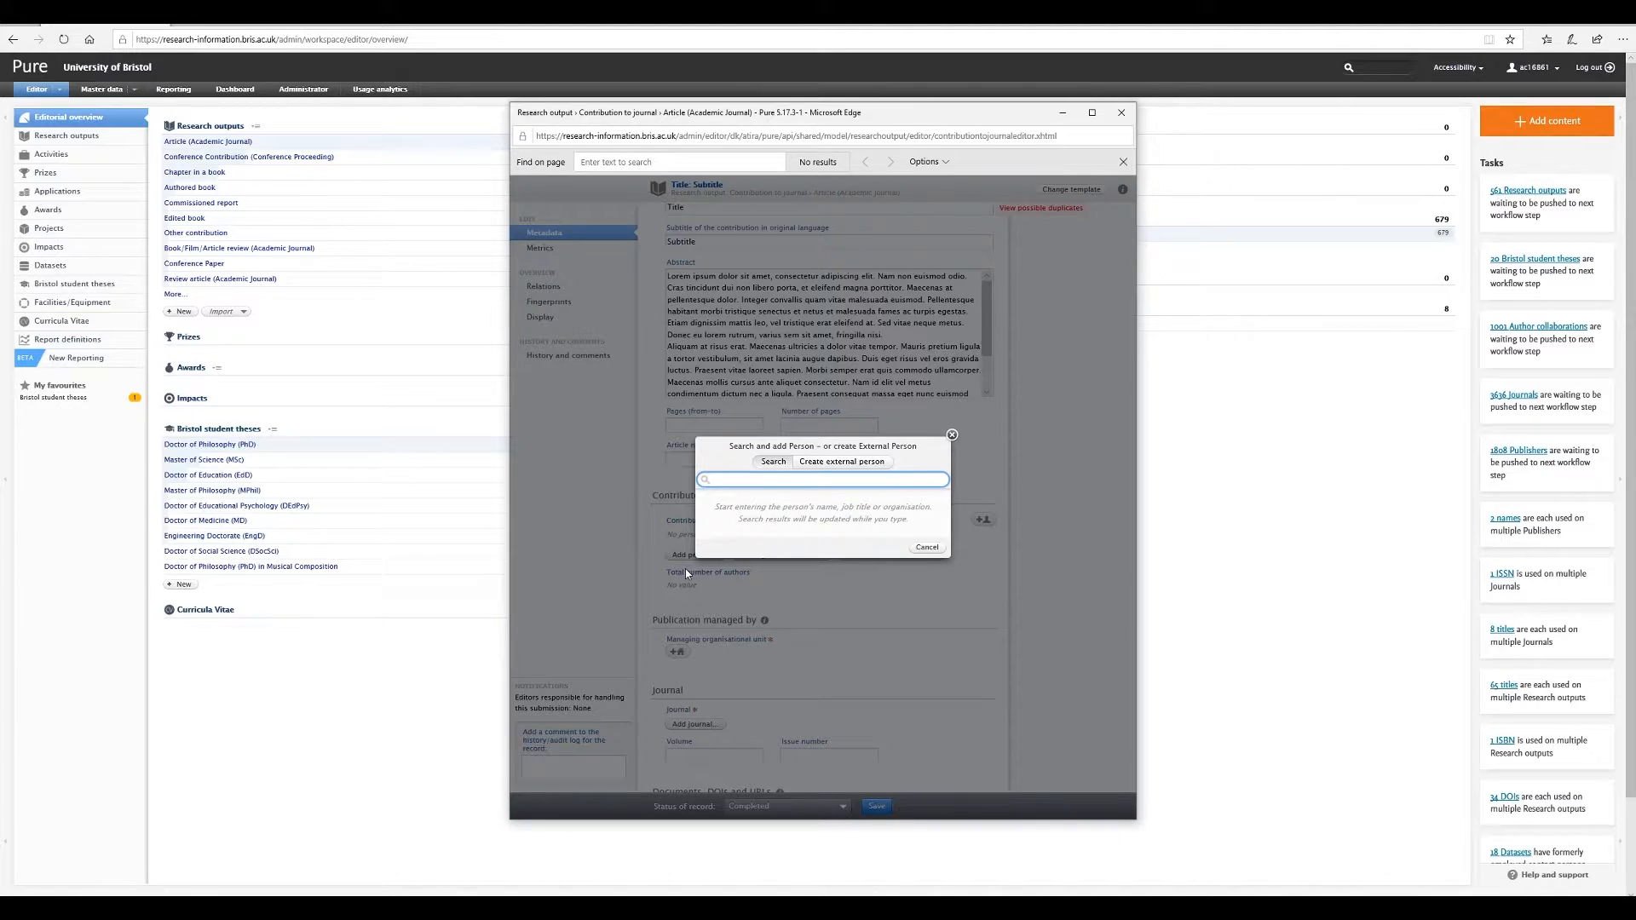
{"action": "type", "text": "Tim Pet"}
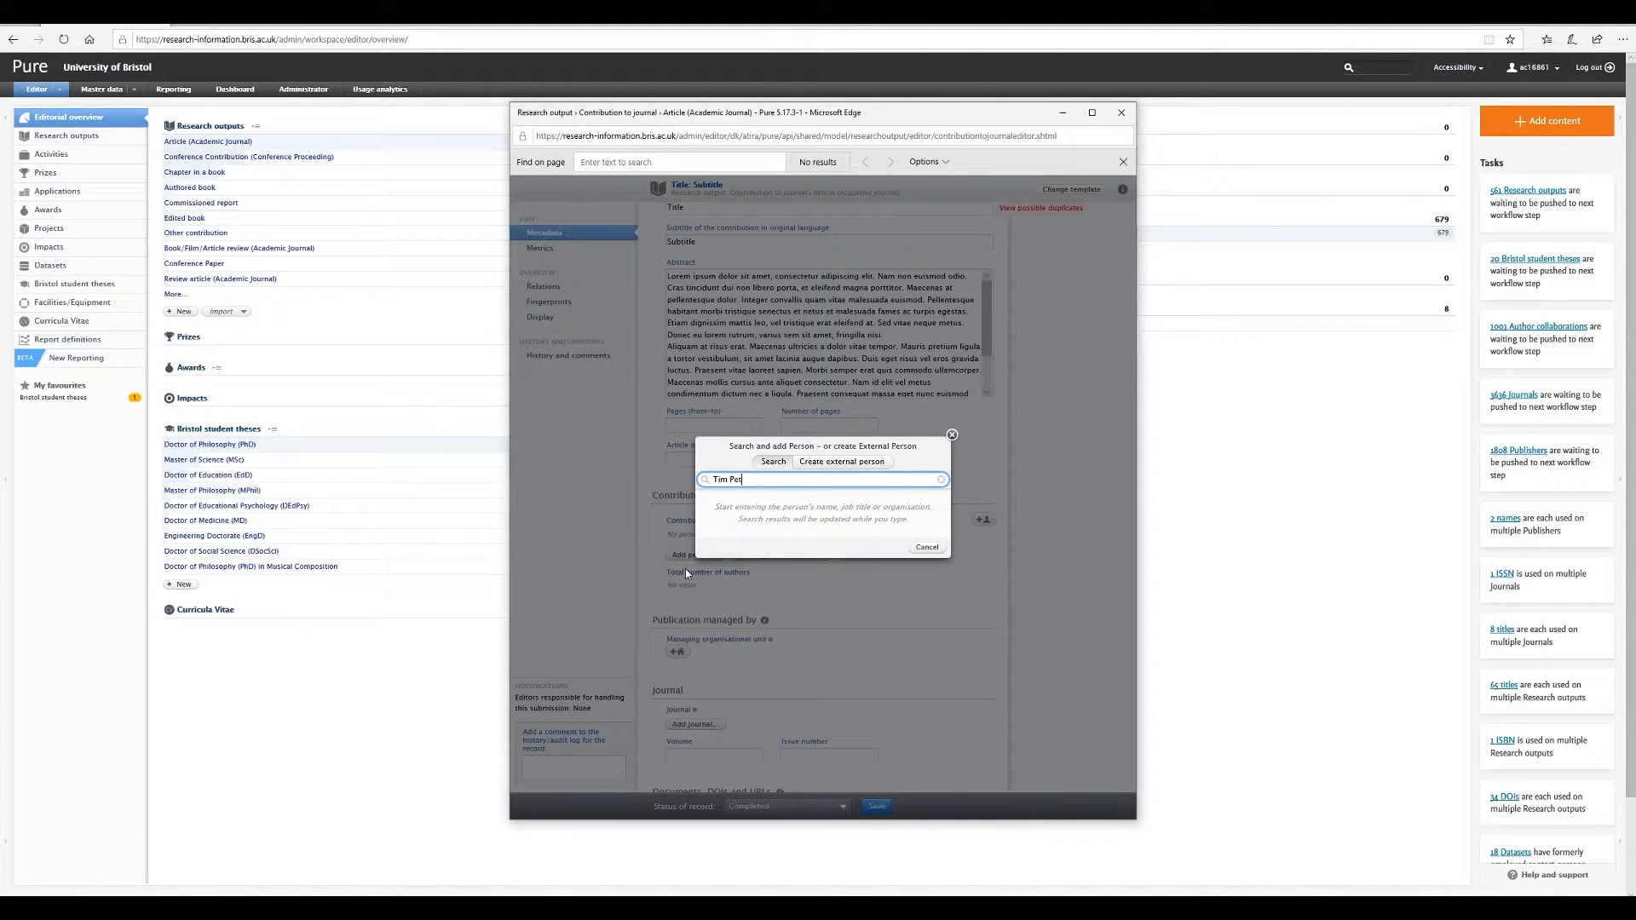
{"action": "type", "text": "ers"}
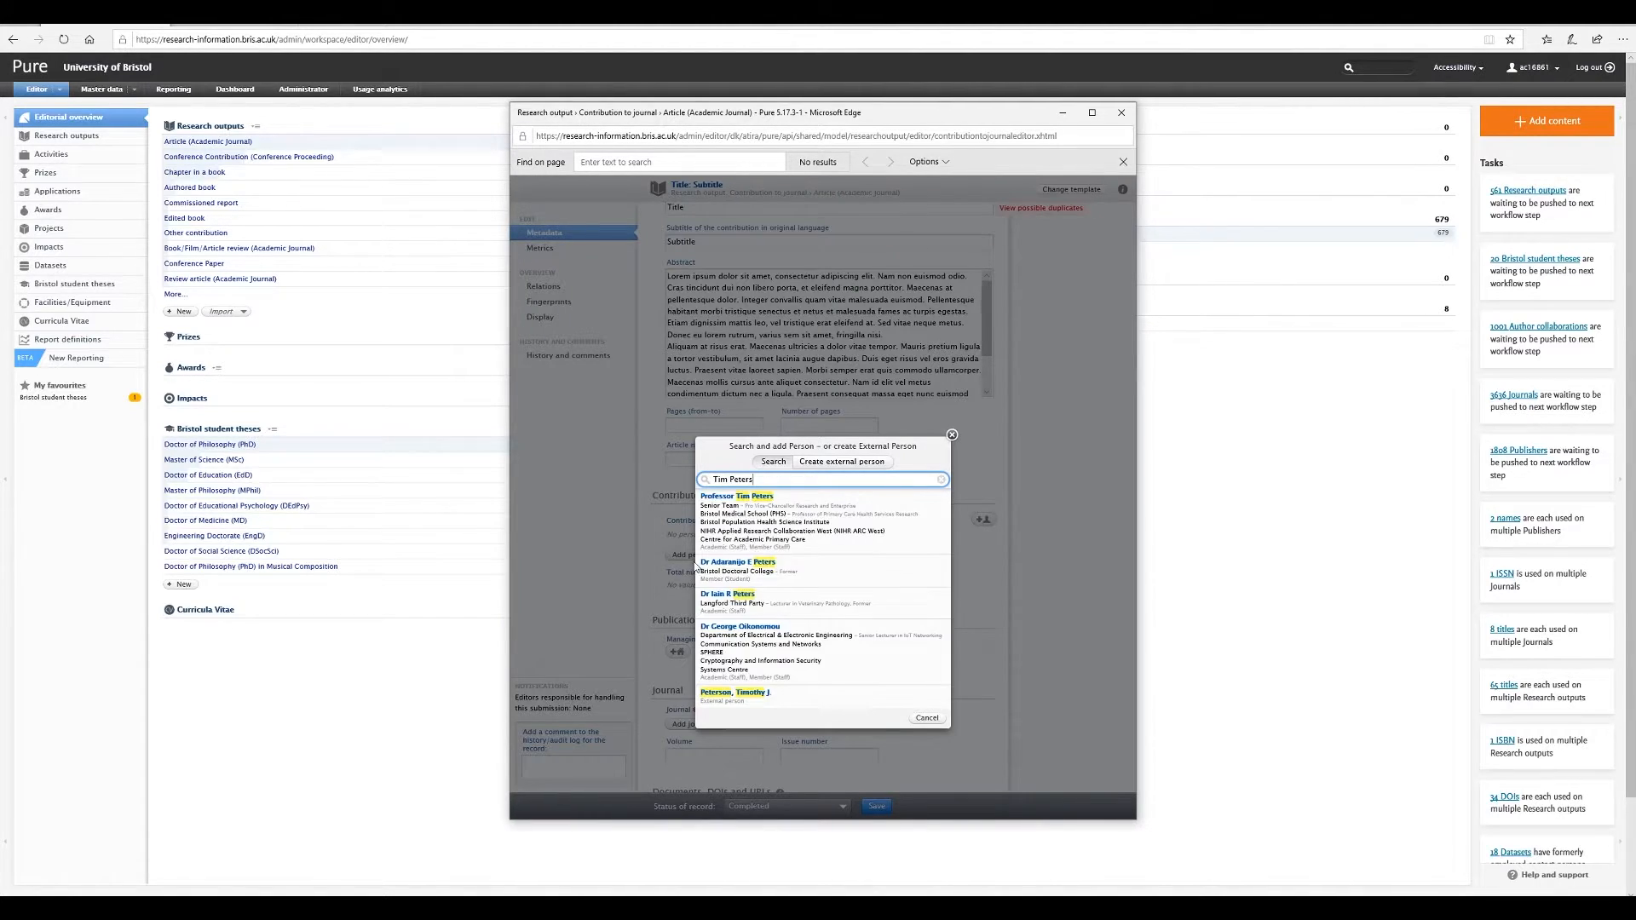
{"action": "left_click", "coordinate": [737, 496]}
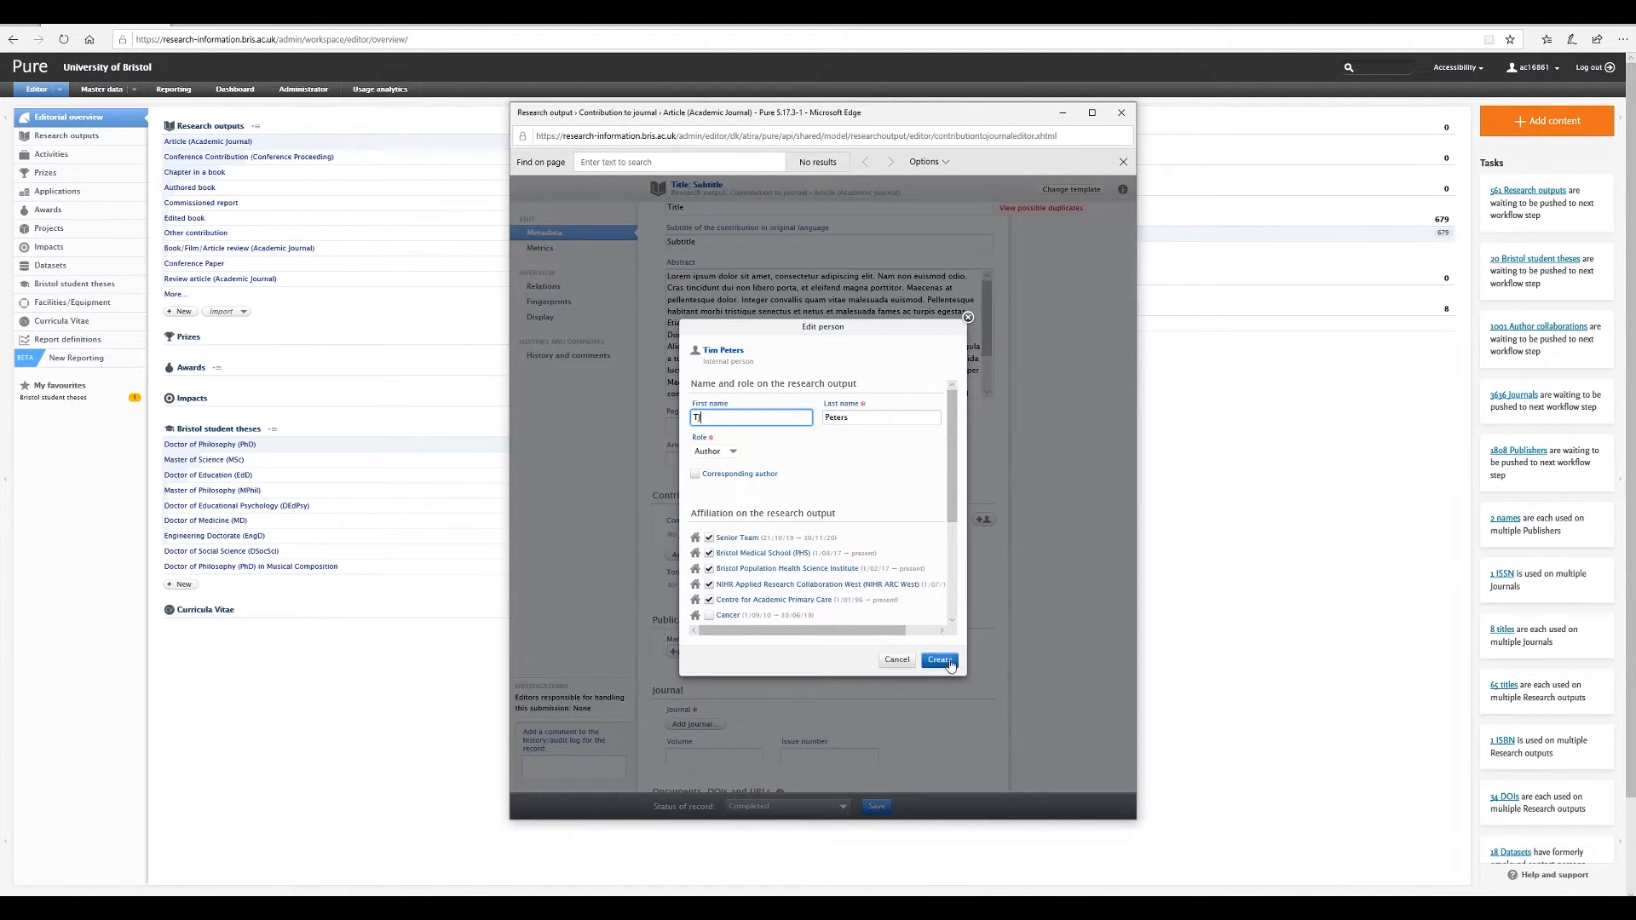
{"action": "left_click", "coordinate": [939, 660]}
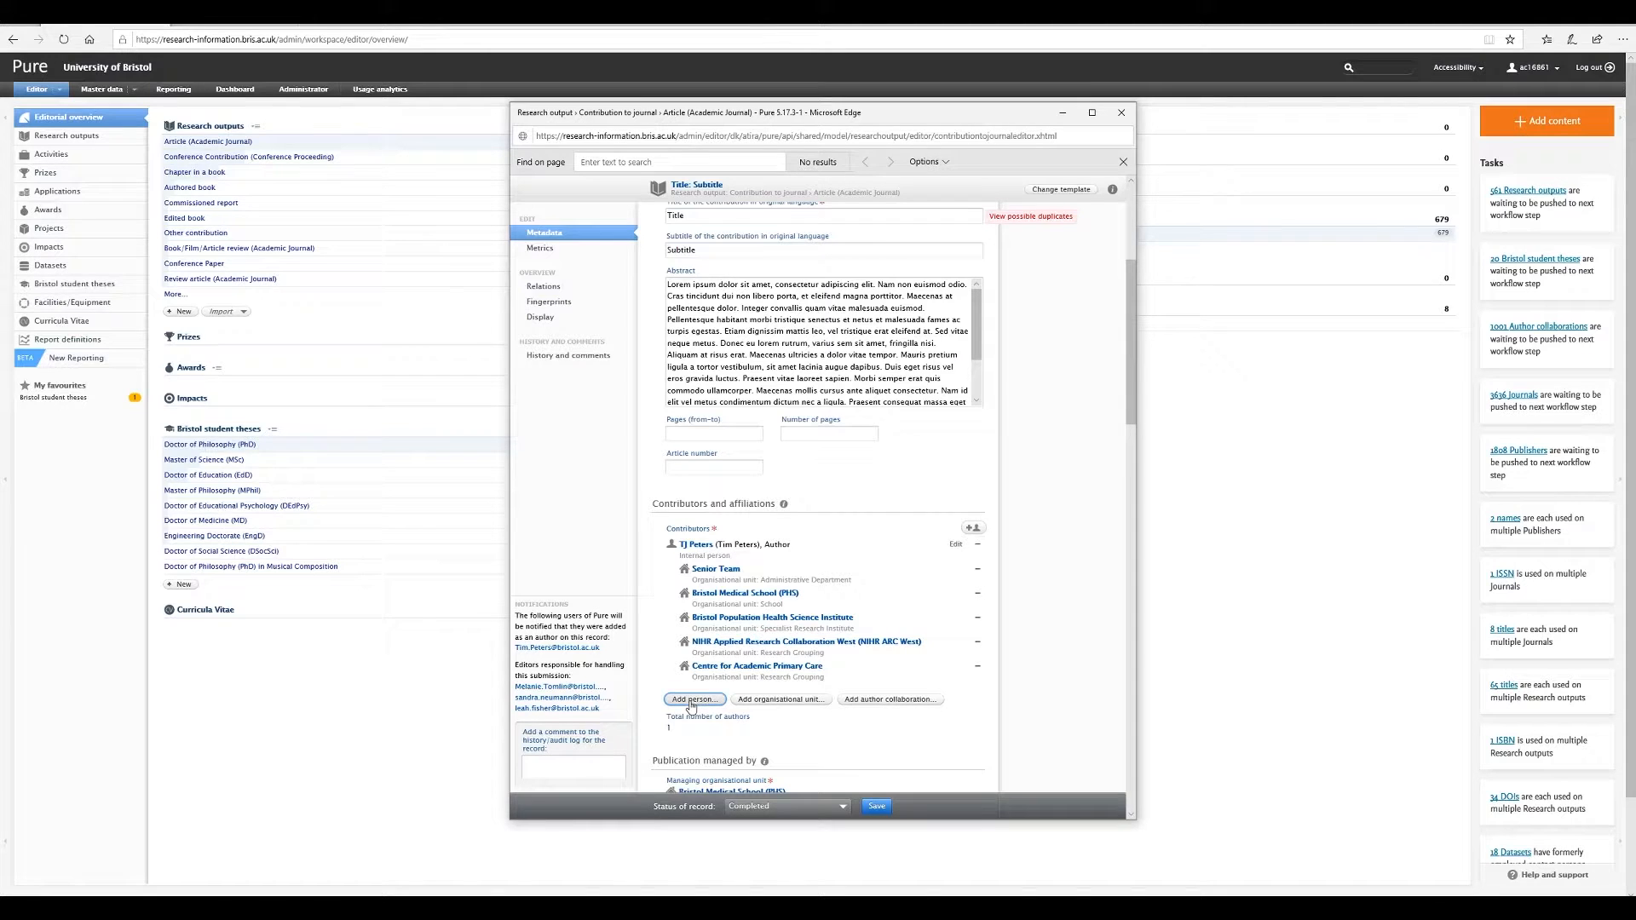
{"action": "left_click", "coordinate": [694, 700]}
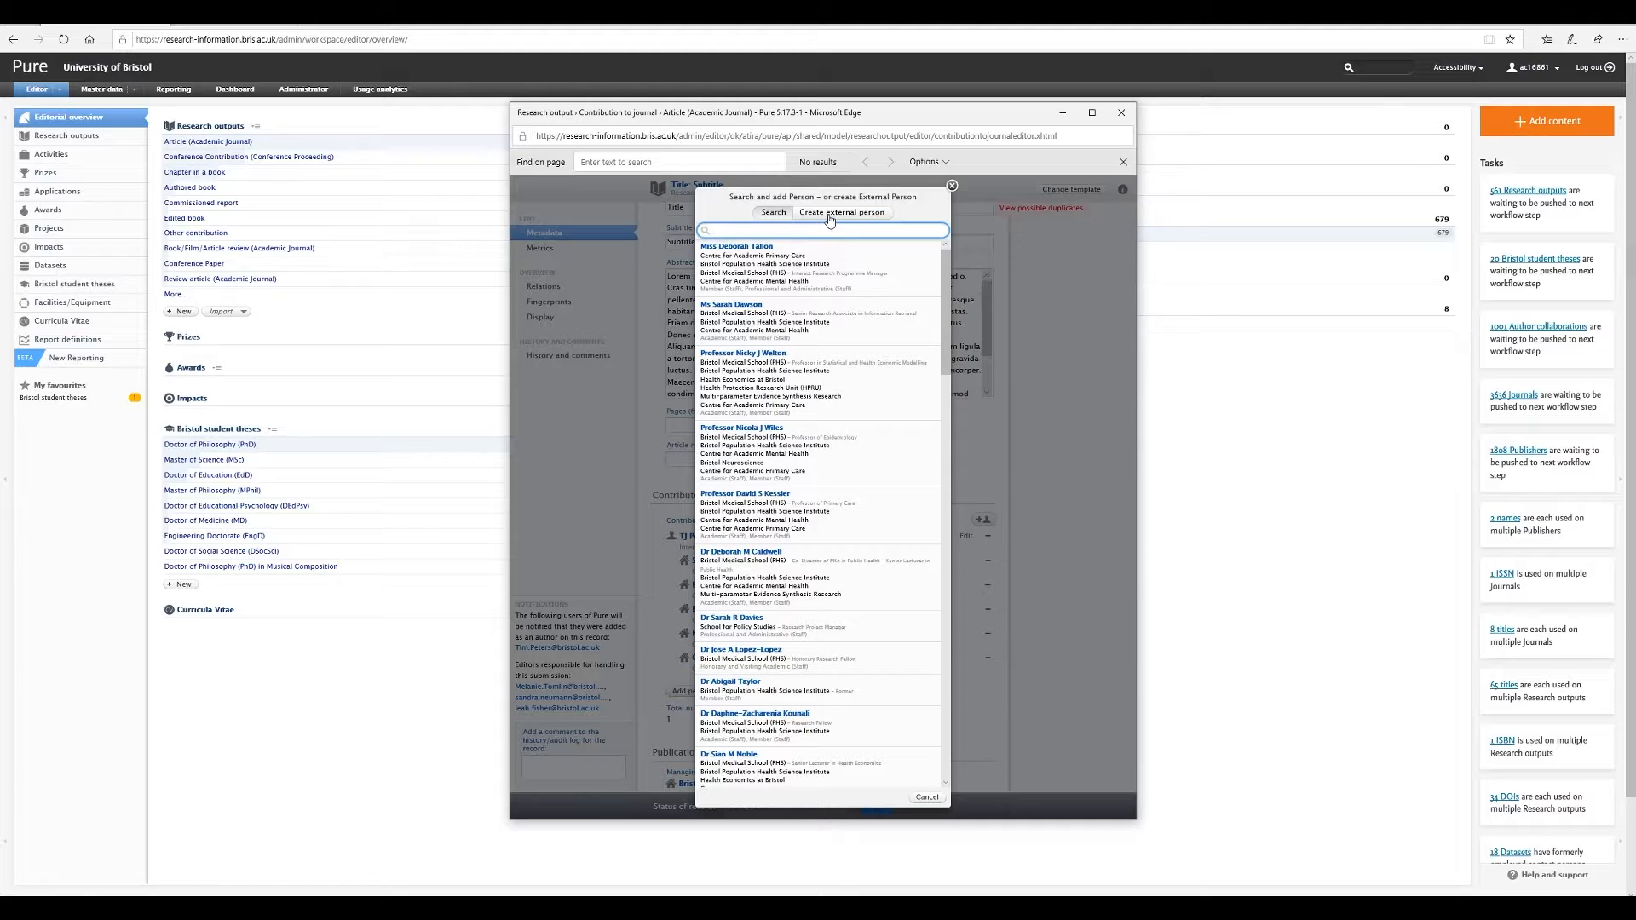
{"action": "left_click", "coordinate": [842, 212]}
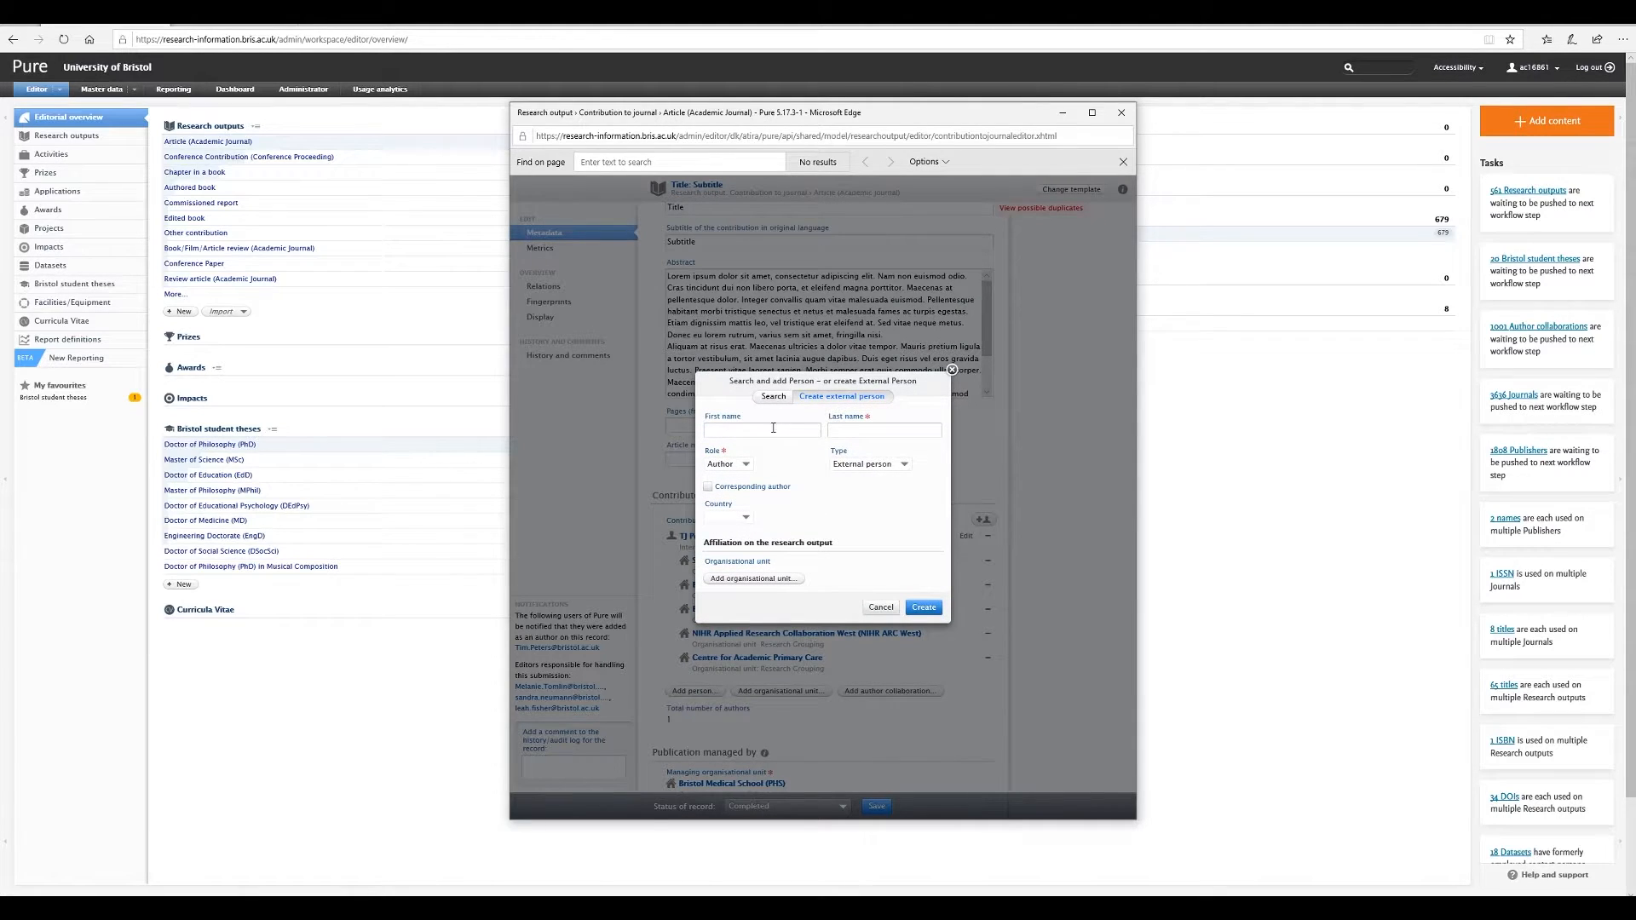
{"action": "type", "text": "Al"}
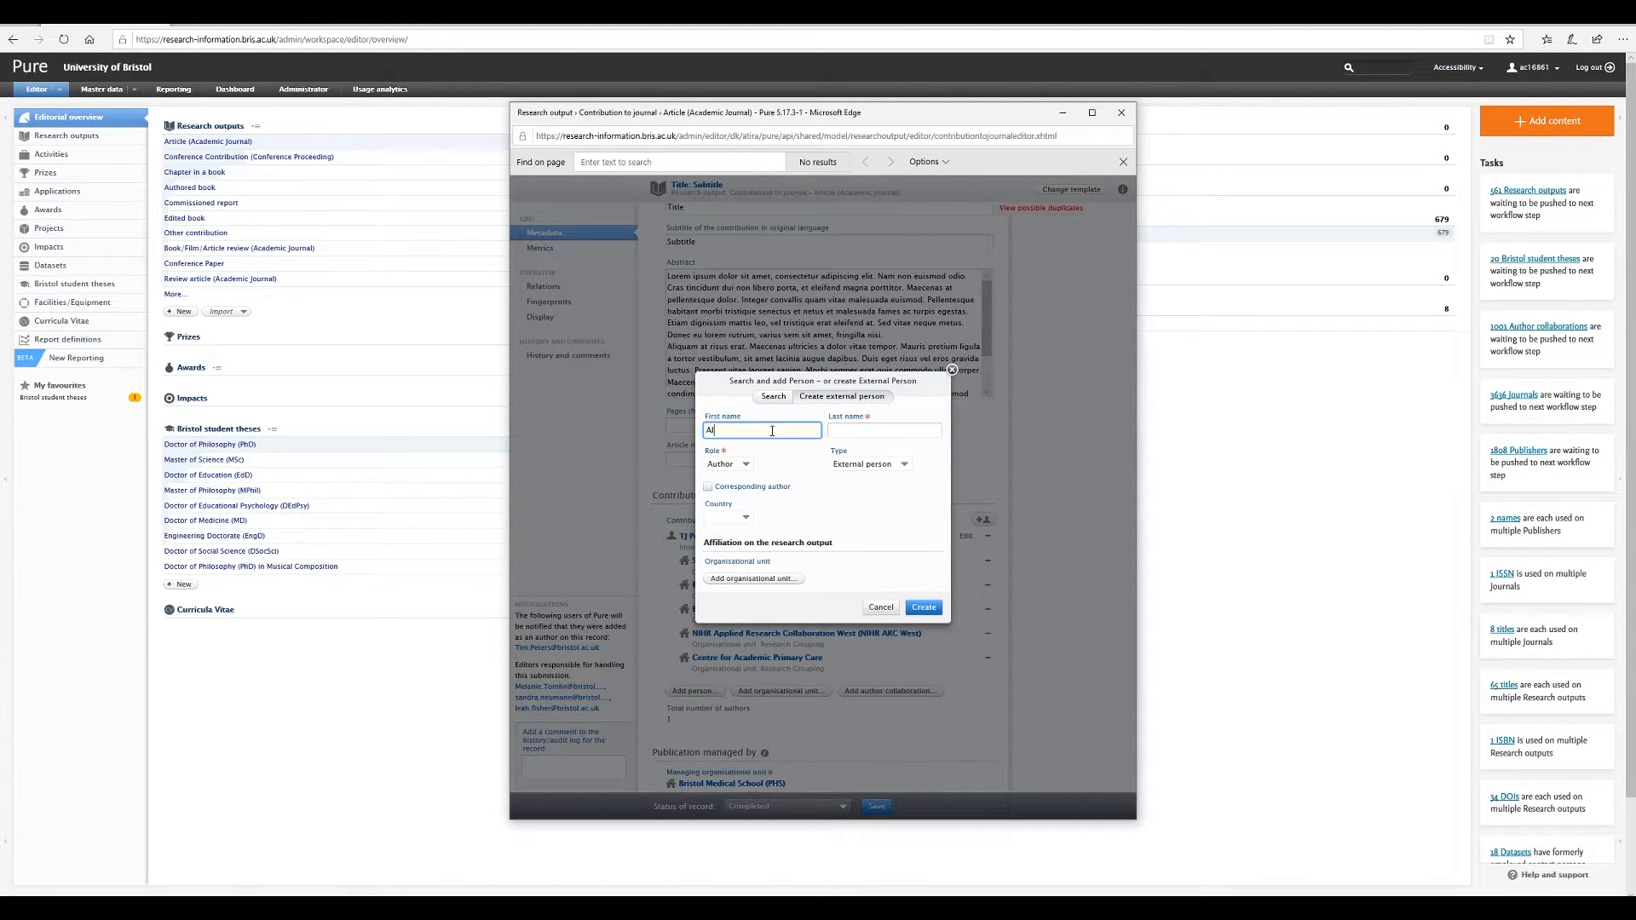
{"action": "type", "text": "Clarke"}
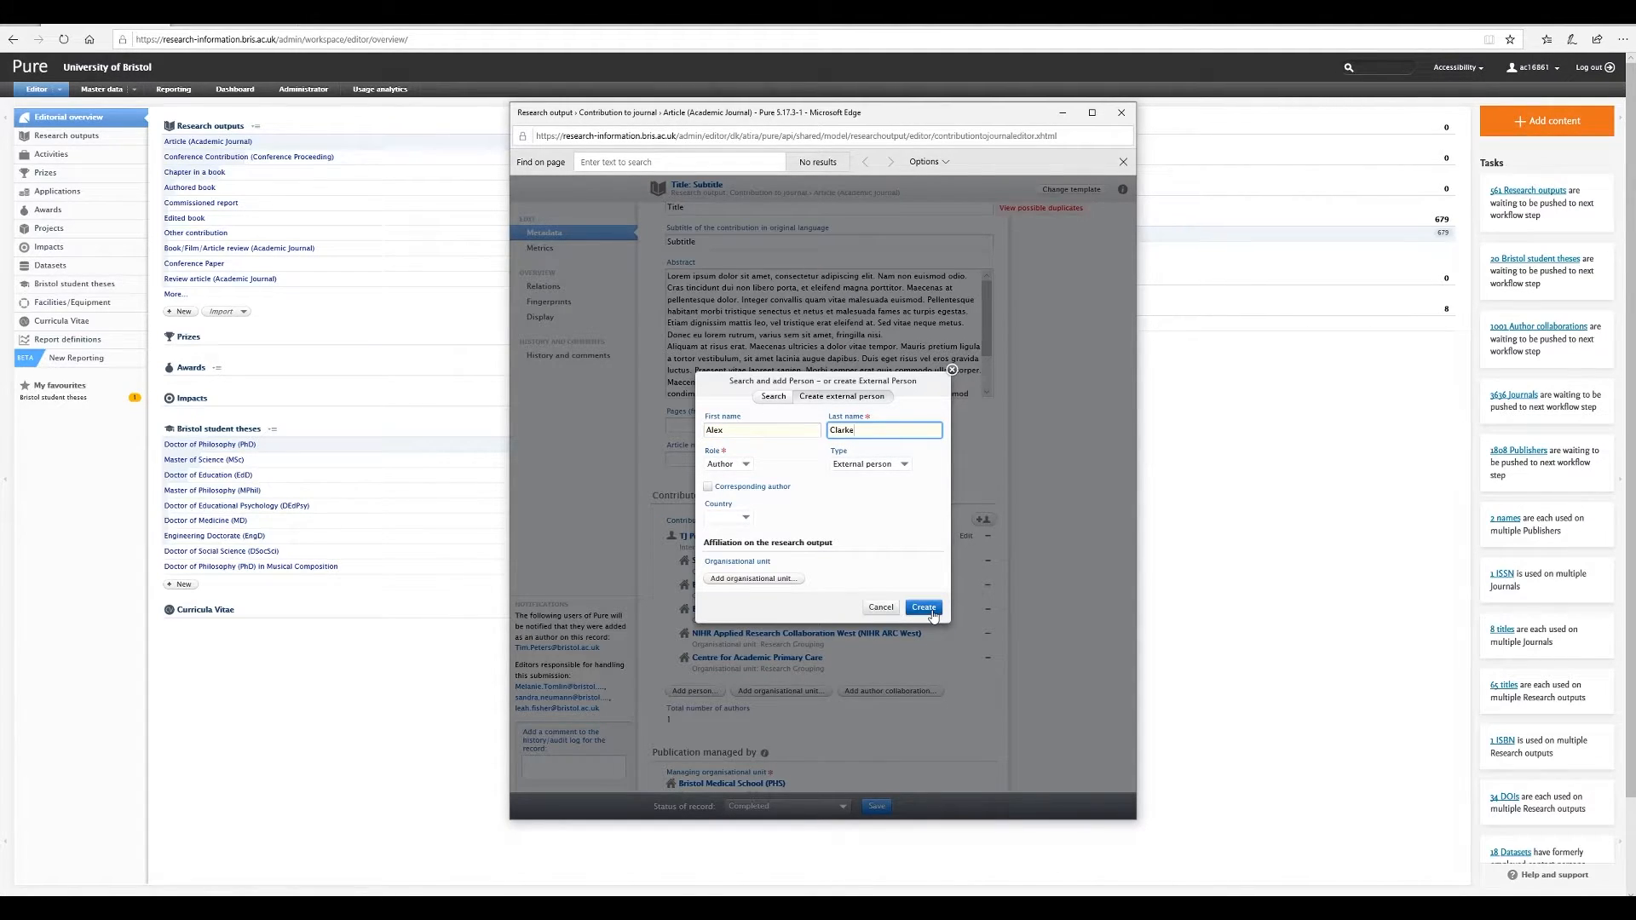
{"action": "left_click", "coordinate": [923, 607]}
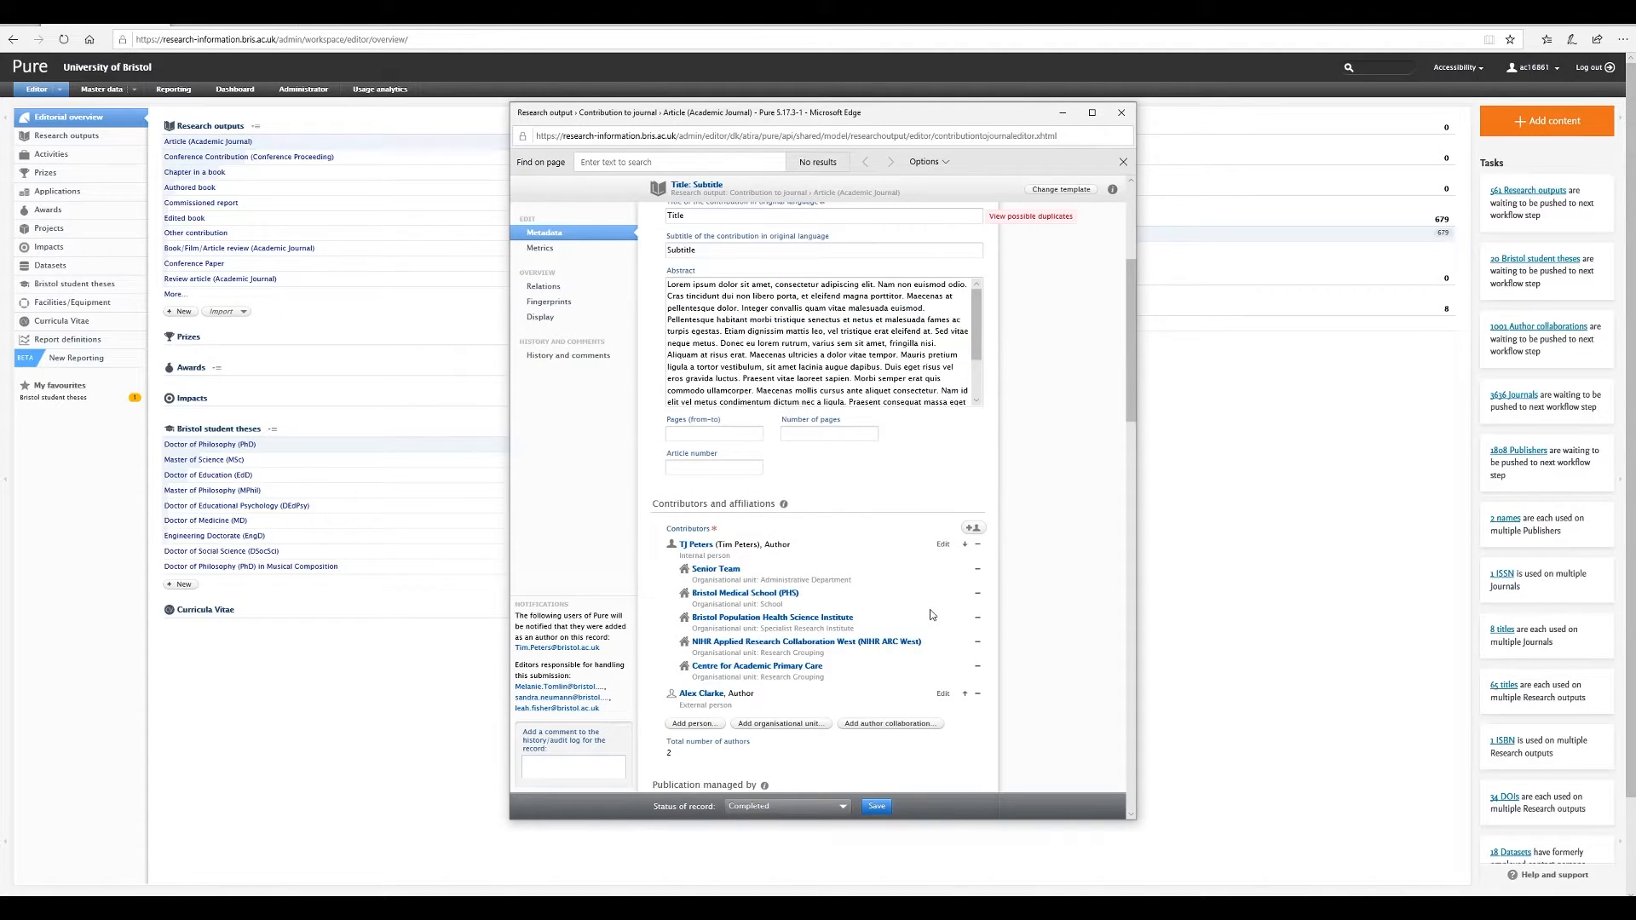
{"action": "mouse_move", "coordinate": [852, 696]}
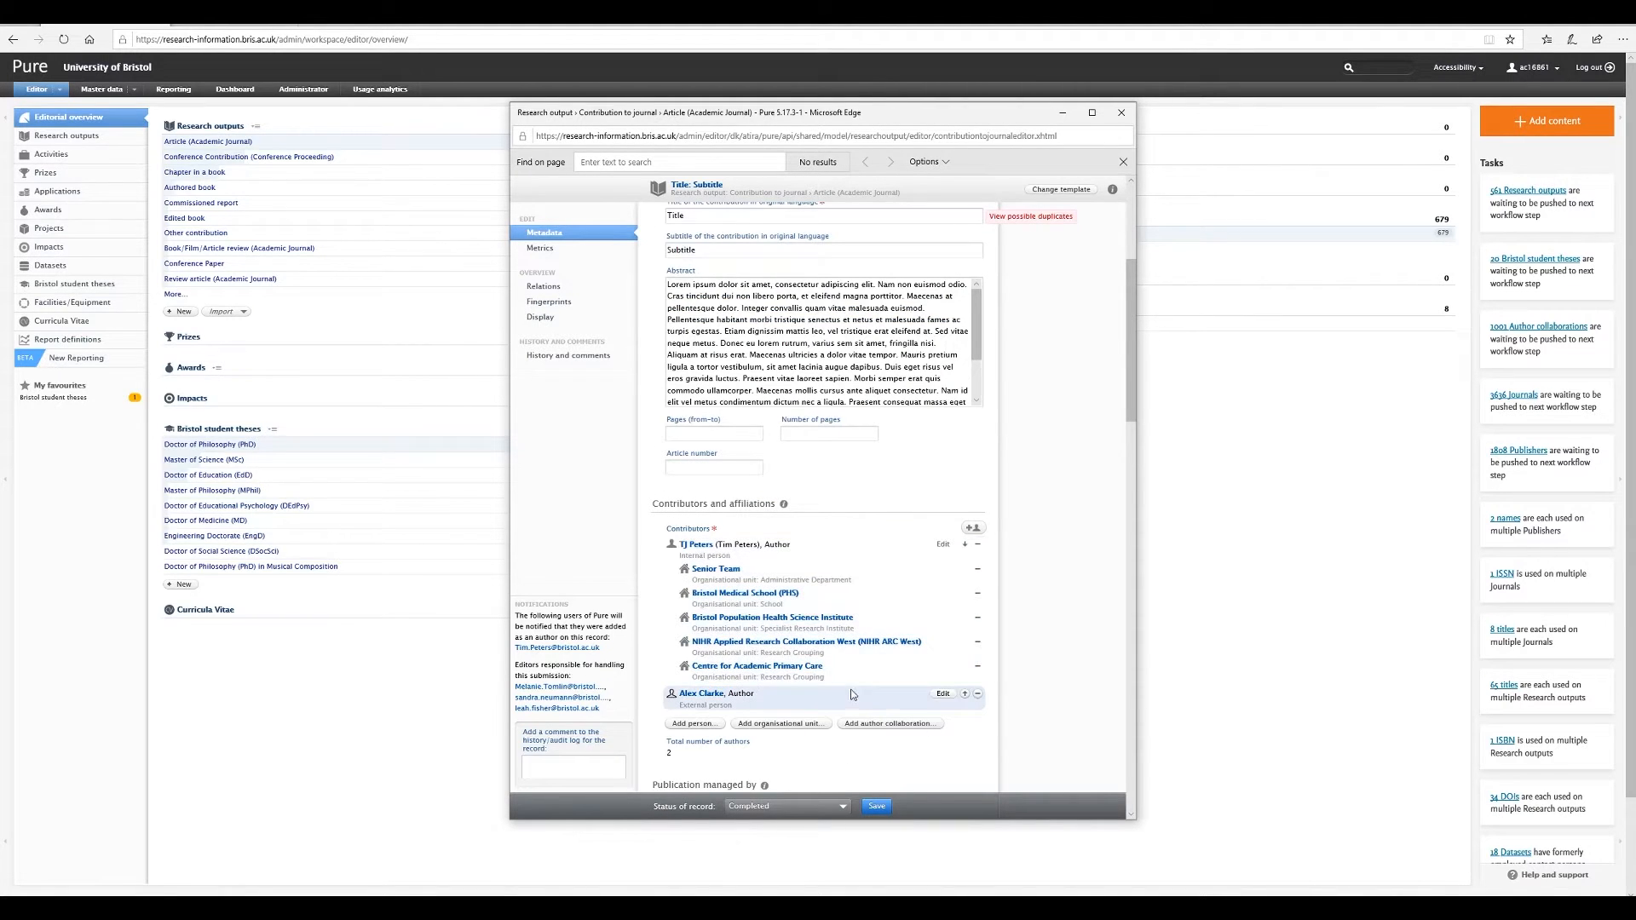
{"action": "mouse_move", "coordinate": [895, 700]}
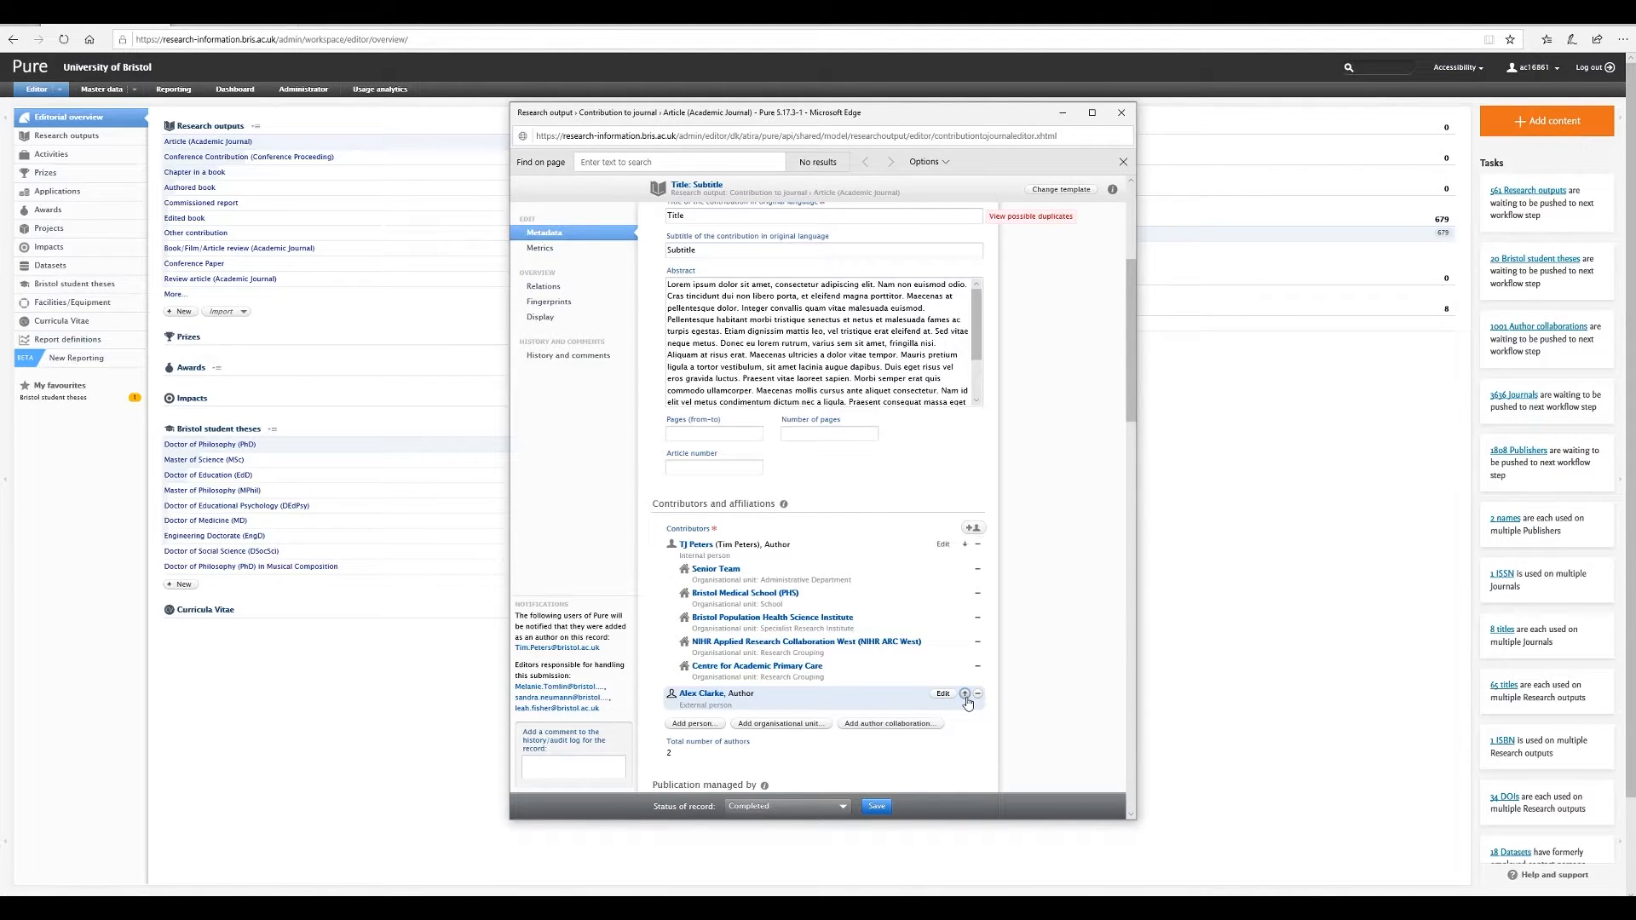
{"action": "left_click", "coordinate": [963, 694]}
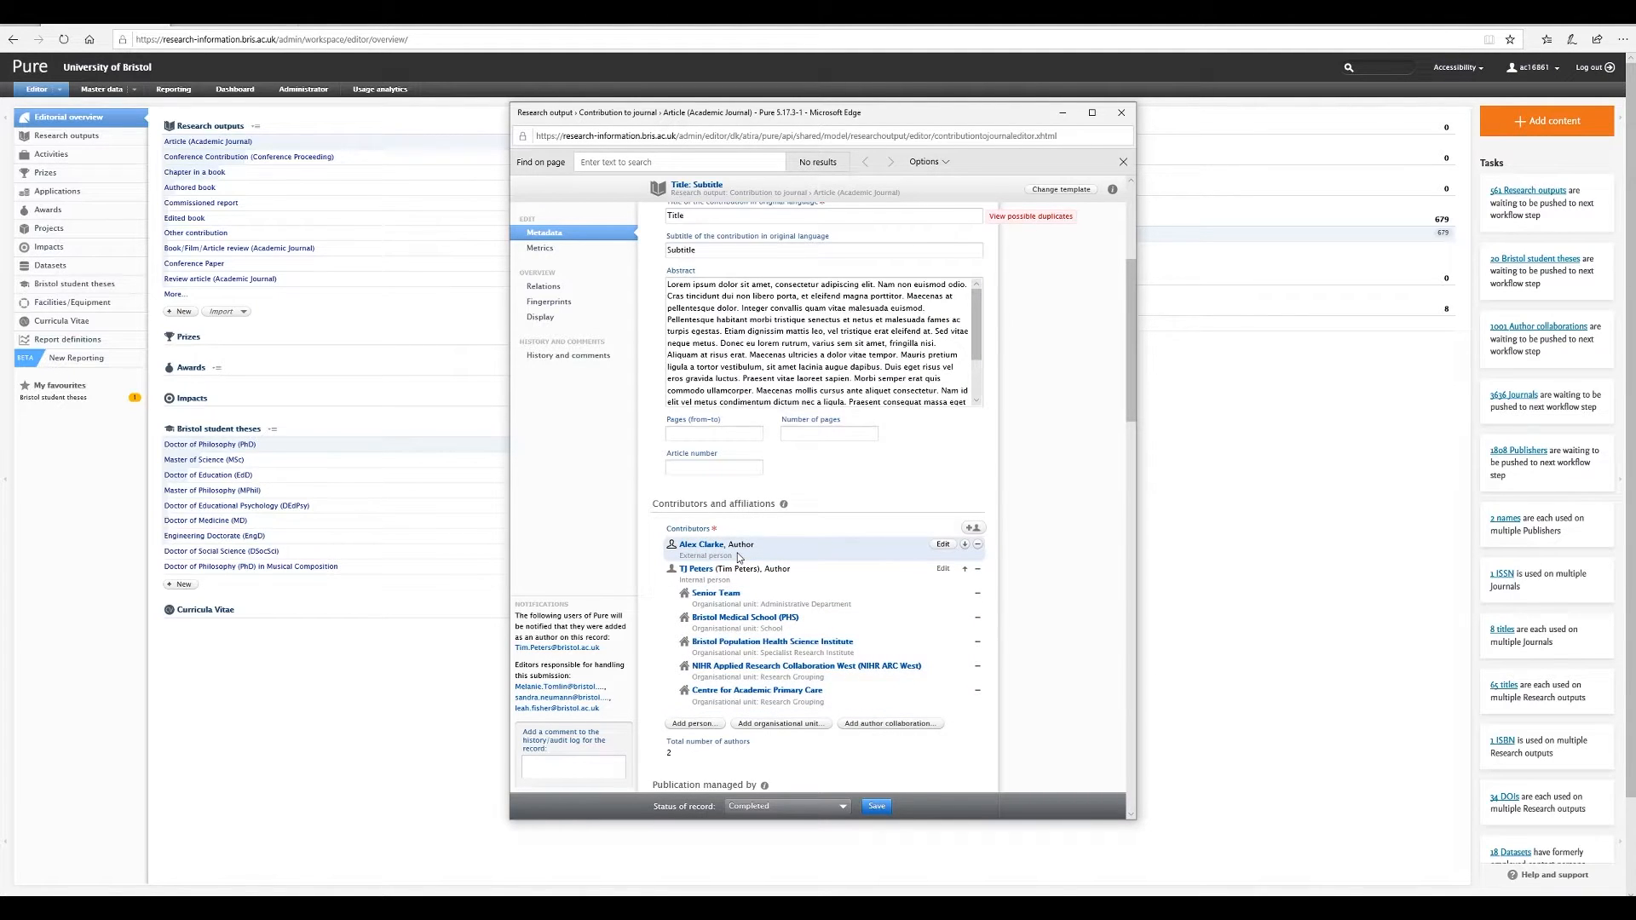
{"action": "scroll", "scroll_direction": "down", "scroll_amount": 3}
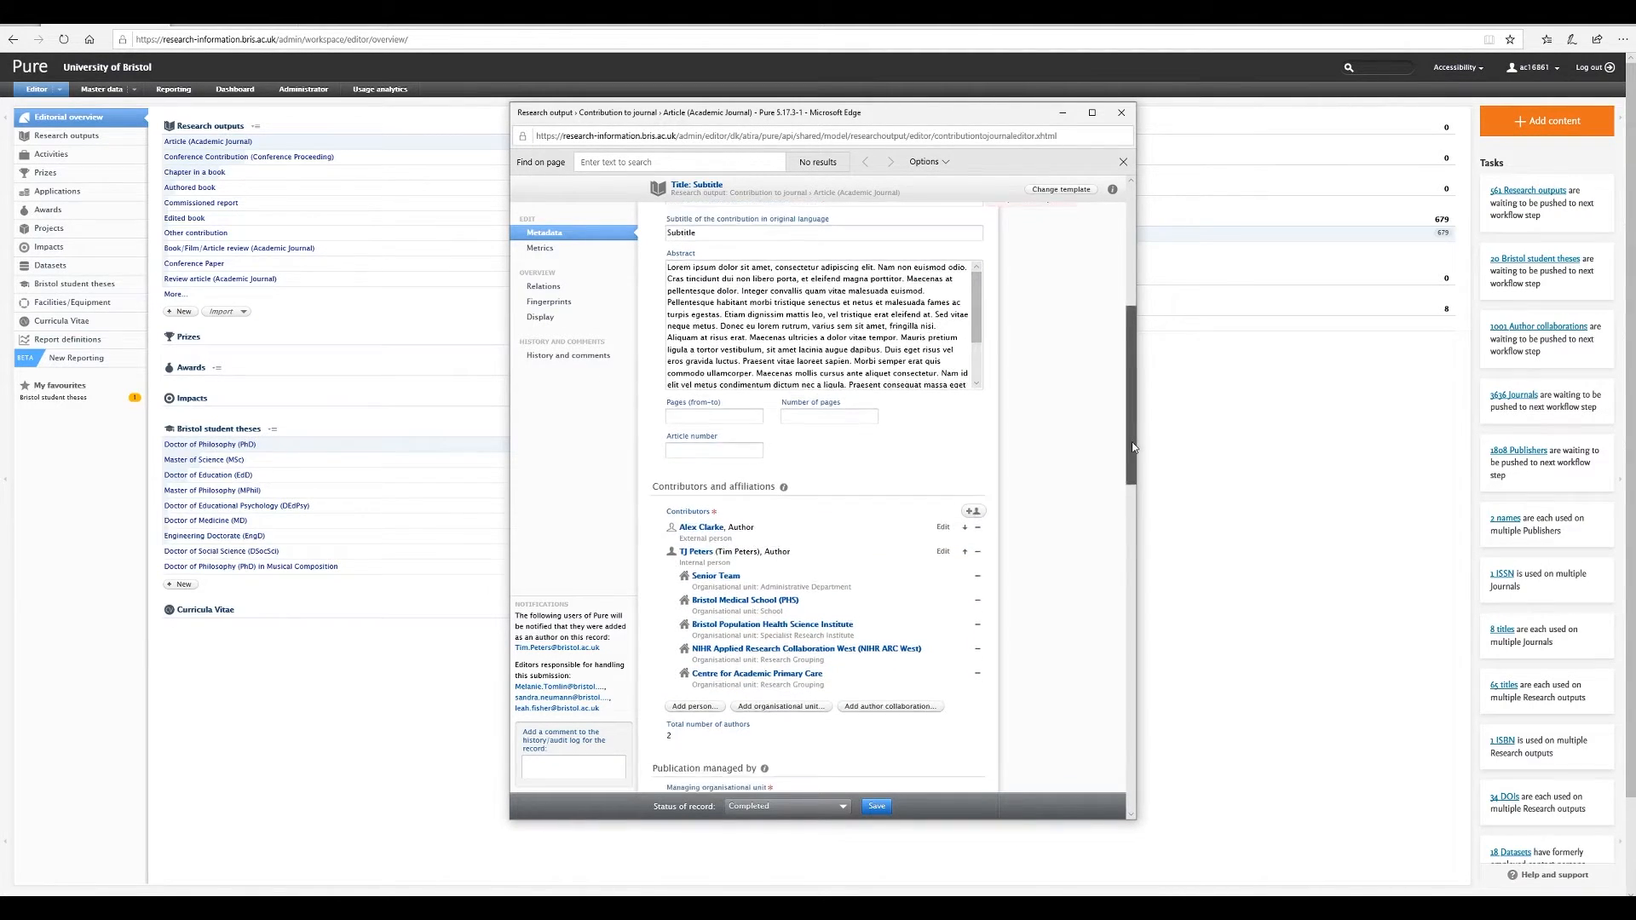
{"action": "scroll", "scroll_direction": "down", "scroll_amount": 3}
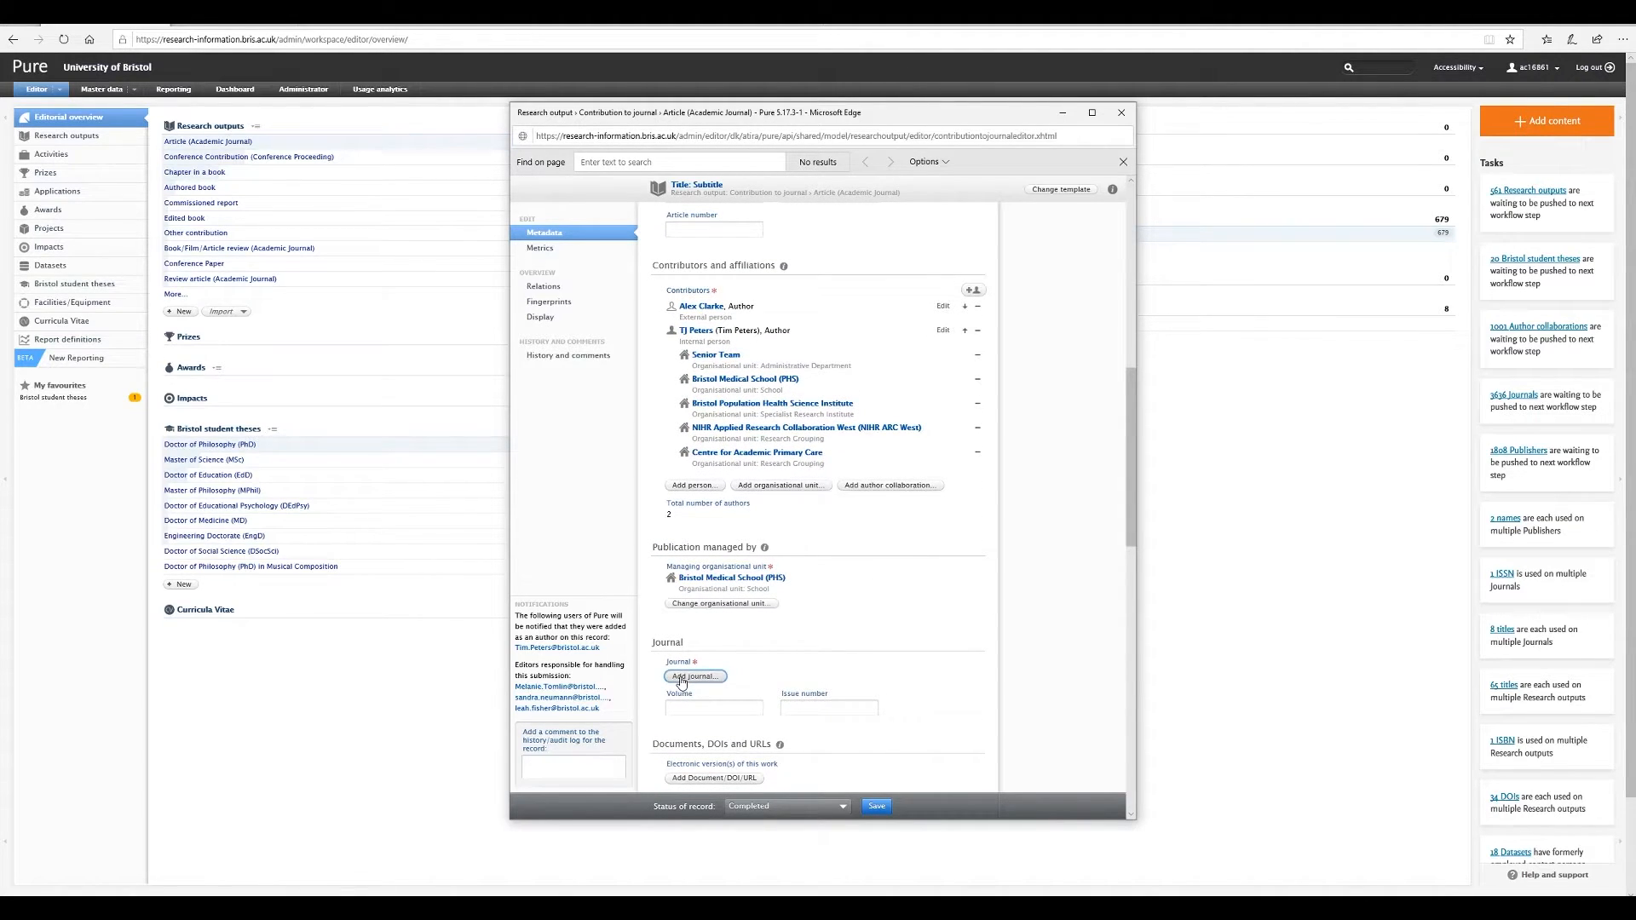
- Search 'BM' and select BMJ Open (ISSN 2044-6055) as the journal
{"action": "left_click", "coordinate": [695, 676]}
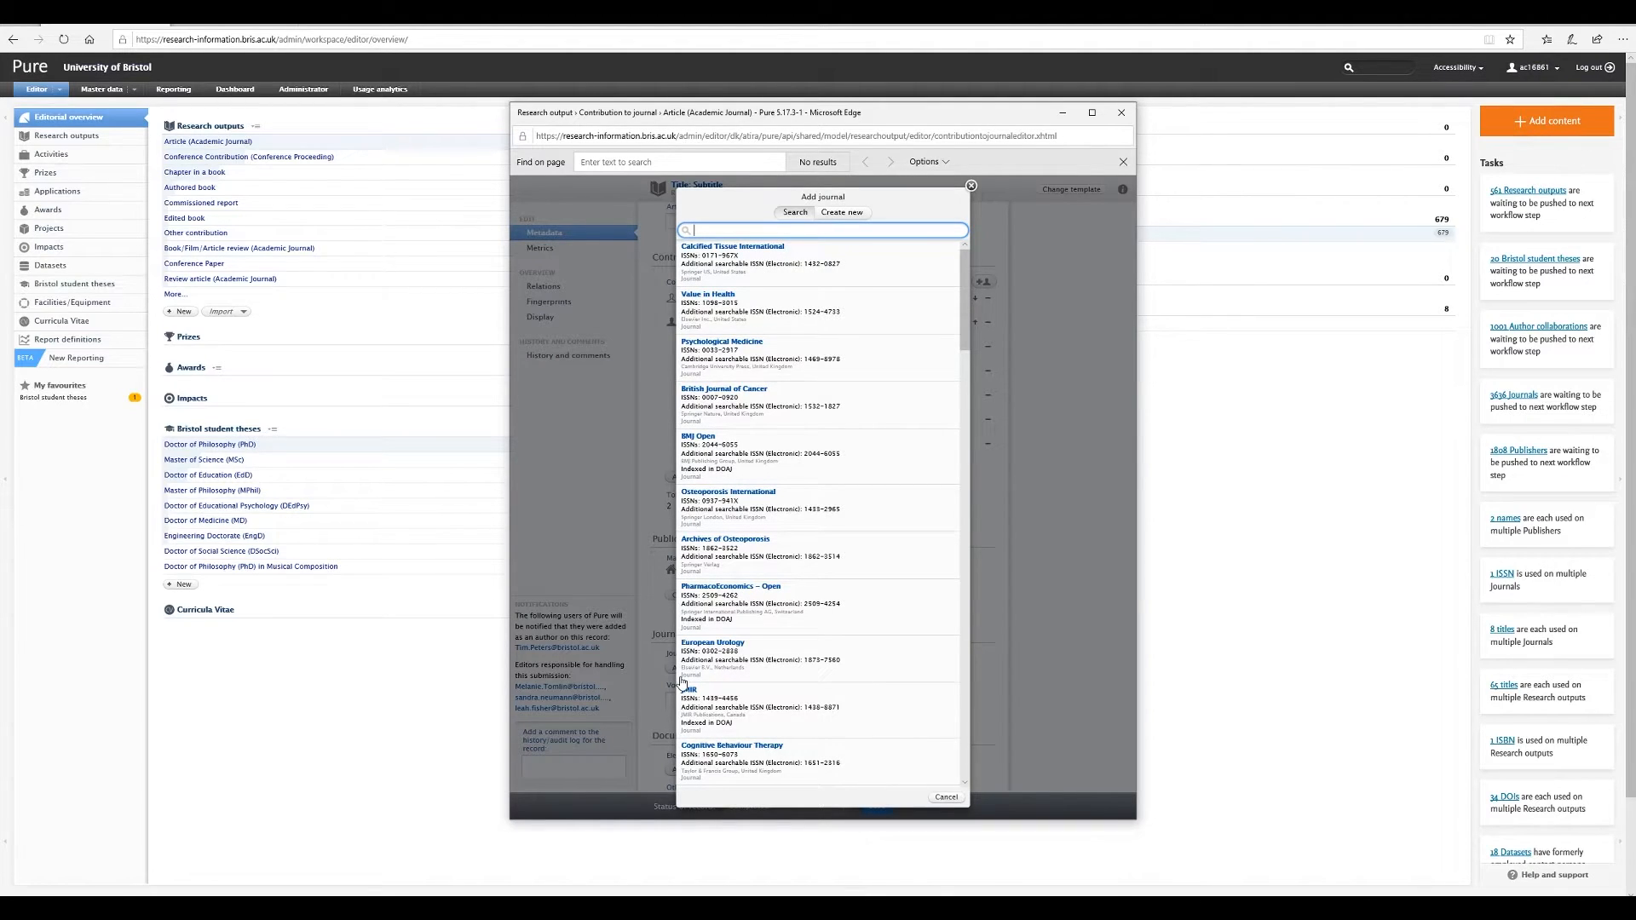
{"action": "type", "text": "BMJ"}
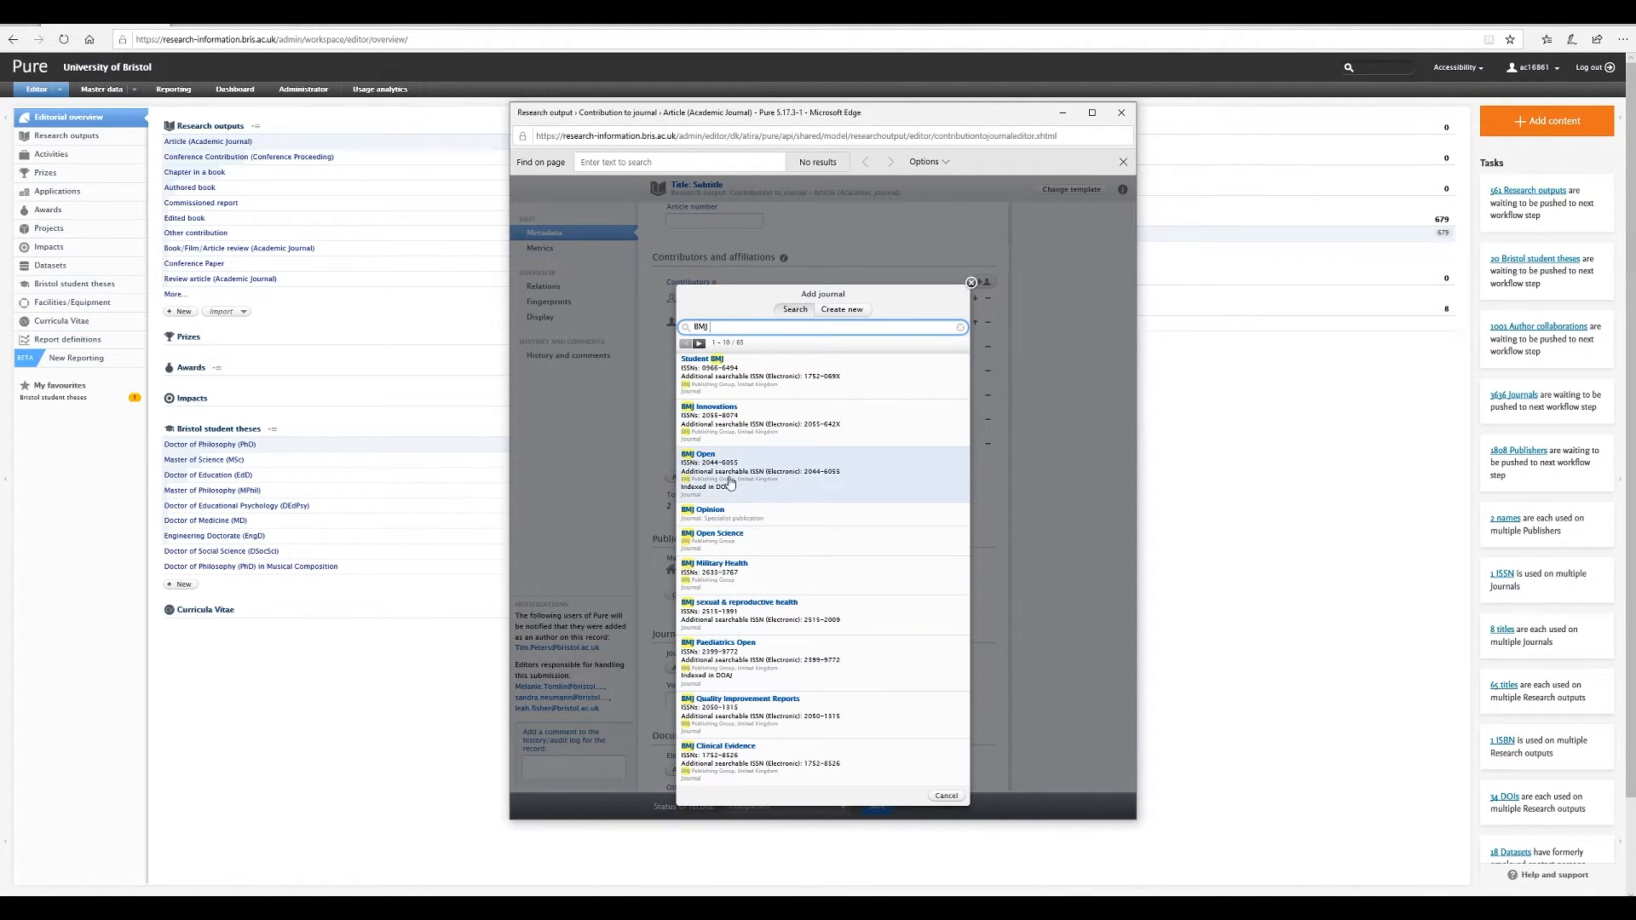
{"action": "left_click", "coordinate": [696, 453]}
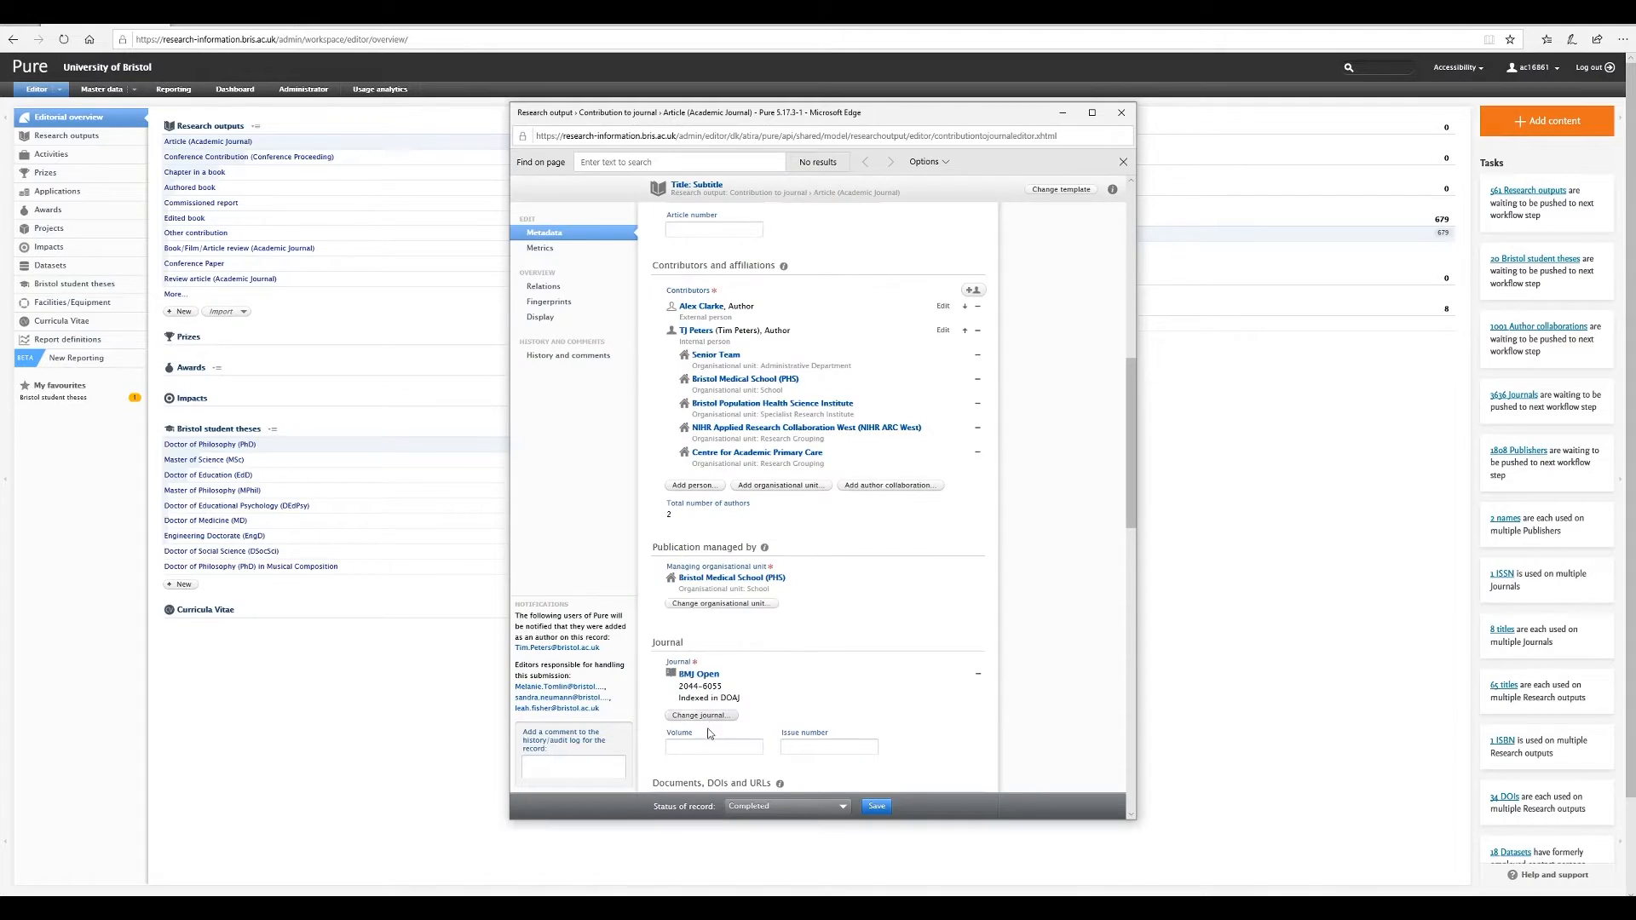
{"action": "left_click", "coordinate": [829, 746]}
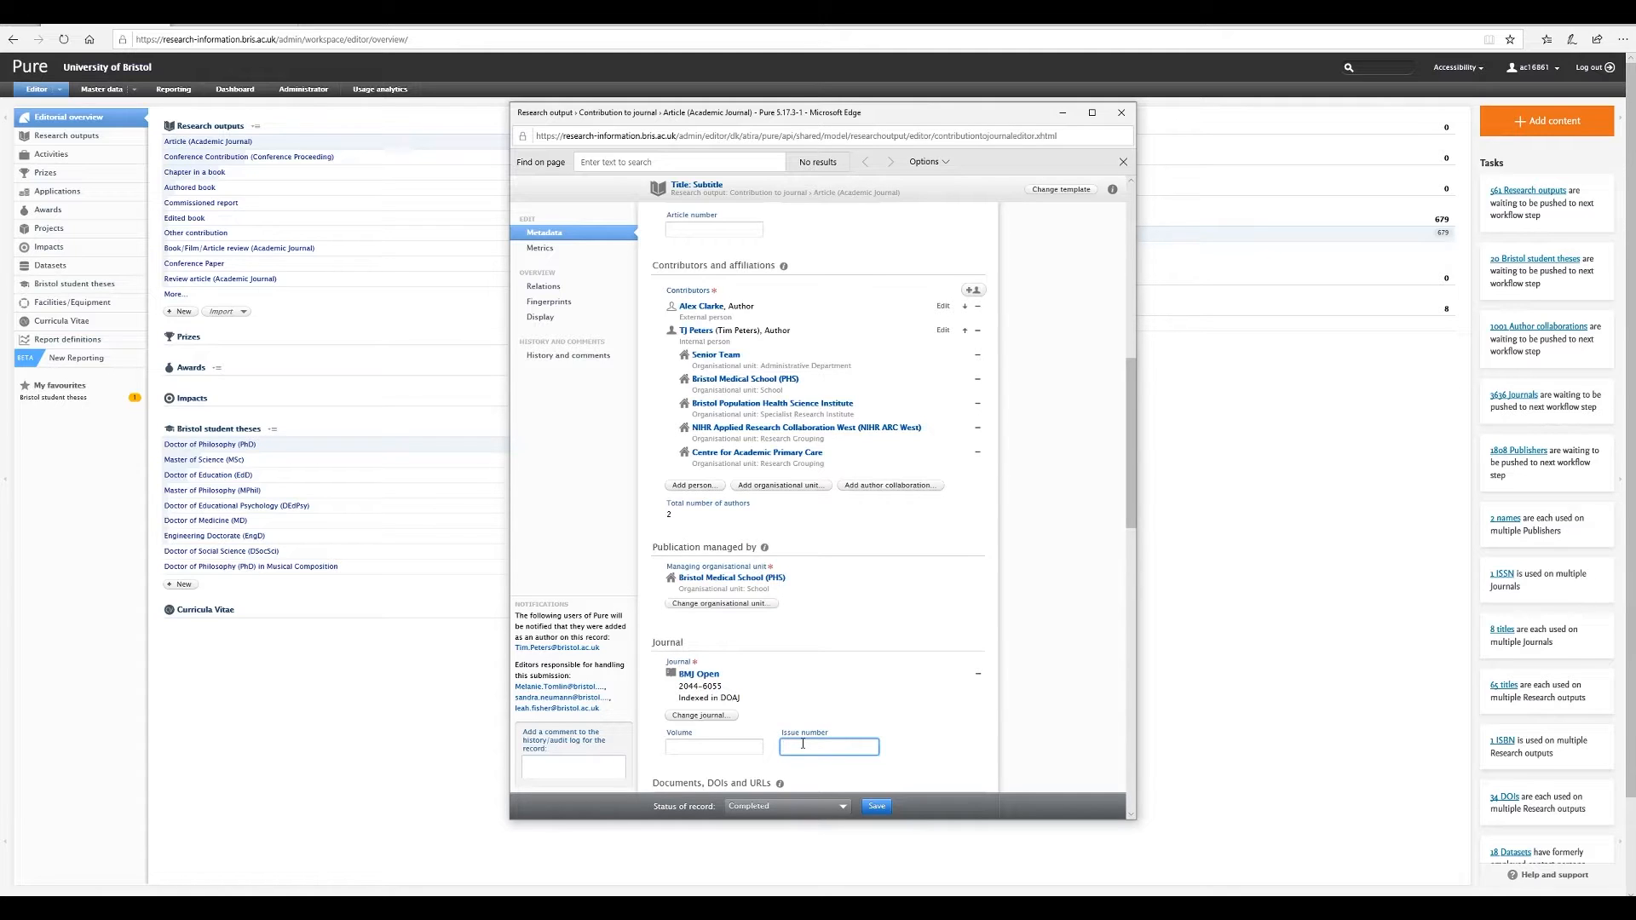
{"action": "scroll", "scroll_direction": "down", "scroll_amount": 3}
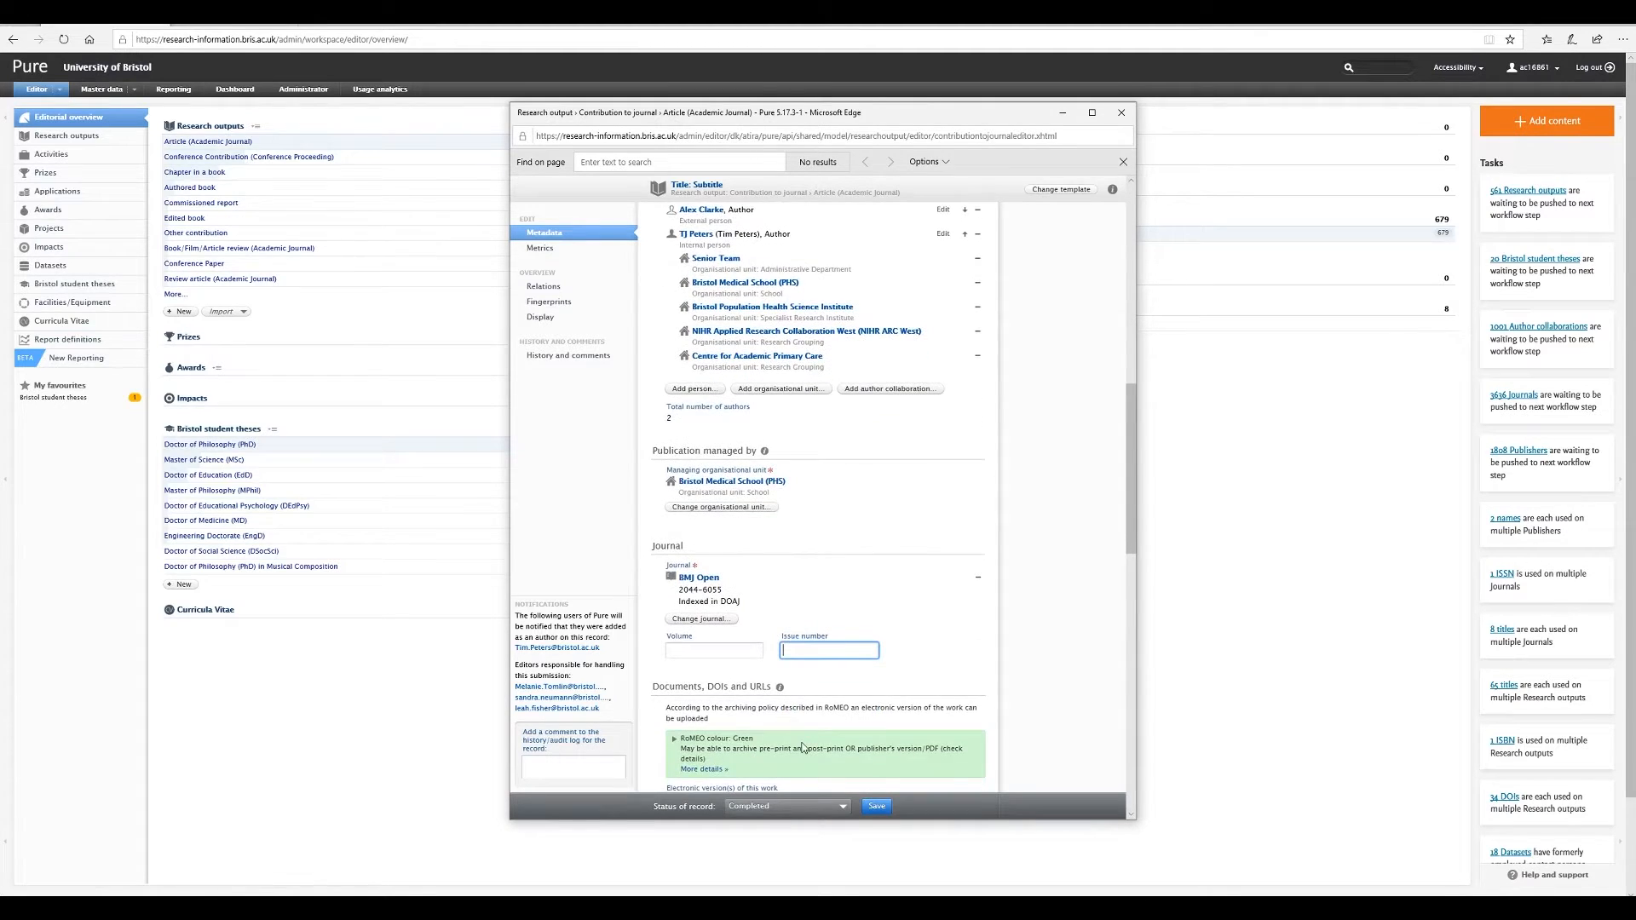
{"action": "scroll", "scroll_direction": "down", "scroll_amount": 3}
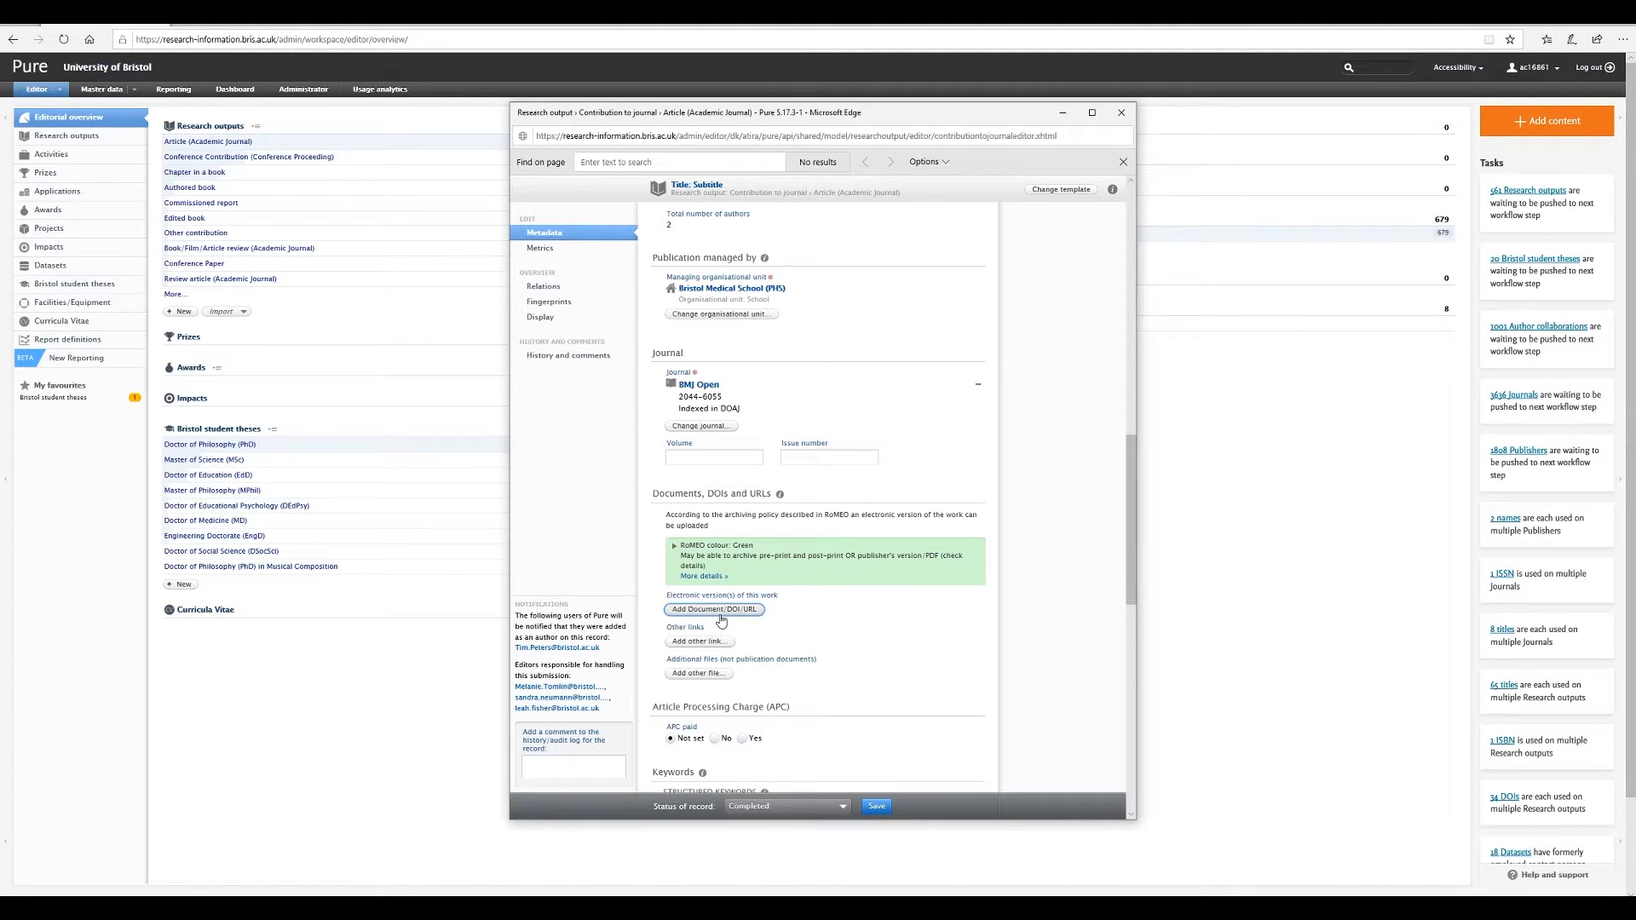
- Upload the Accepted Author Manuscript PDF as an electronic version with Open access
{"action": "left_click", "coordinate": [714, 609]}
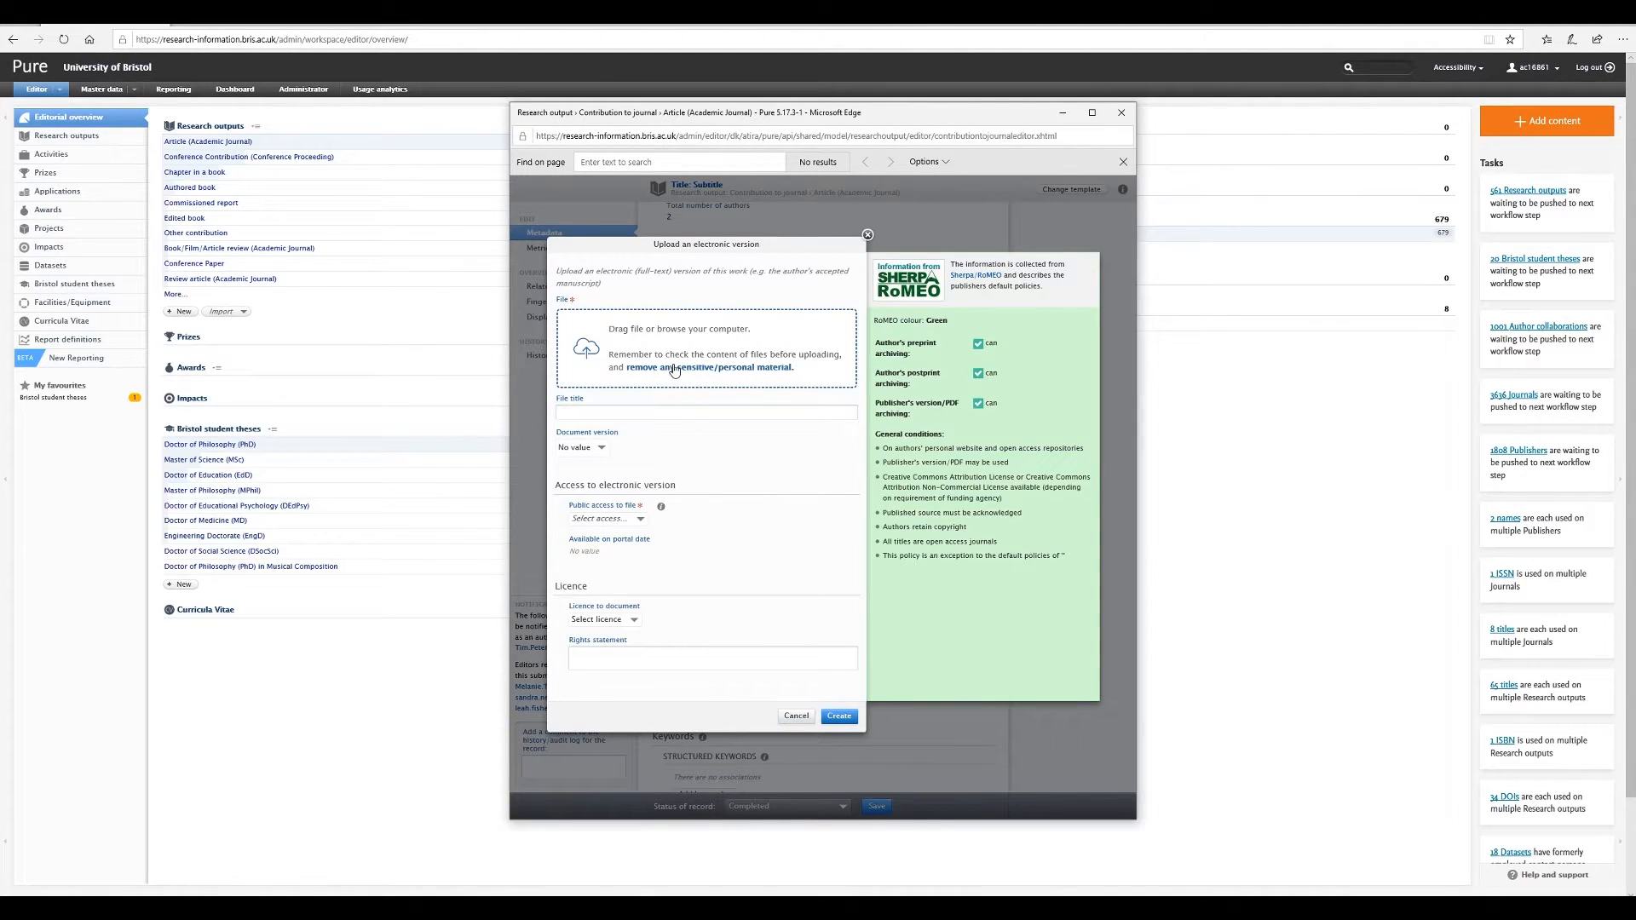
{"action": "left_click", "coordinate": [706, 346]}
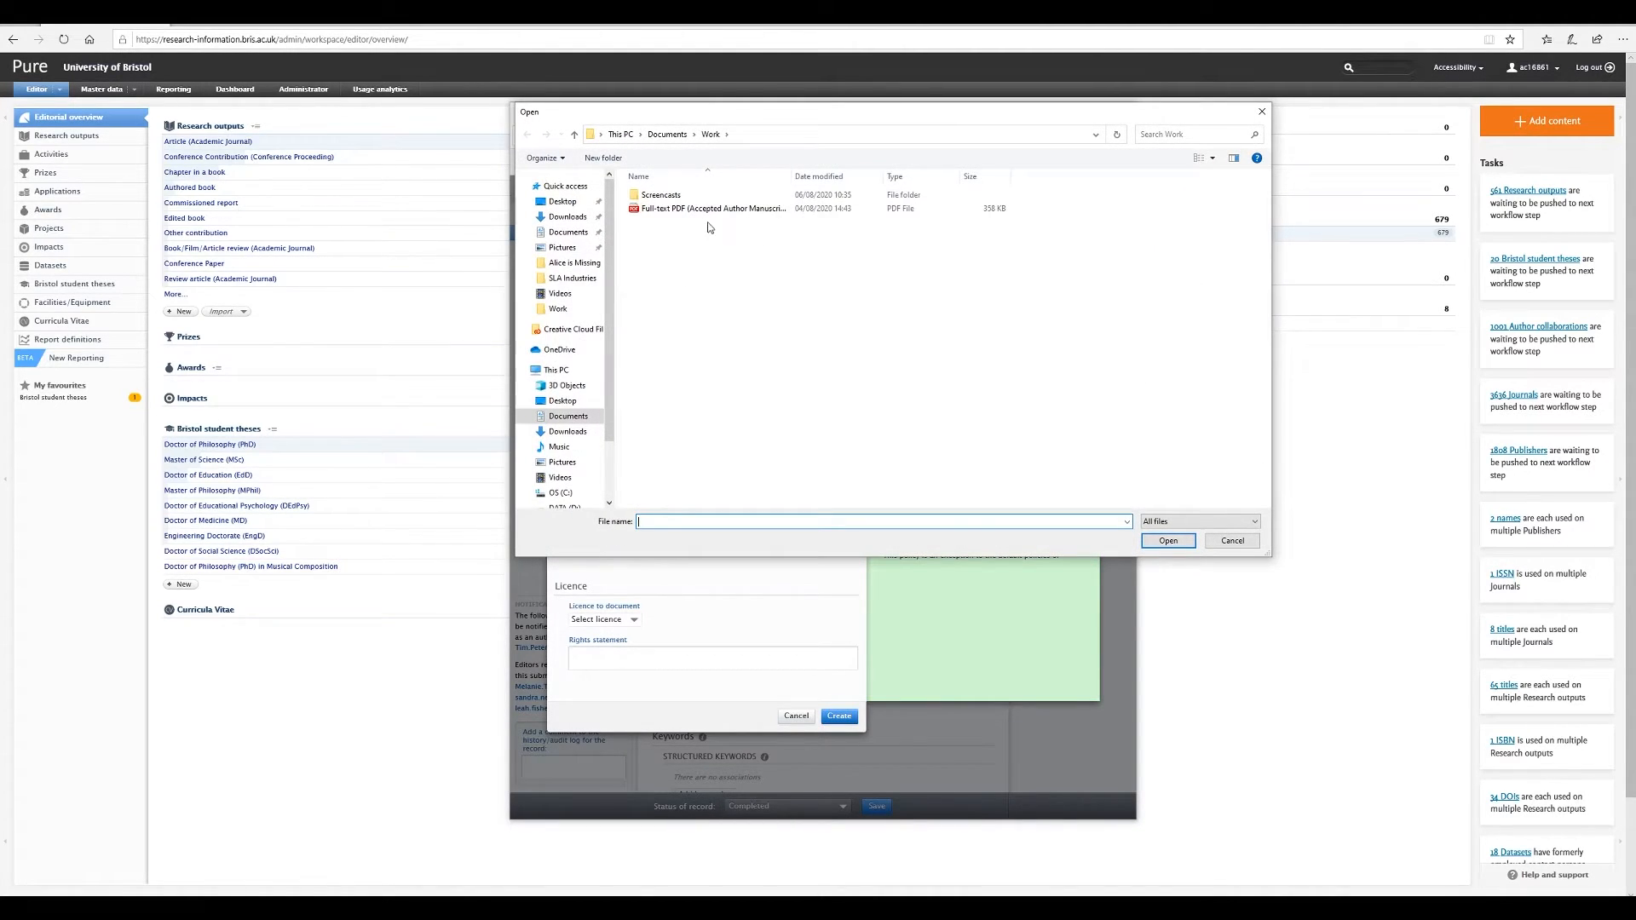
{"action": "left_click", "coordinate": [712, 209]}
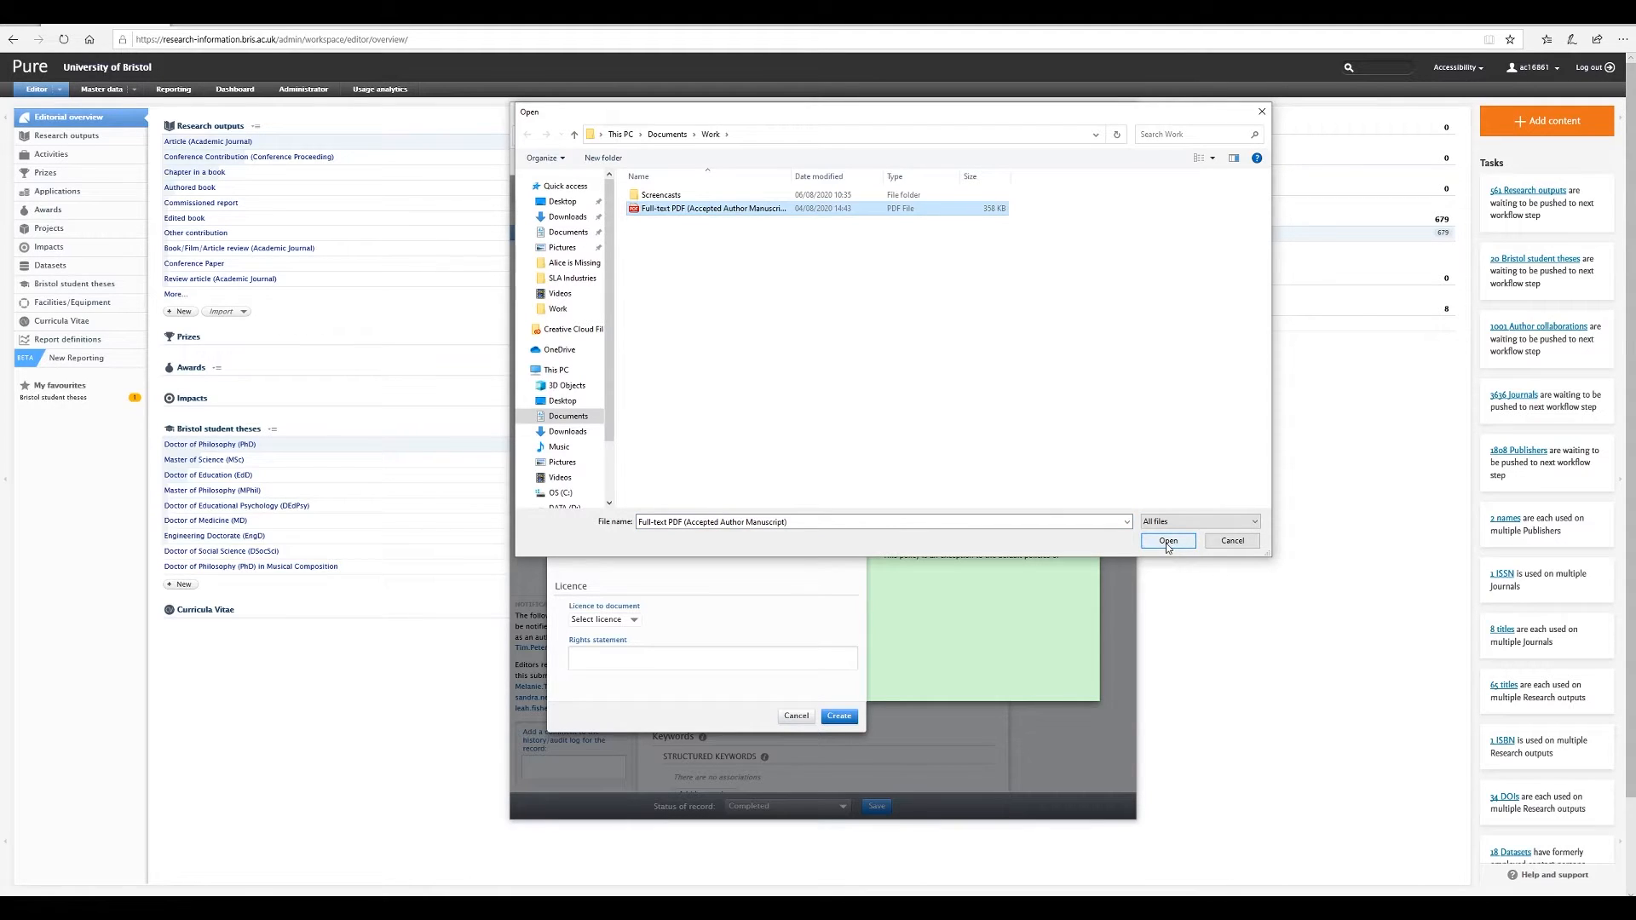
{"action": "left_click", "coordinate": [1168, 541]}
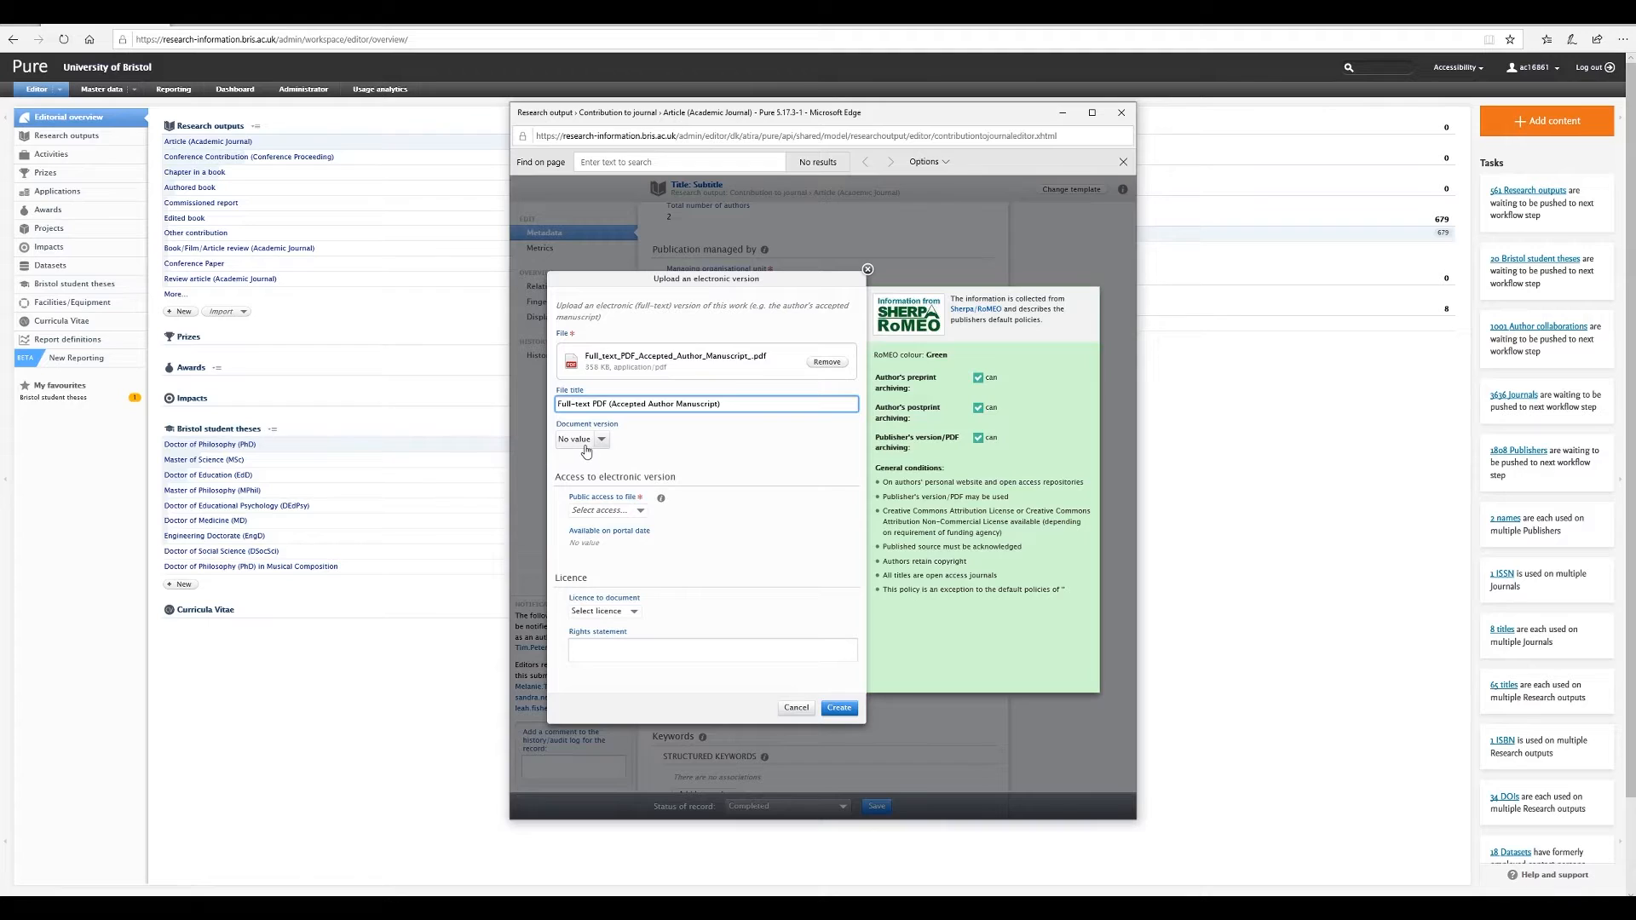
{"action": "left_click", "coordinate": [582, 438]}
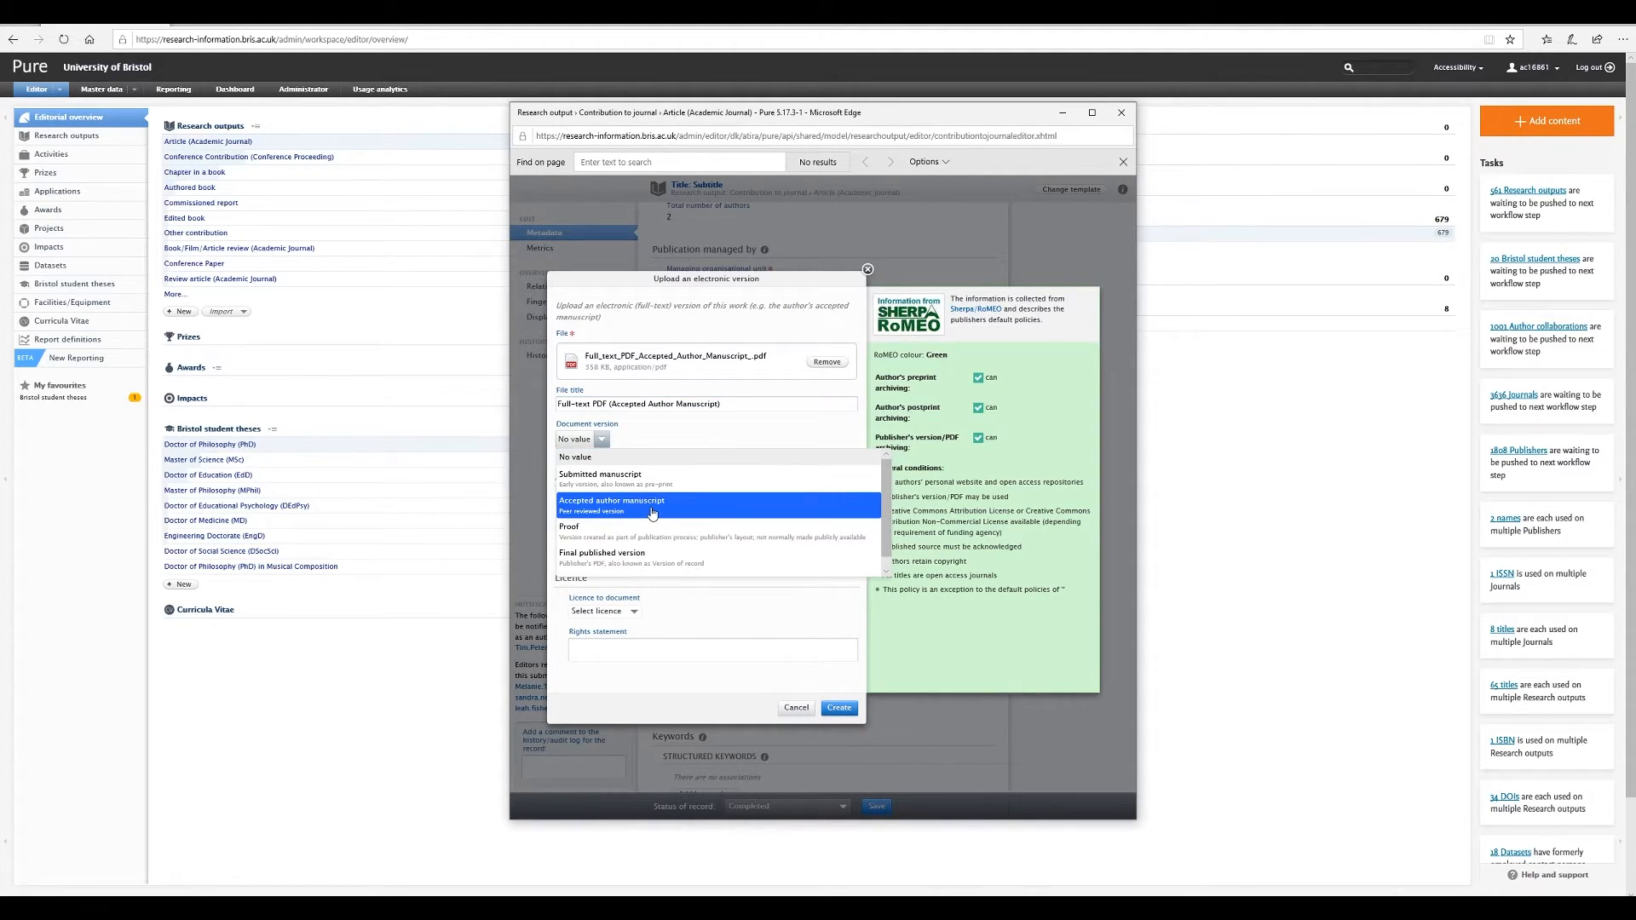
{"action": "left_click", "coordinate": [611, 503]}
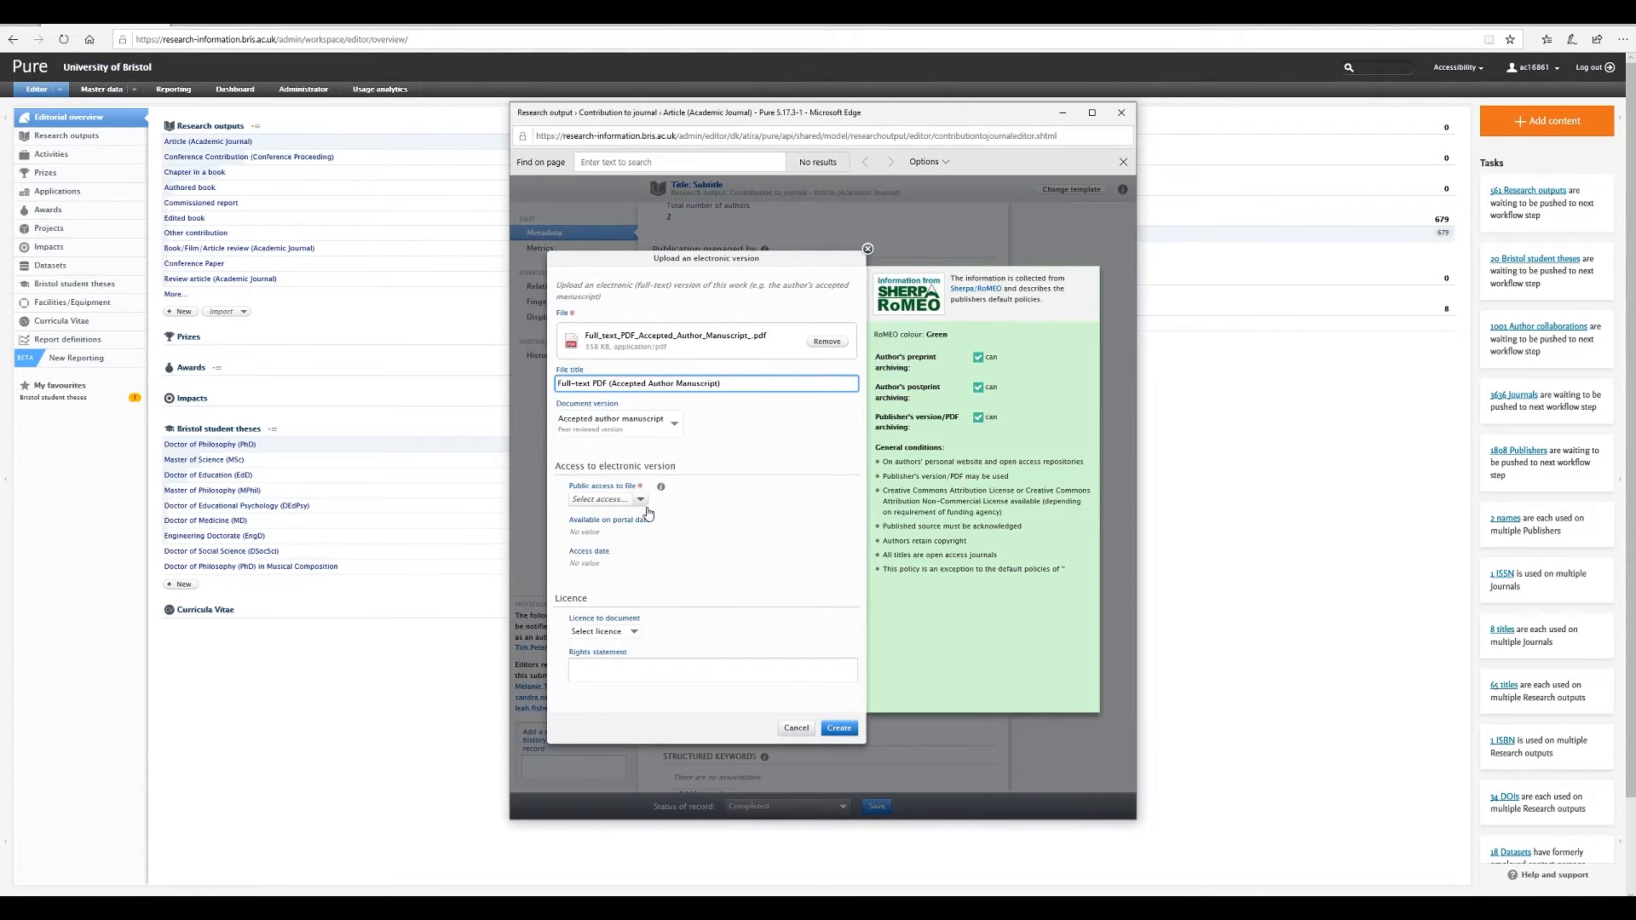
{"action": "left_click", "coordinate": [639, 499]}
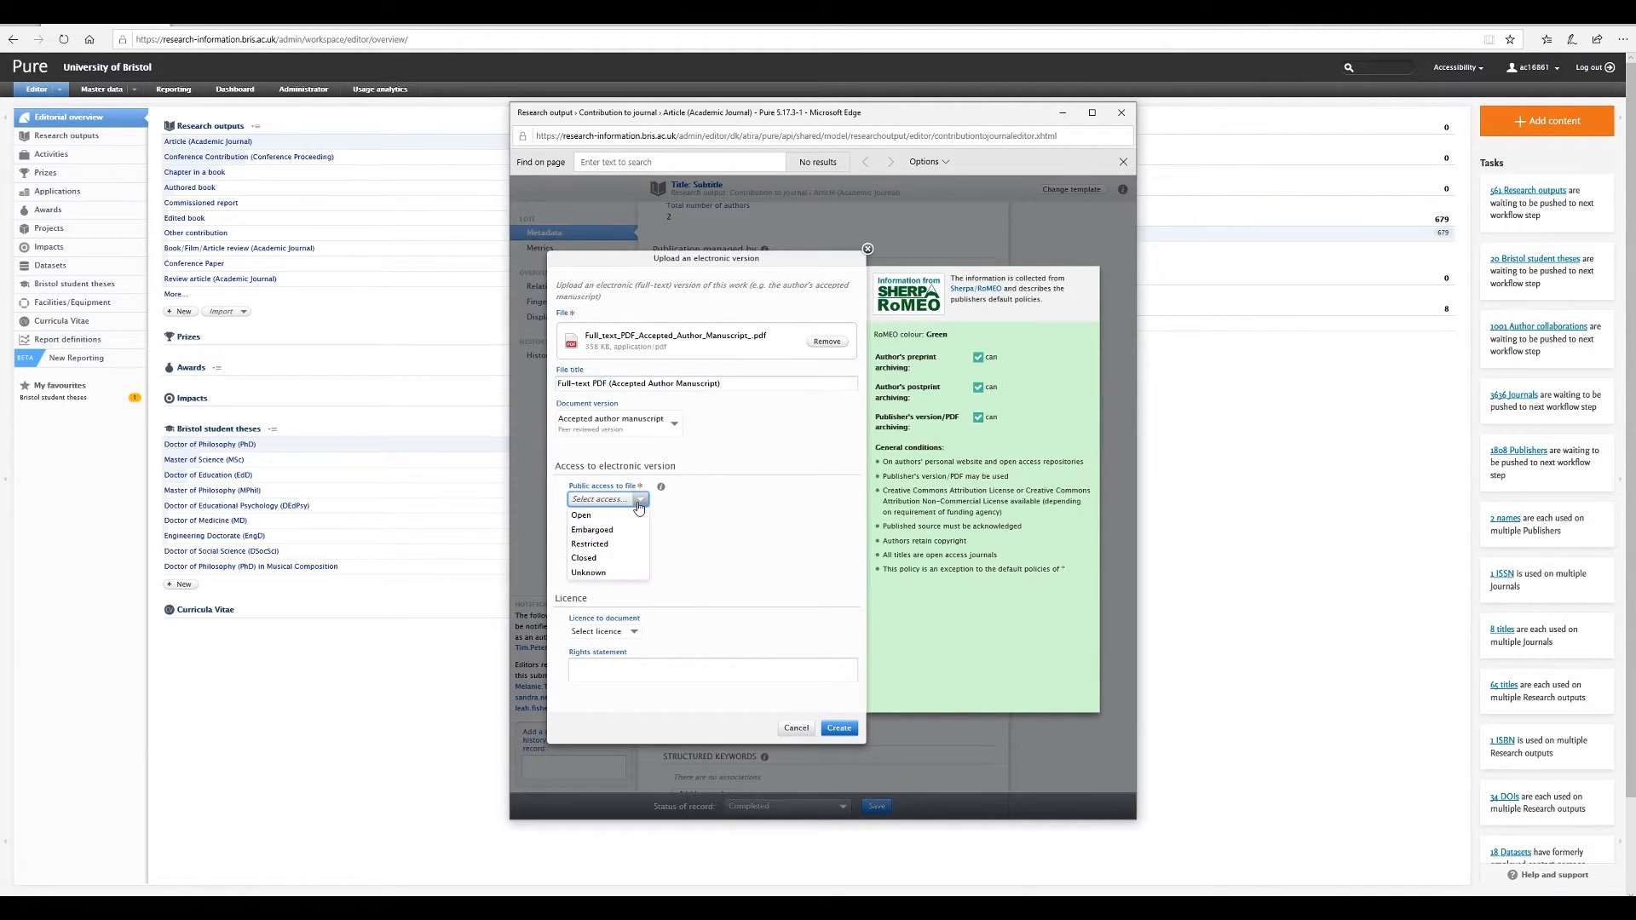
{"action": "left_click", "coordinate": [580, 515]}
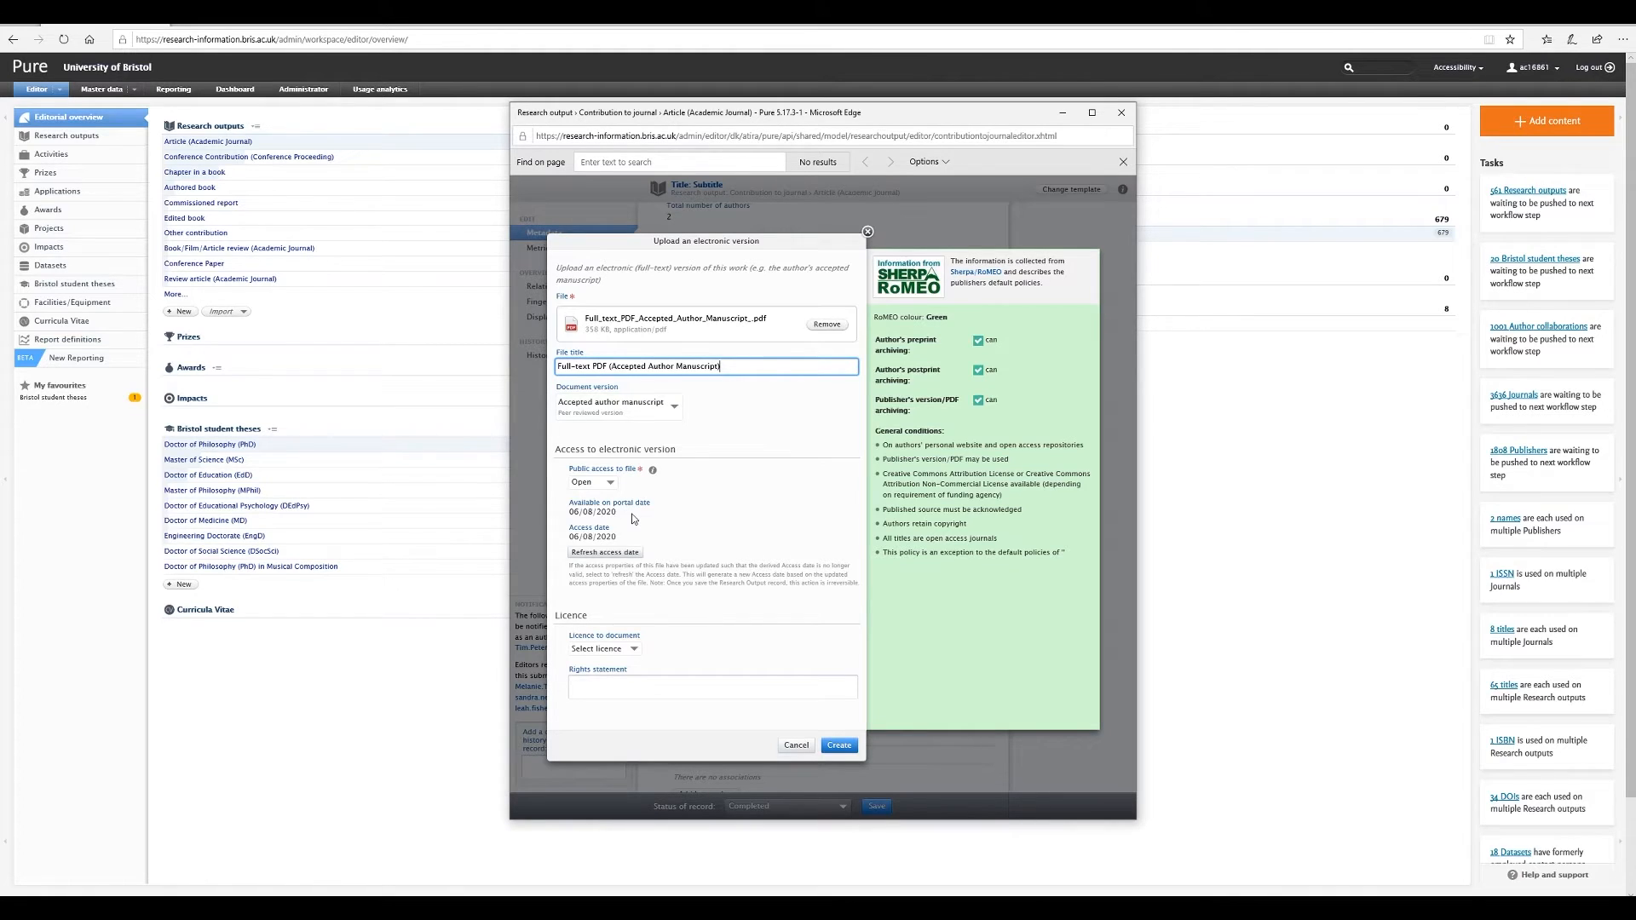
{"action": "mouse_move", "coordinate": [661, 551]}
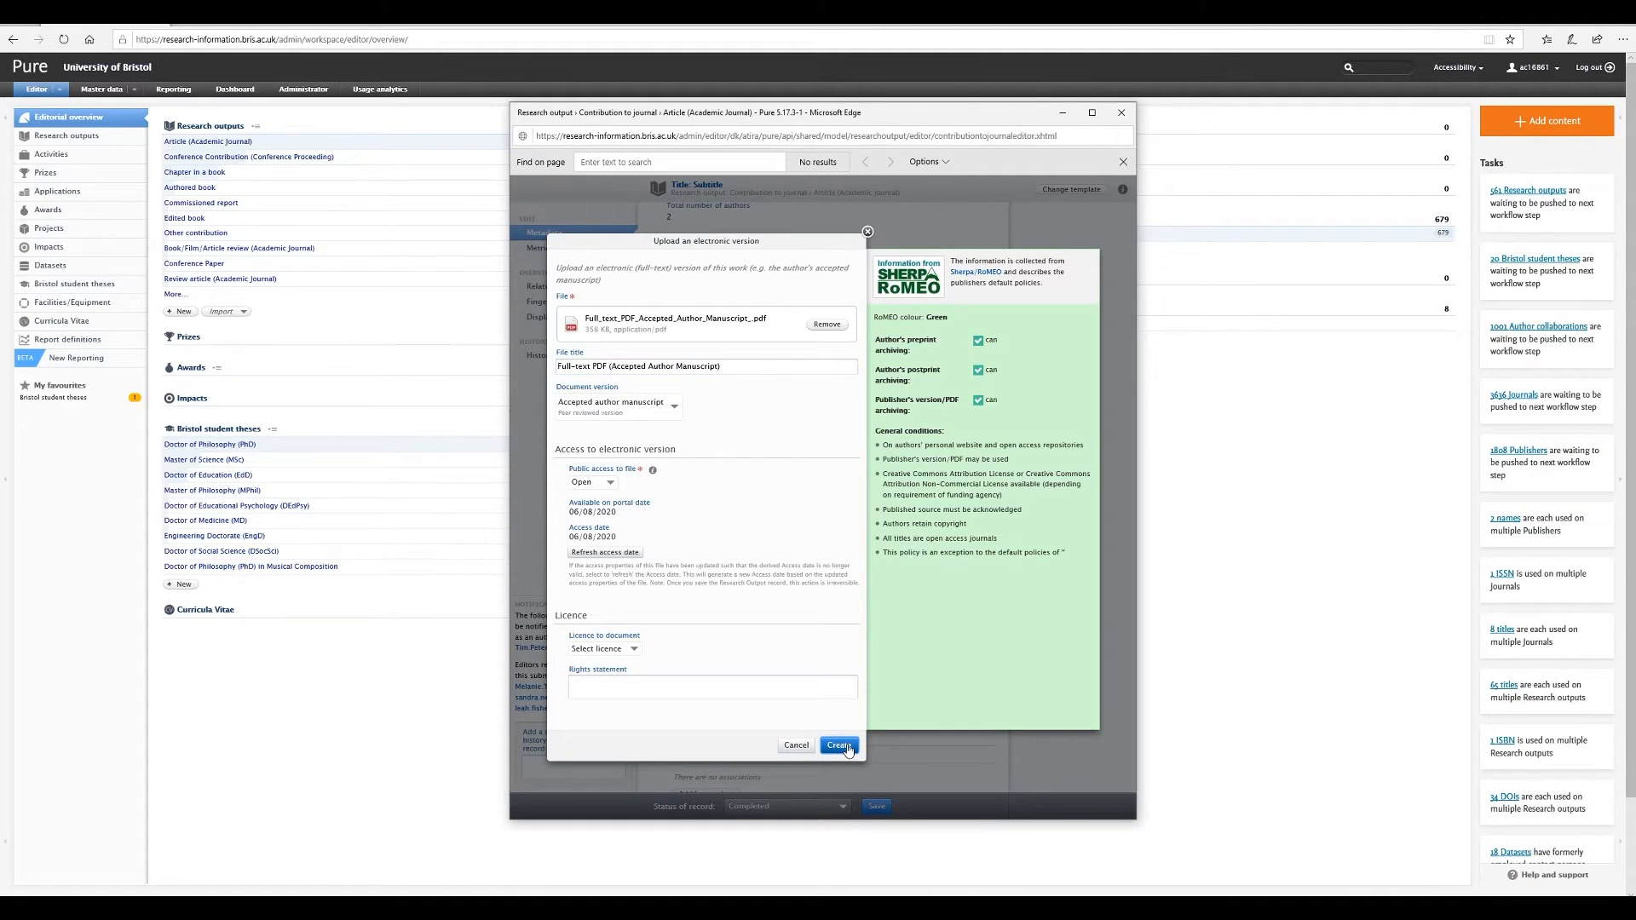
{"action": "left_click", "coordinate": [838, 745]}
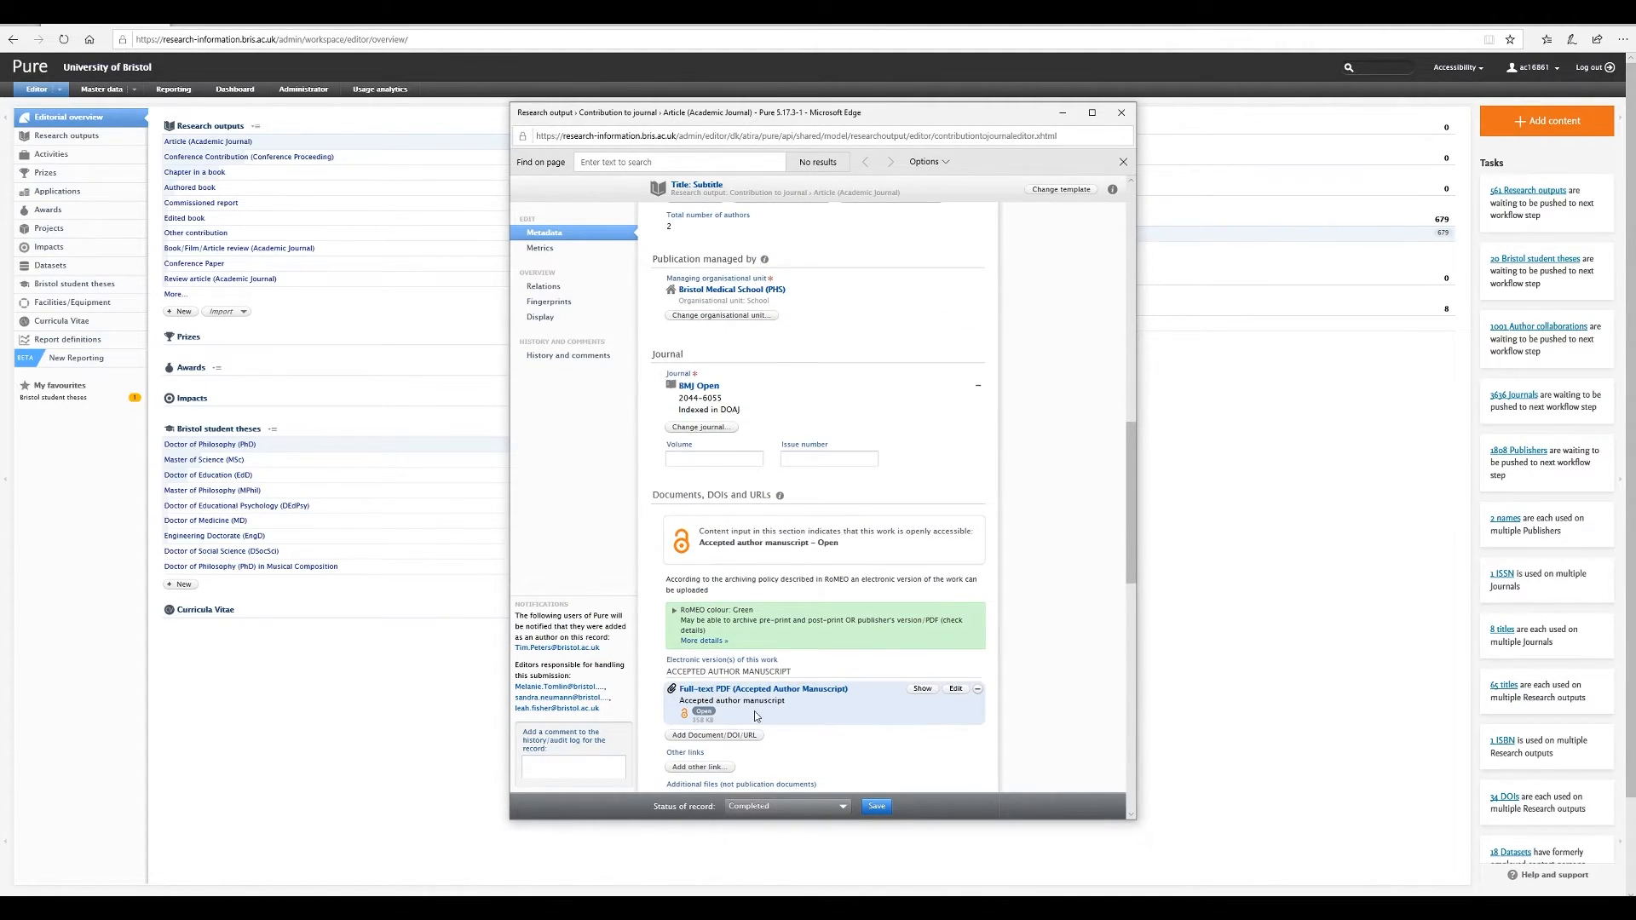
- Scroll down the article record to the Relations section
{"action": "scroll", "scroll_direction": "down", "scroll_amount": 3}
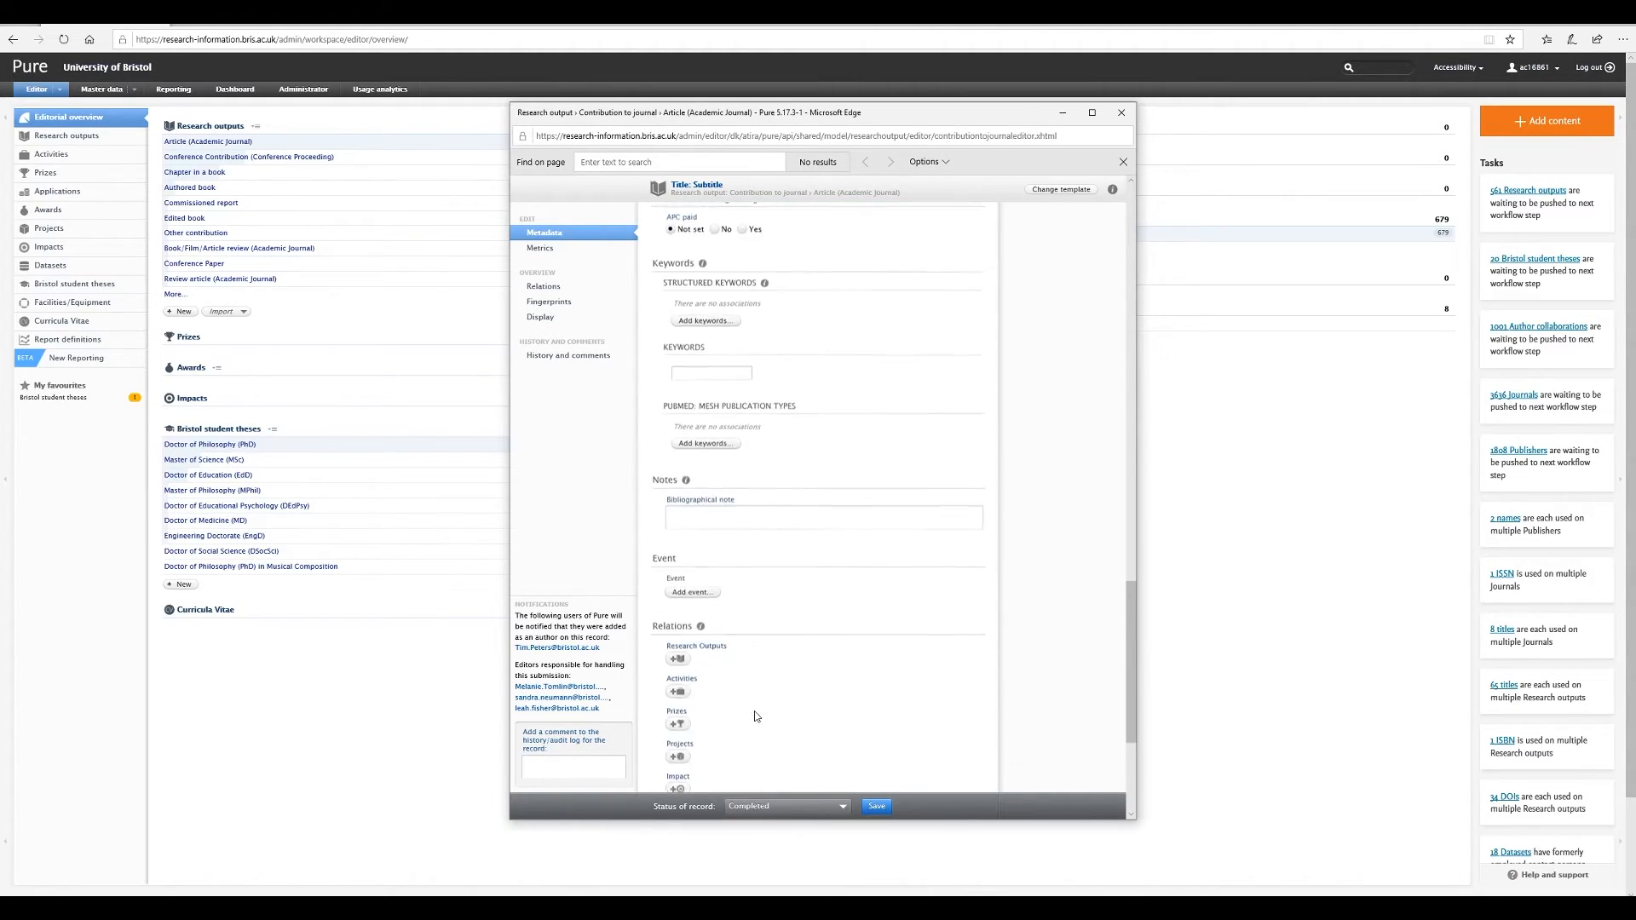
{"action": "scroll", "scroll_direction": "down", "scroll_amount": 3}
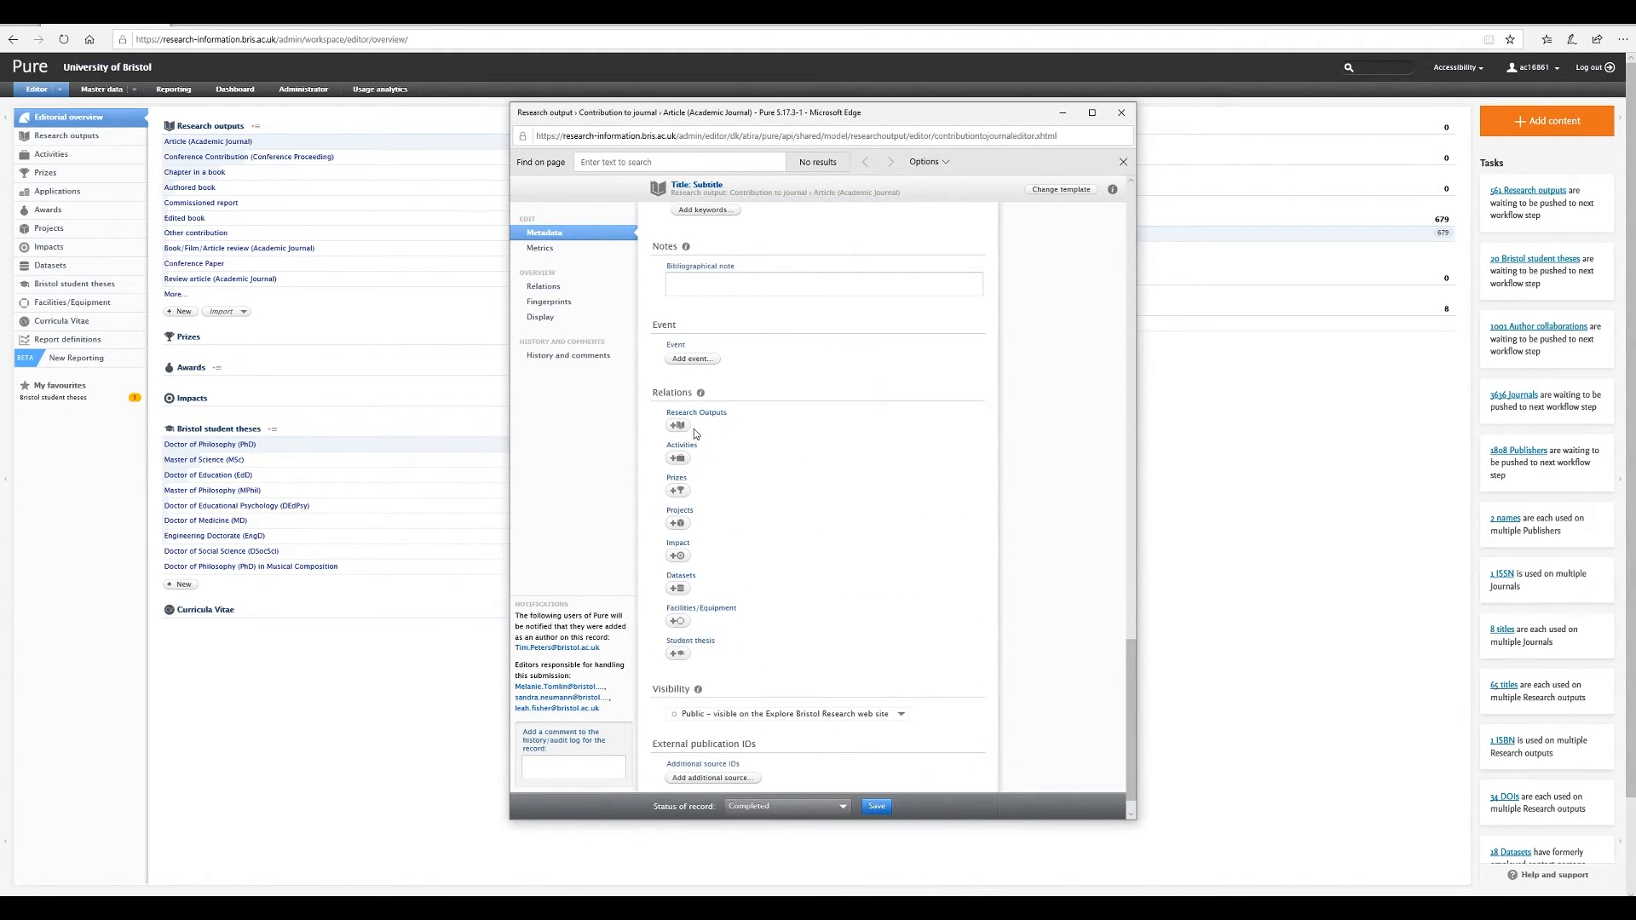
{"action": "mouse_move", "coordinate": [727, 440]}
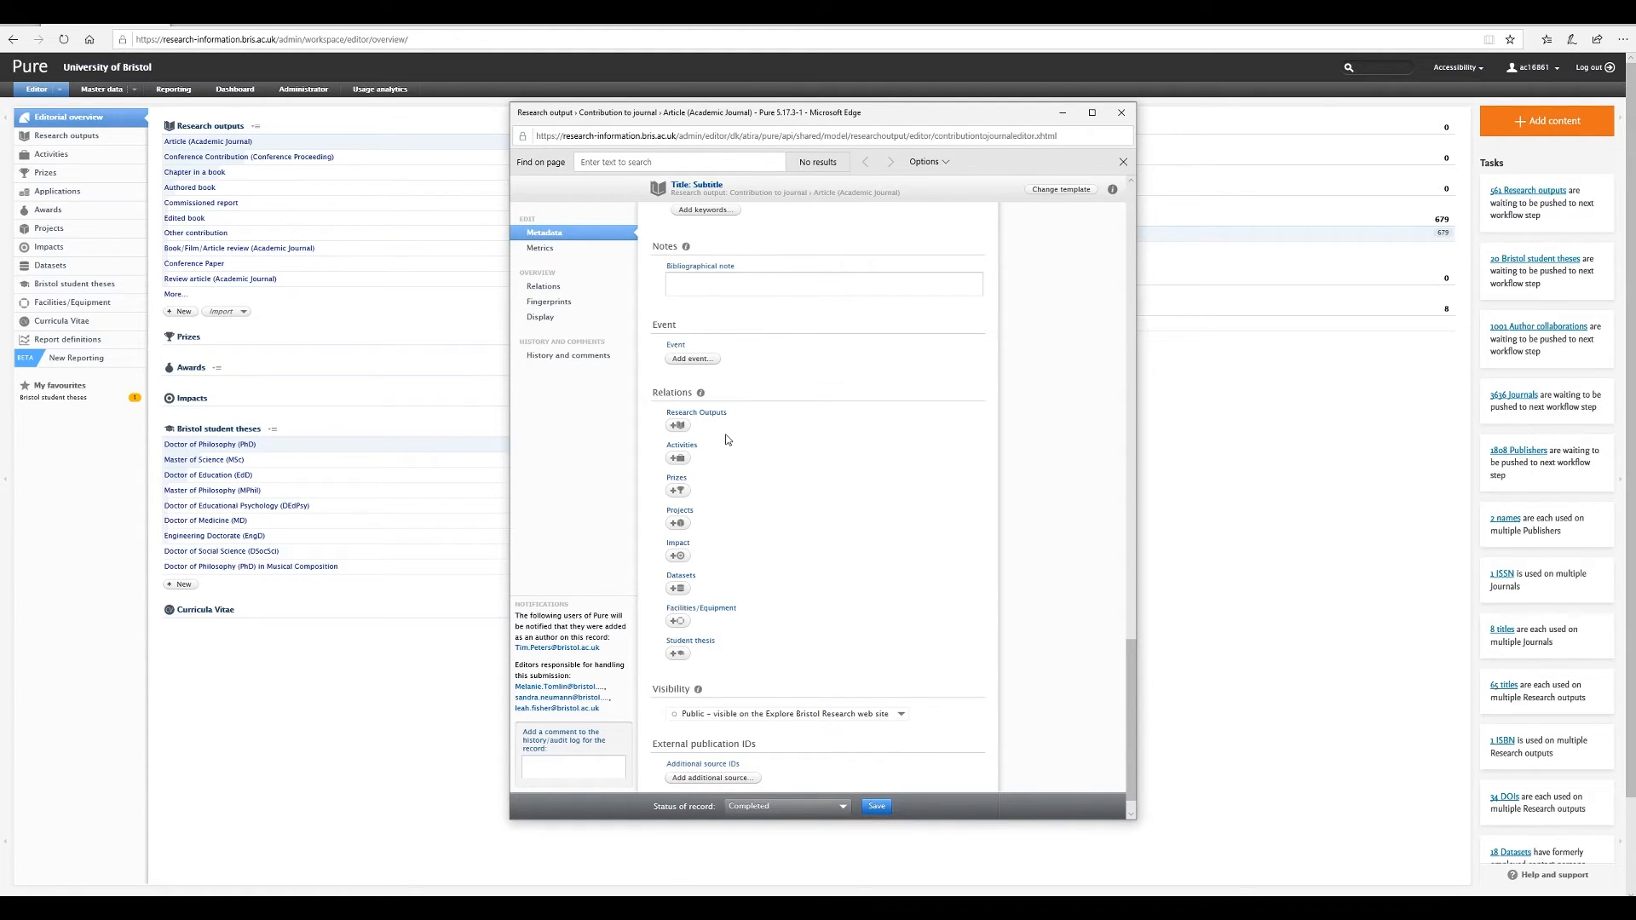
{"action": "mouse_move", "coordinate": [725, 462]}
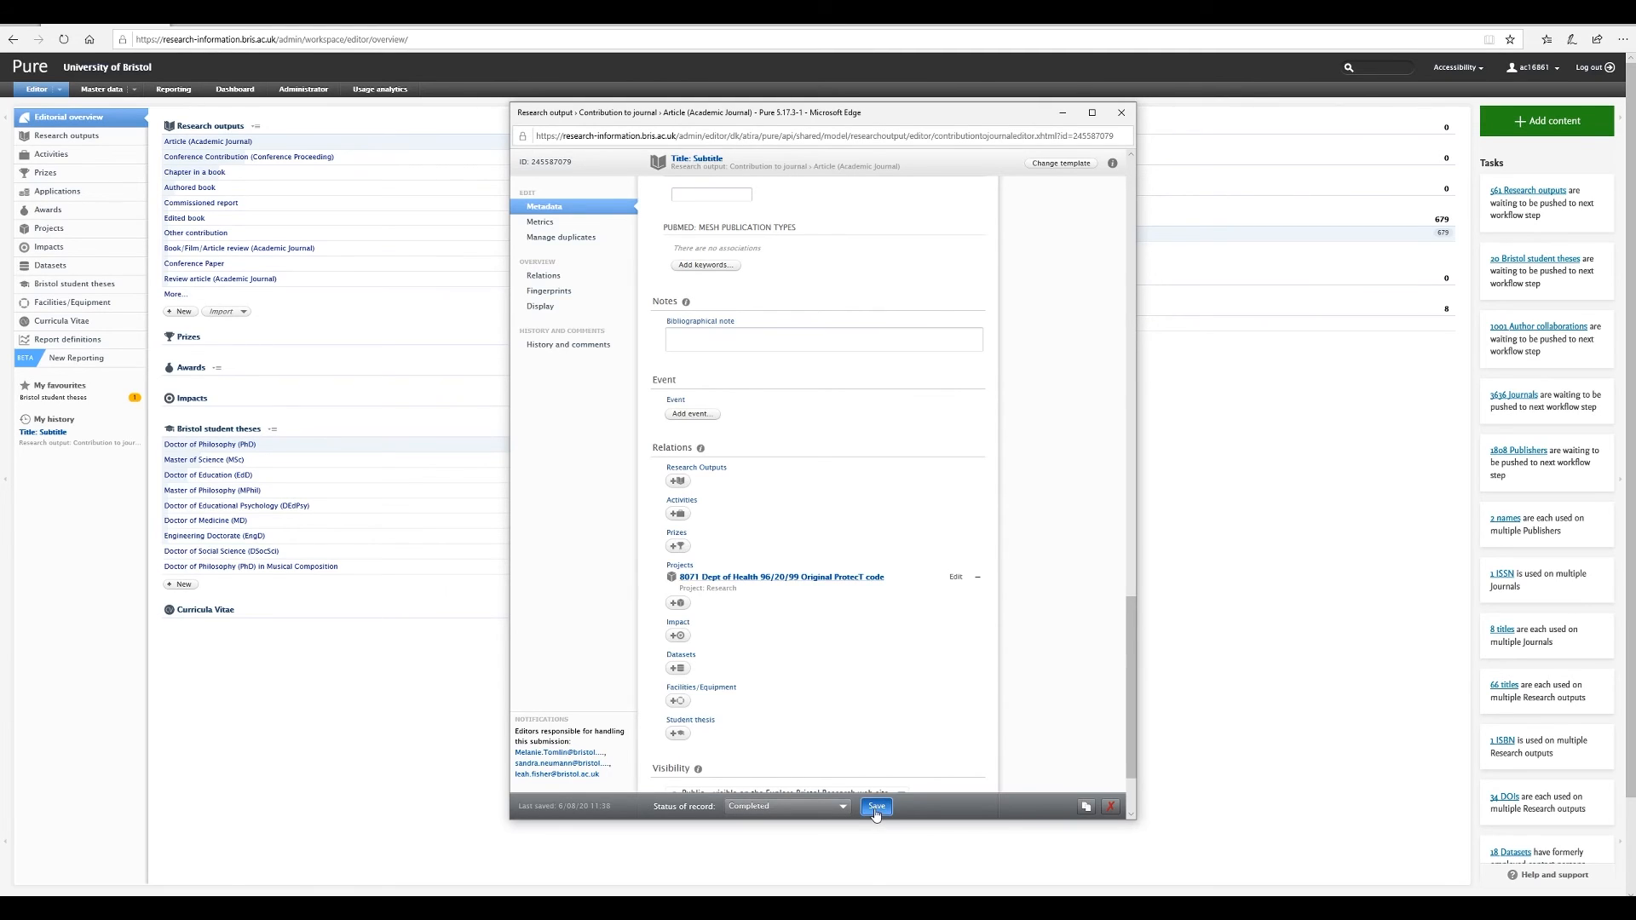
- Save the article record and close the editor
{"action": "left_click", "coordinate": [876, 806]}
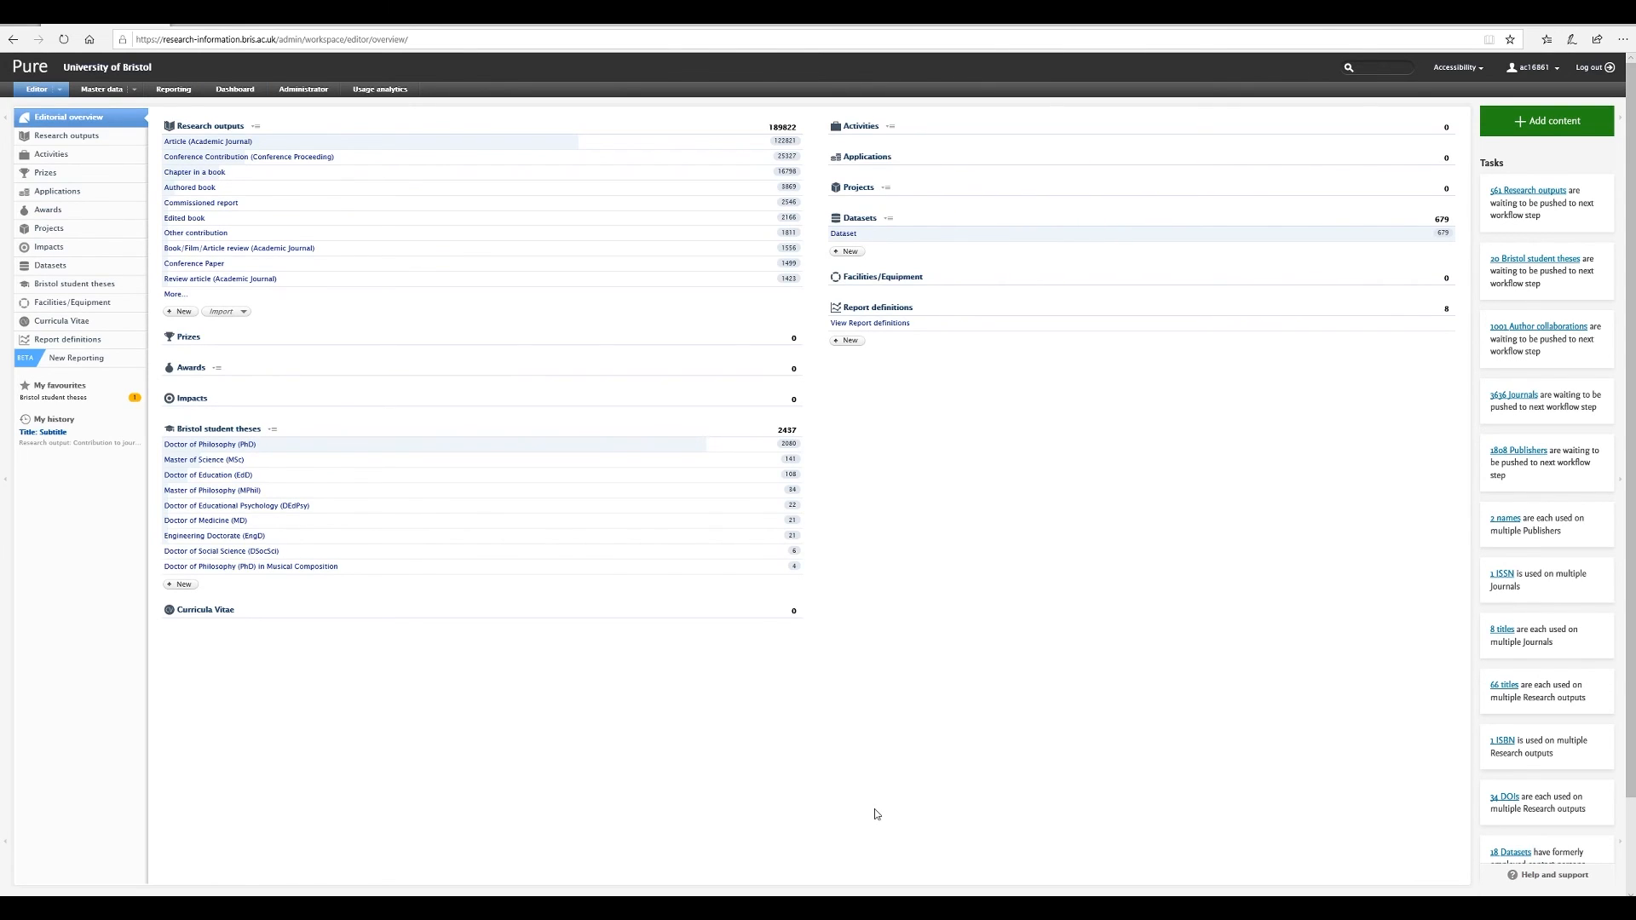
{"action": "mouse_move", "coordinate": [783, 780]}
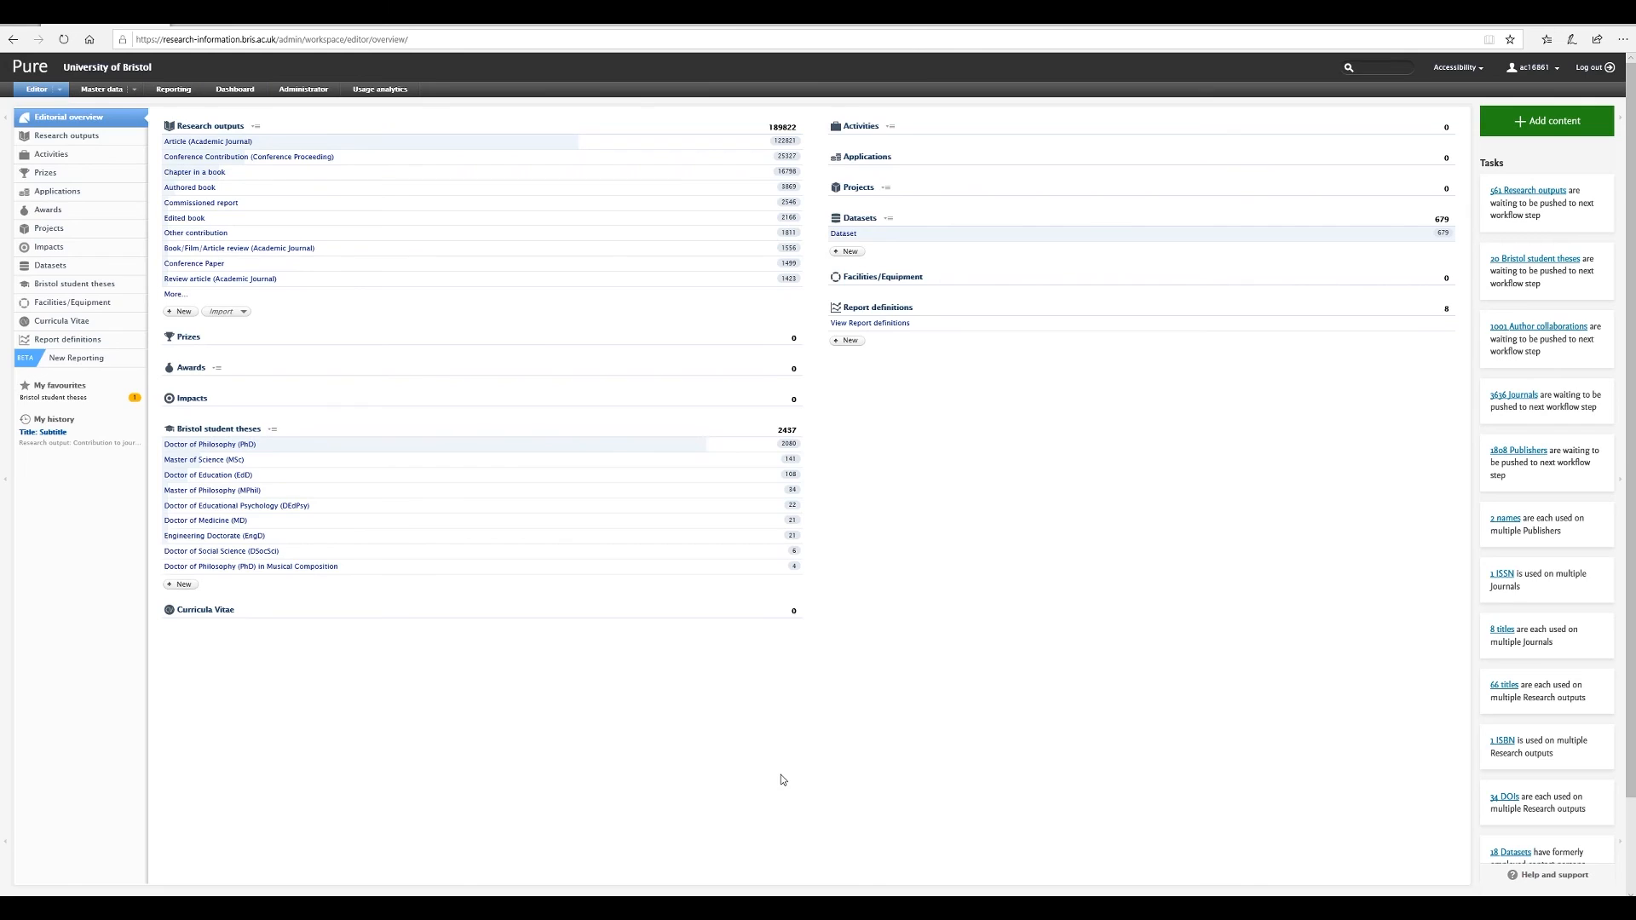